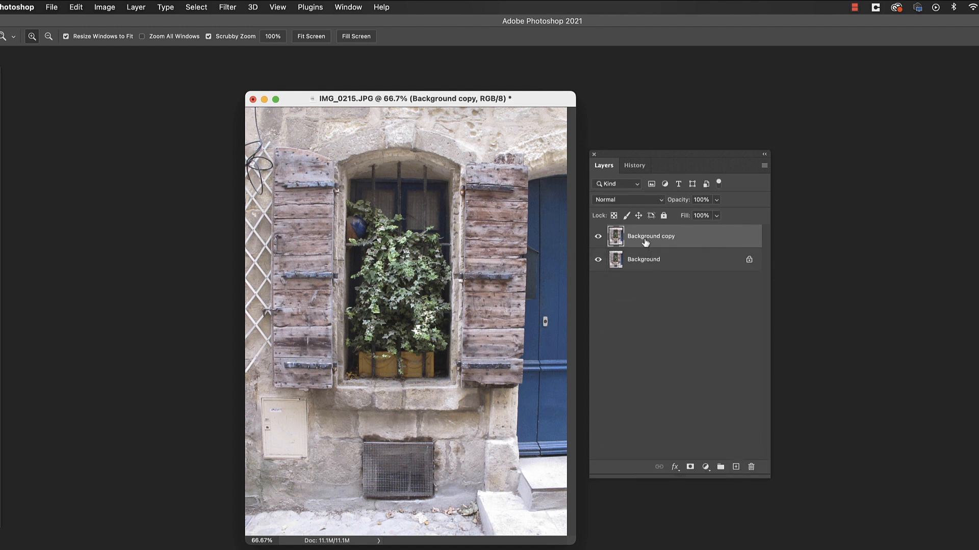
# Step: Rename the Background copy layer to LUM and launch Luminar AI on it
pyautogui.doubleClick(651, 235)
pyautogui.write('LUM')
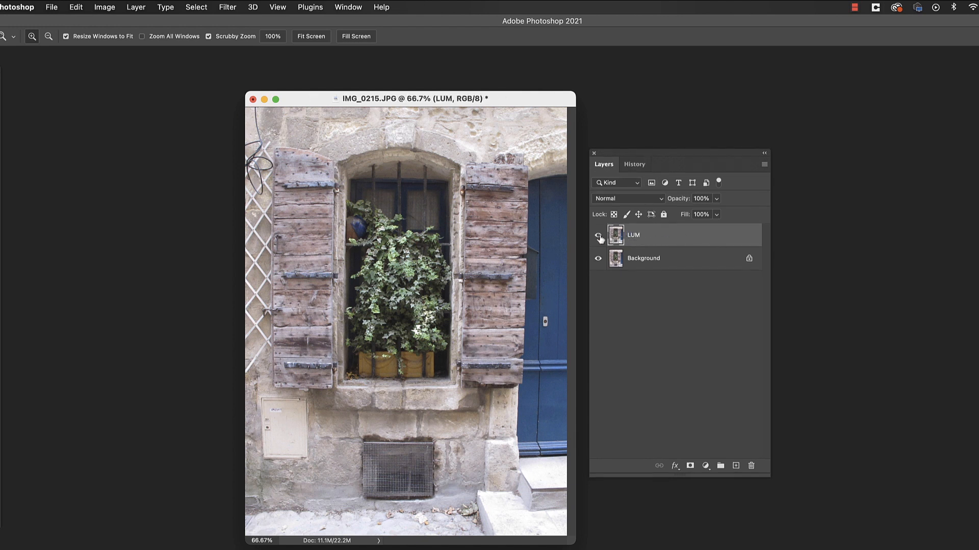
pyautogui.click(597, 235)
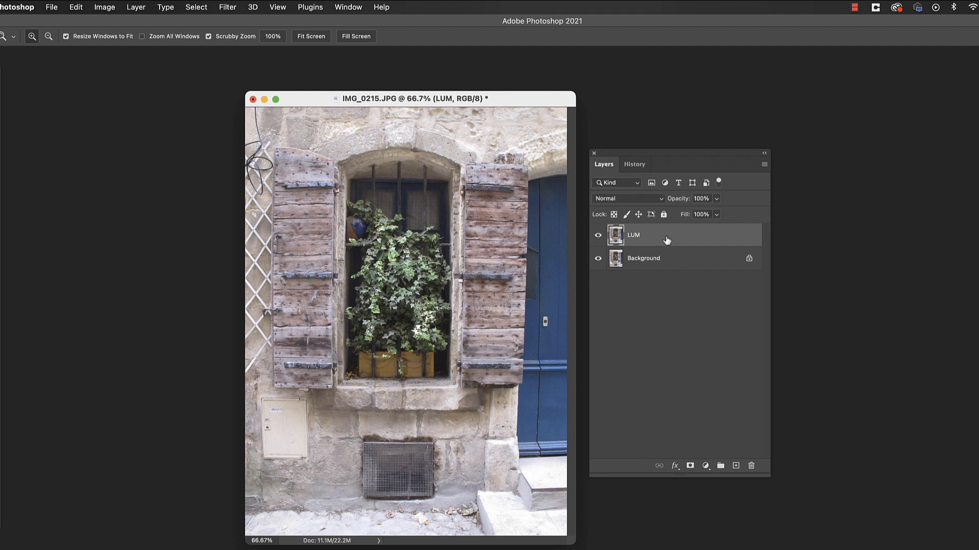
pyautogui.moveTo(223, 11)
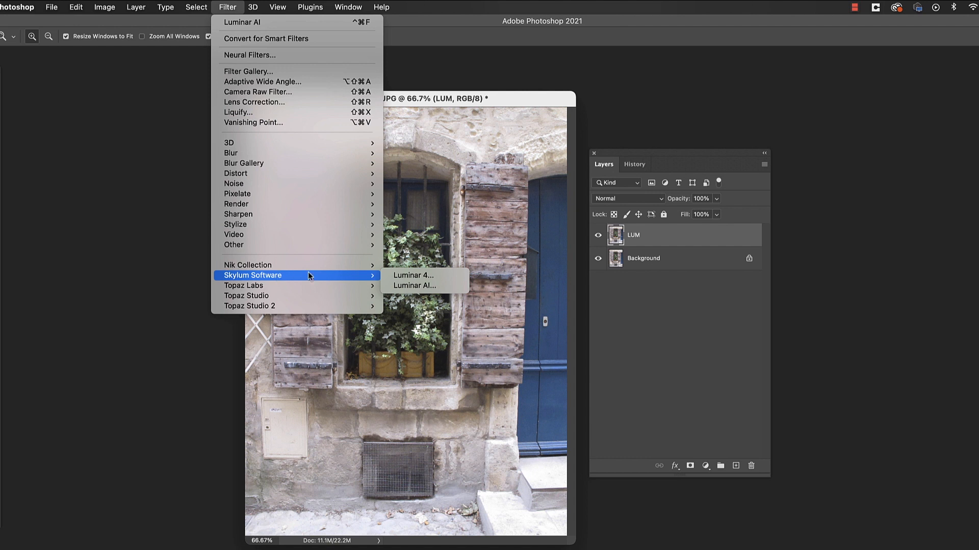
pyautogui.click(414, 285)
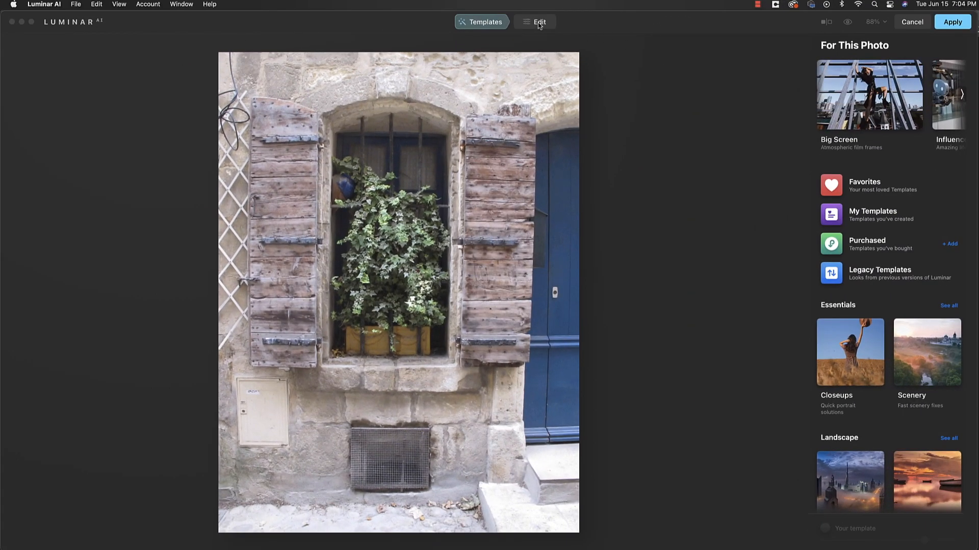
# Step: Switch Luminar AI to the Edit tools and collapse the Enhance panel
pyautogui.click(534, 21)
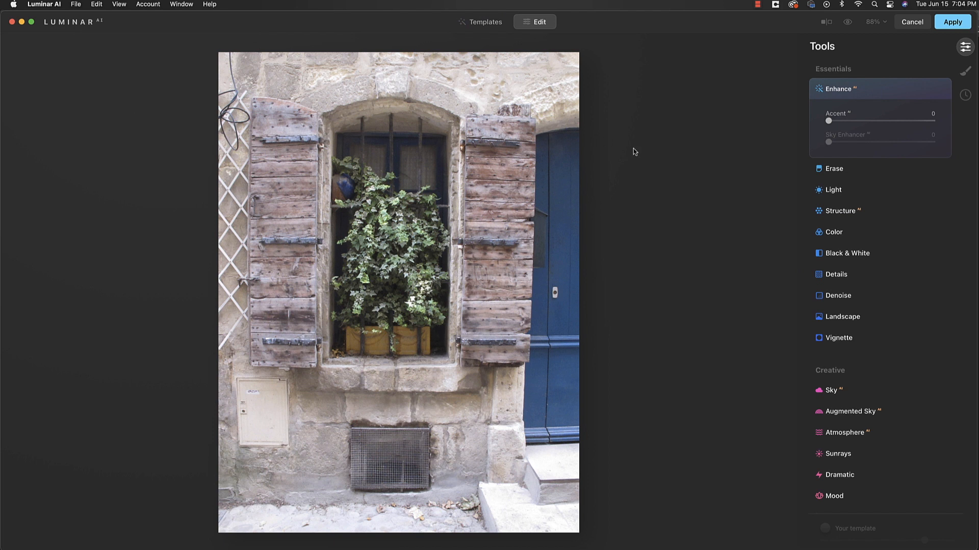
pyautogui.moveTo(635, 156)
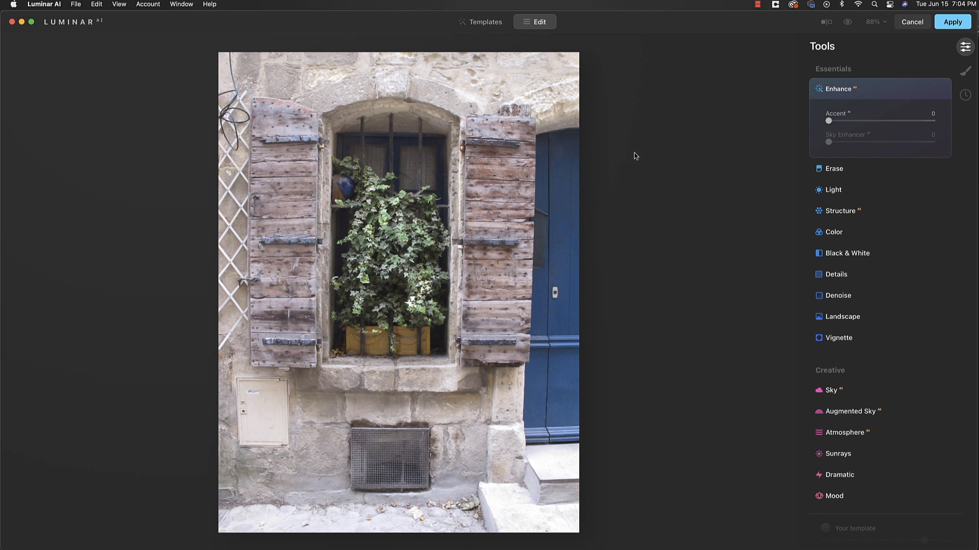
pyautogui.moveTo(614, 166)
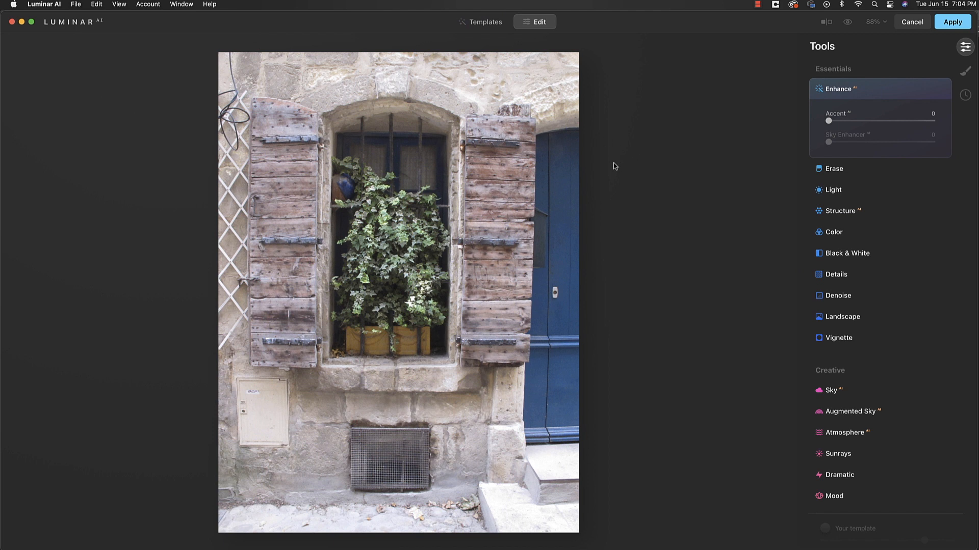
pyautogui.moveTo(420, 485)
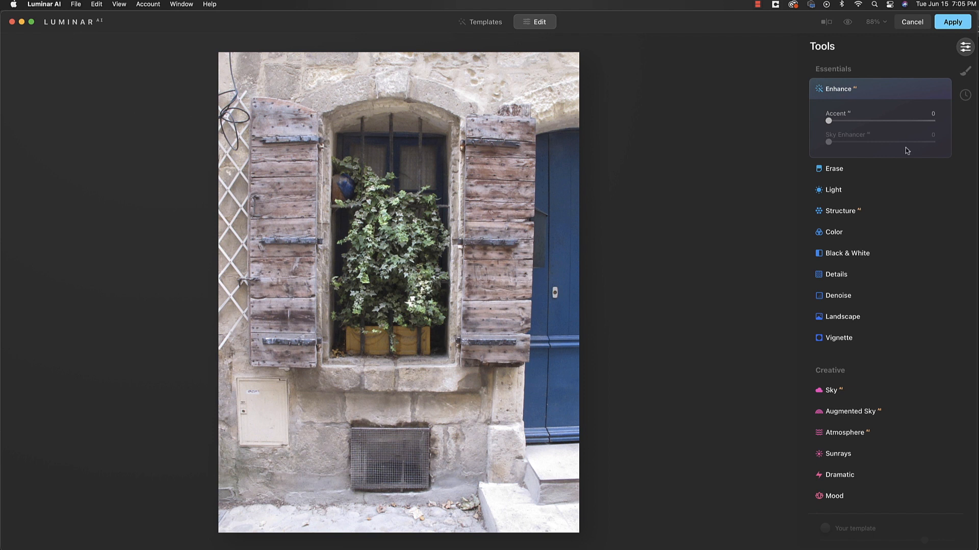
pyautogui.click(839, 89)
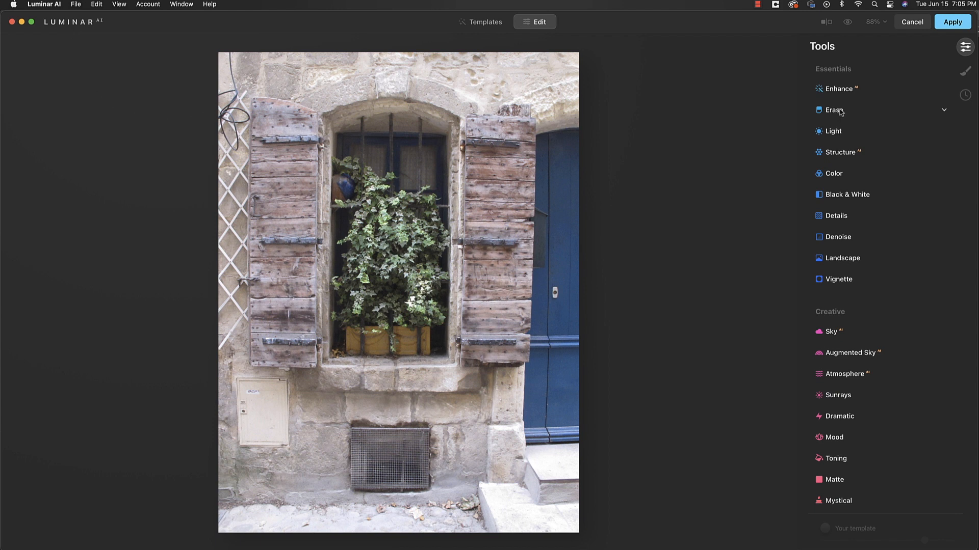
# Step: With the Erase tool, mask the vent grate below the window, then discard the mask to start over
pyautogui.click(835, 110)
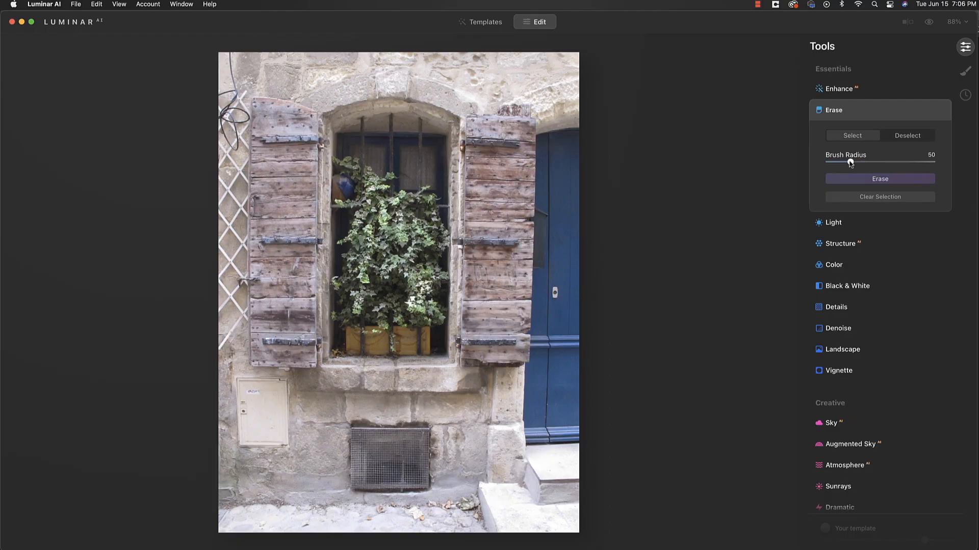
pyautogui.moveTo(849, 163); pyautogui.dragTo(828, 164)
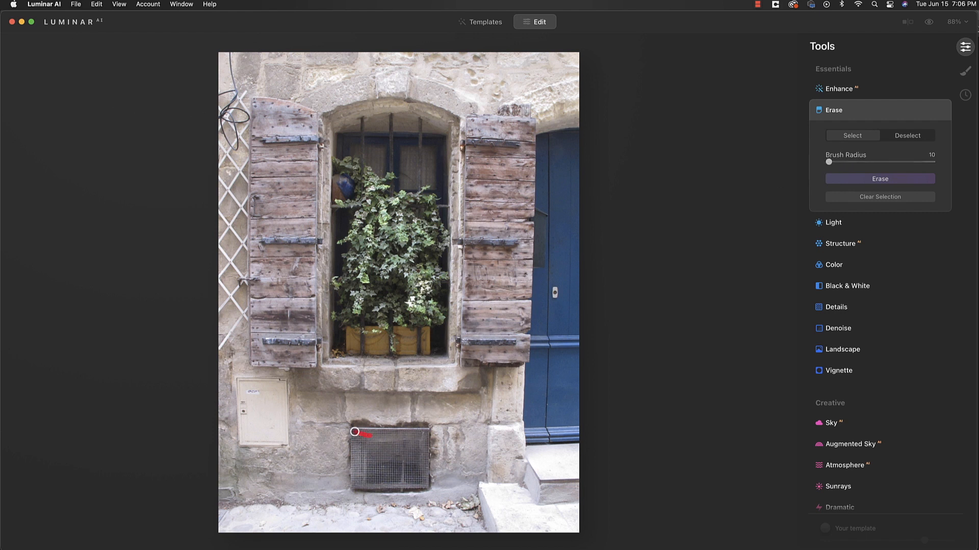
pyautogui.moveTo(354, 433); pyautogui.dragTo(427, 458)
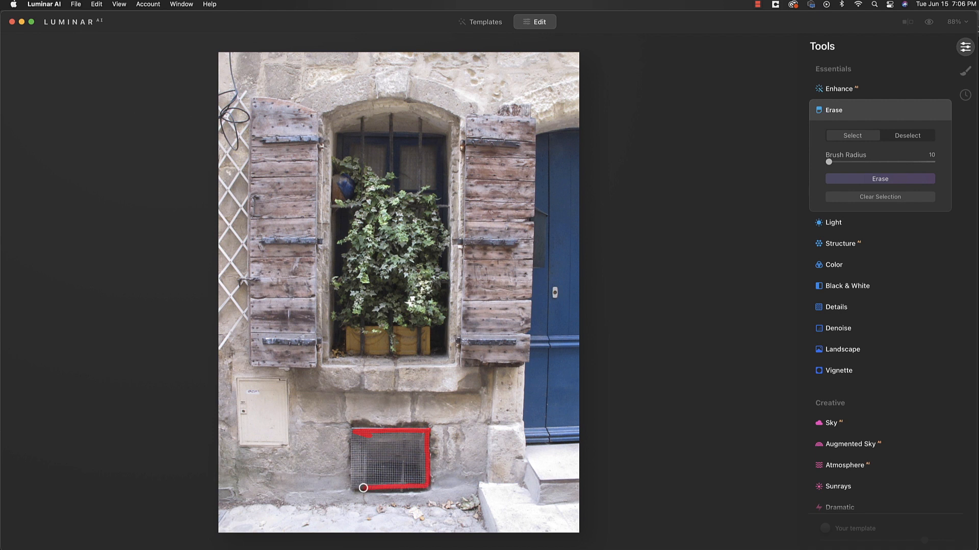
pyautogui.moveTo(363, 488); pyautogui.dragTo(356, 433)
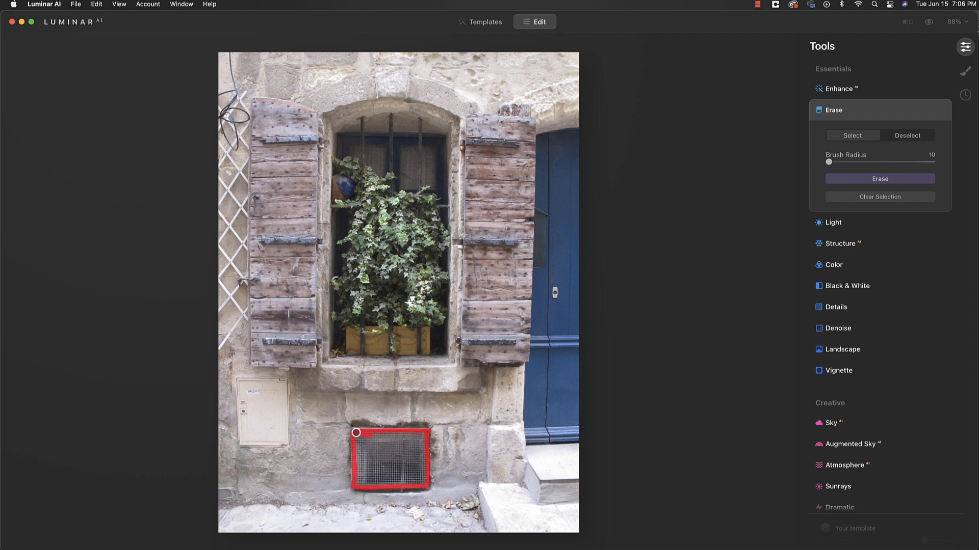
pyautogui.moveTo(828, 162); pyautogui.dragTo(844, 162)
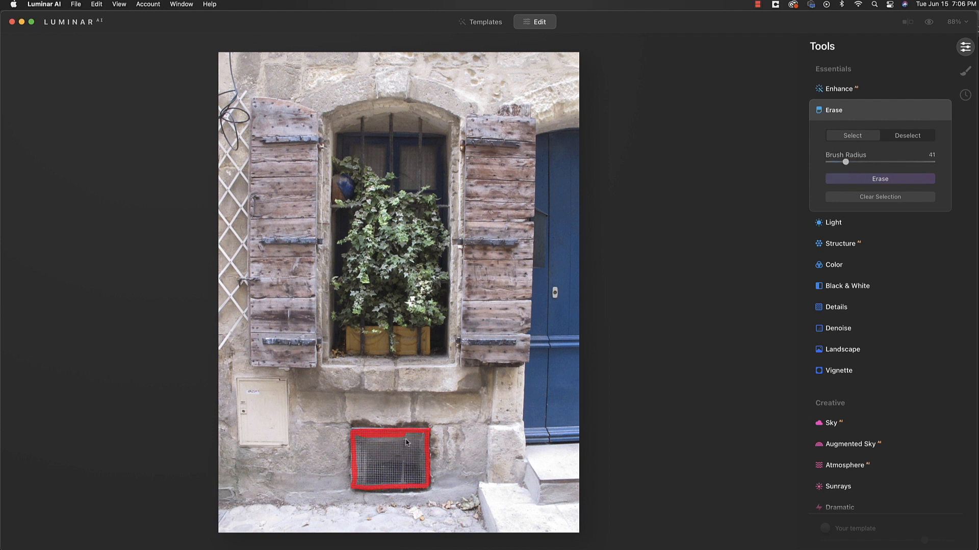
pyautogui.moveTo(399, 443); pyautogui.dragTo(418, 479)
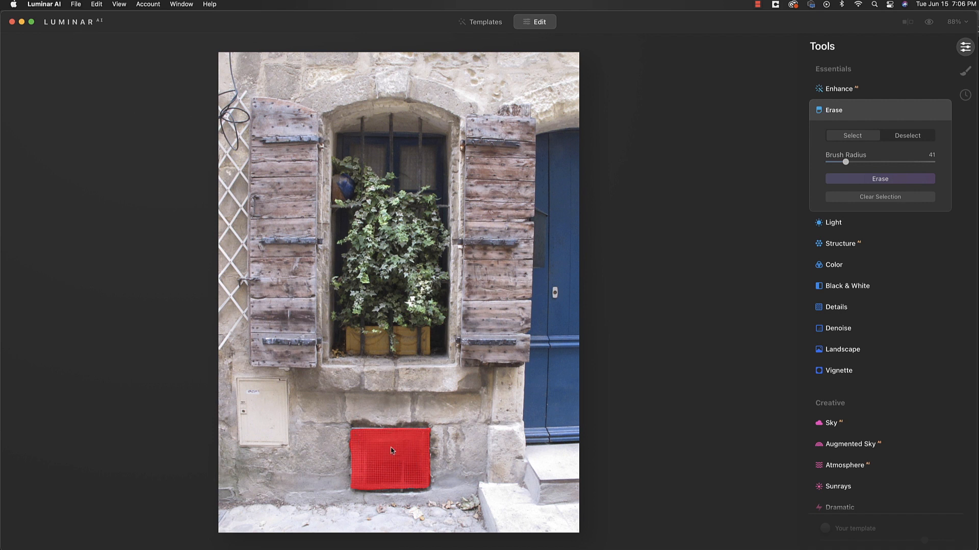
pyautogui.click(879, 180)
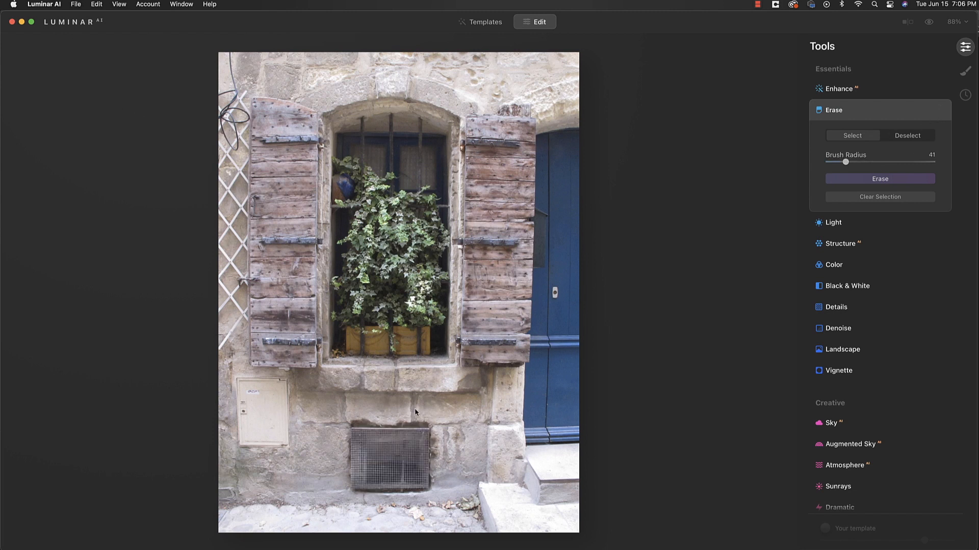
# Step: Repaint the mask over the whole vent grate and erase it, leaving stone wall
pyautogui.moveTo(388, 430); pyautogui.dragTo(358, 447)
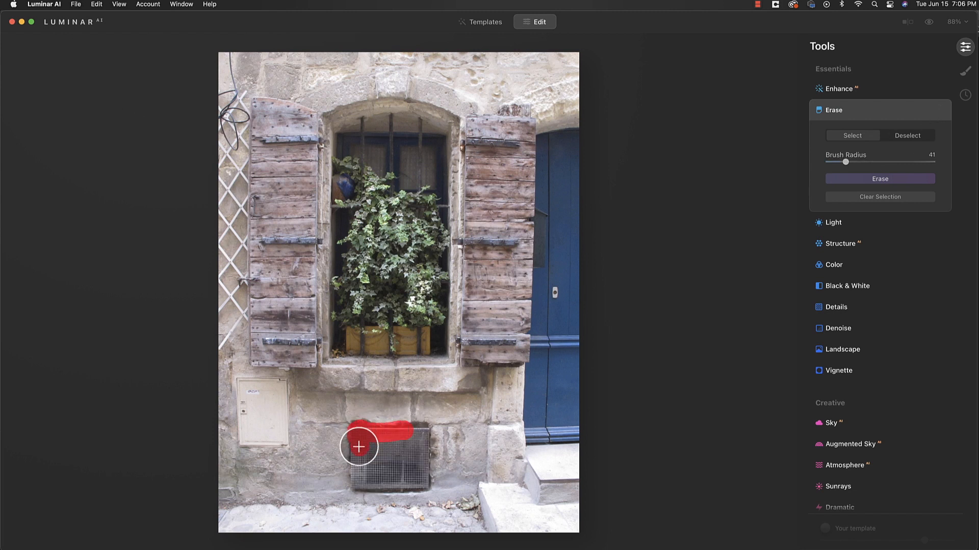
pyautogui.moveTo(359, 446); pyautogui.dragTo(421, 485)
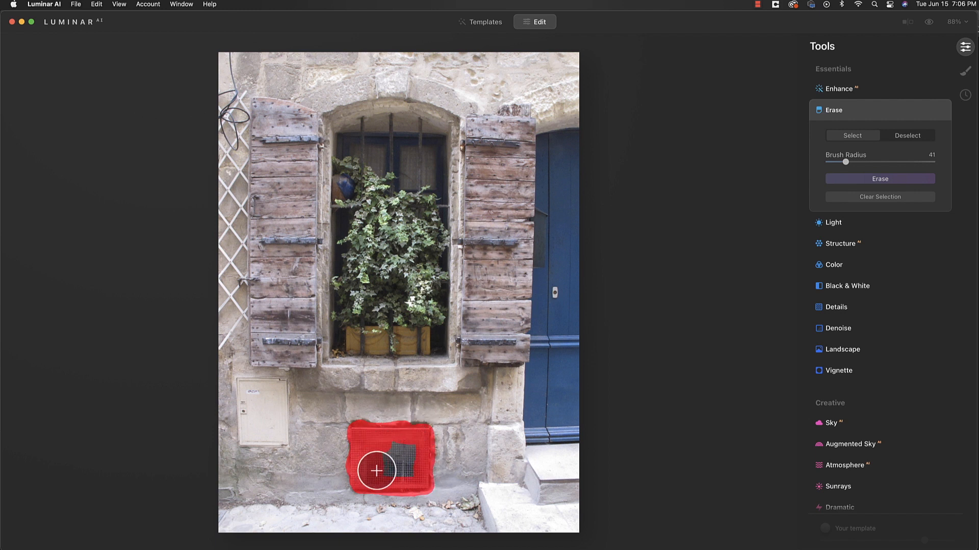
pyautogui.click(879, 179)
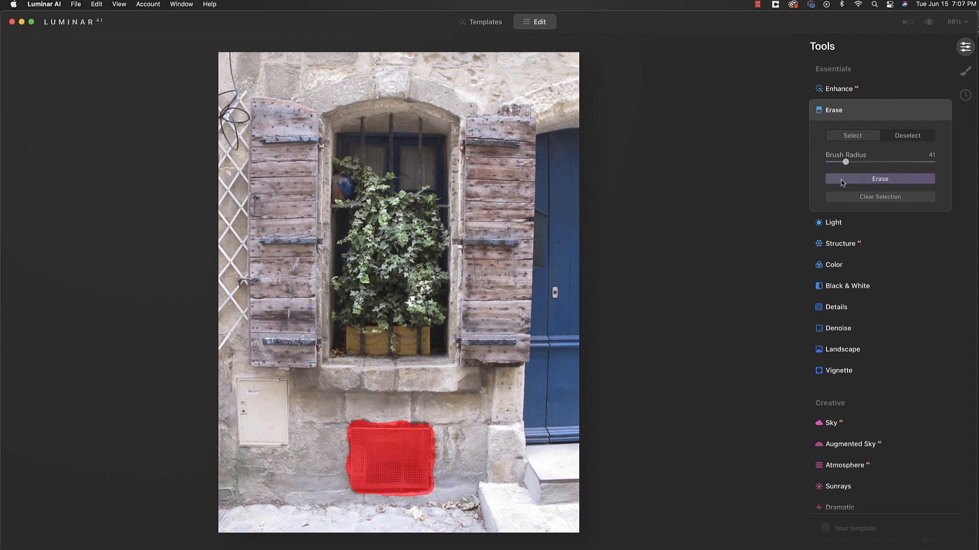
pyautogui.click(880, 179)
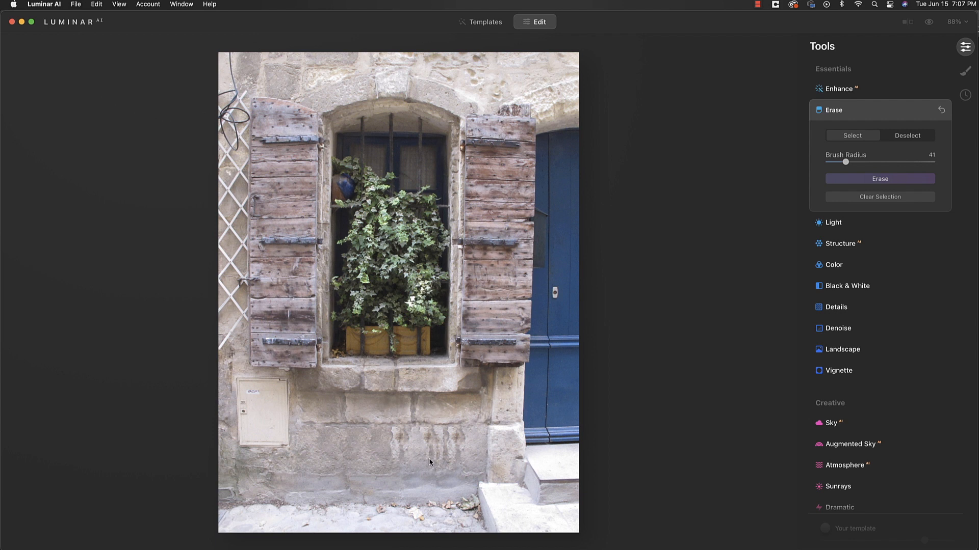
pyautogui.moveTo(391, 467)
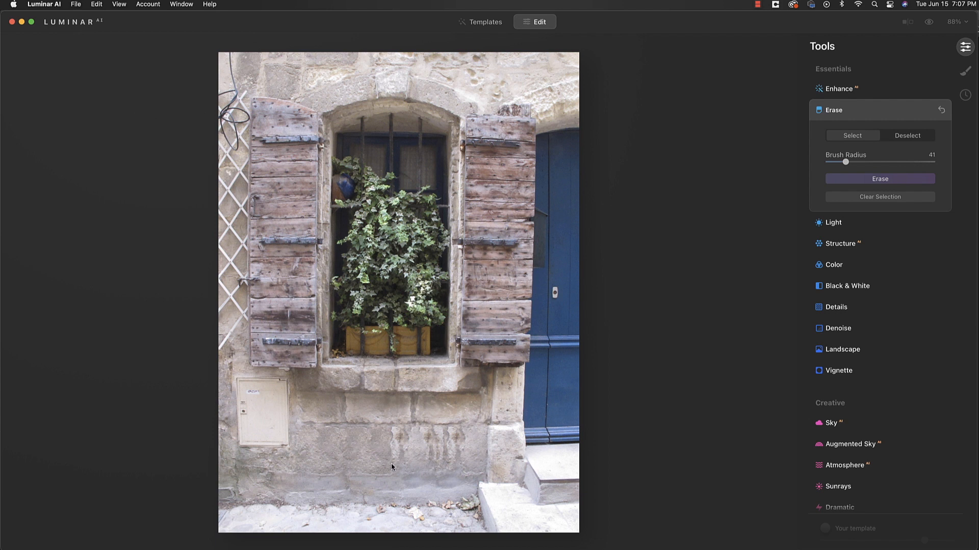
pyautogui.moveTo(257, 404)
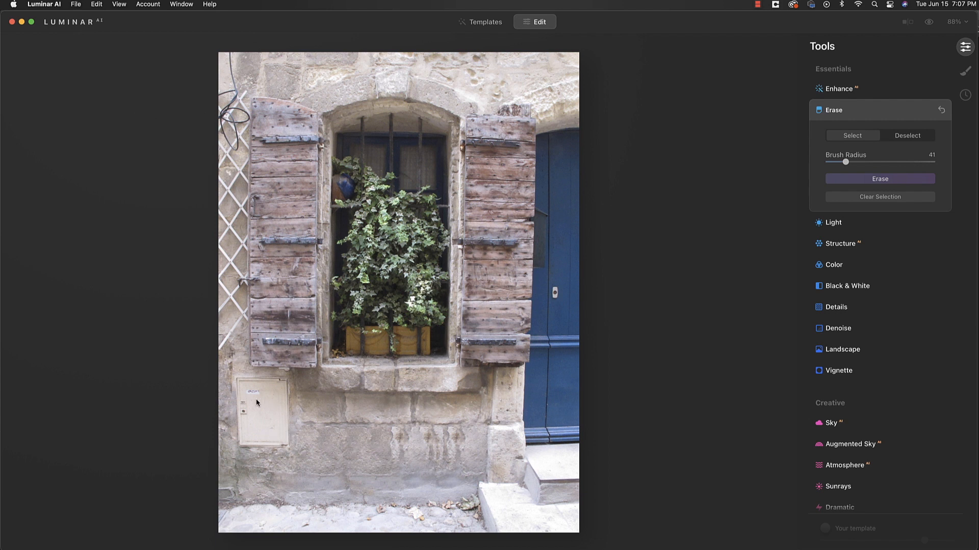
pyautogui.moveTo(246, 444)
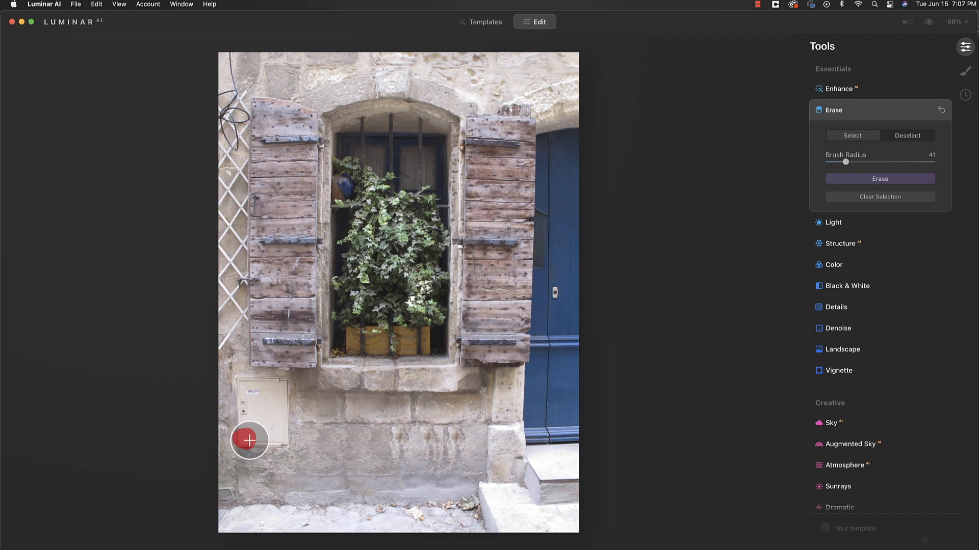
# Step: Mask the beige utility box on the left wall and erase it
pyautogui.moveTo(248, 440); pyautogui.dragTo(272, 387)
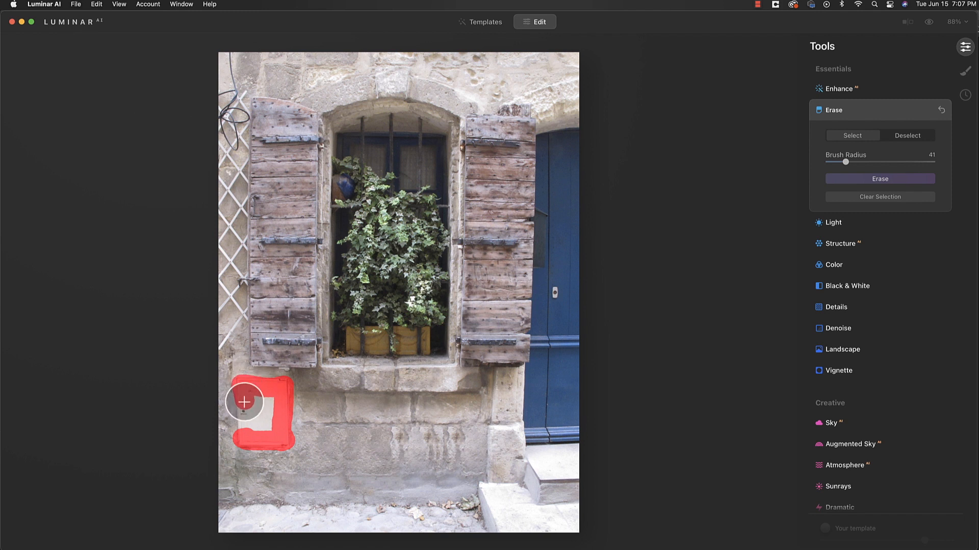
pyautogui.moveTo(244, 402); pyautogui.dragTo(271, 413)
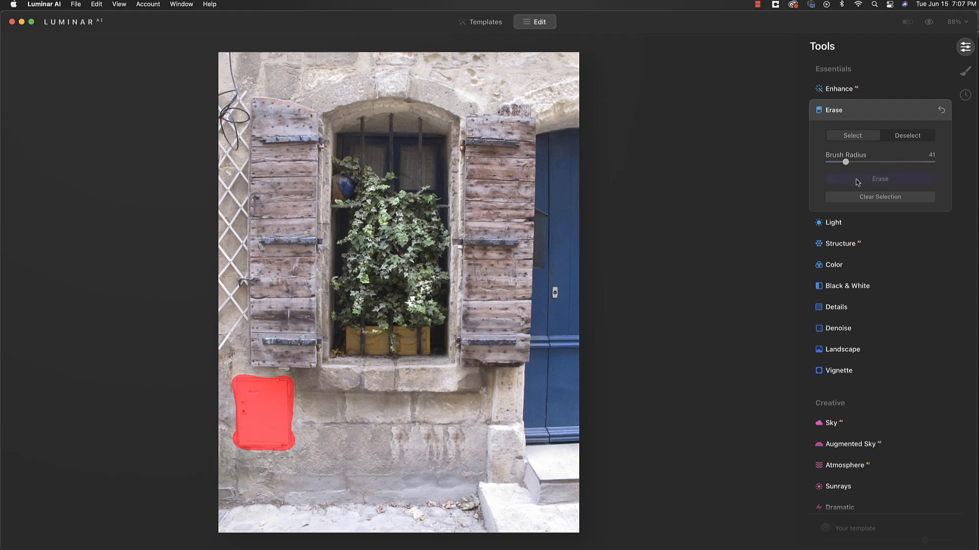
pyautogui.click(879, 179)
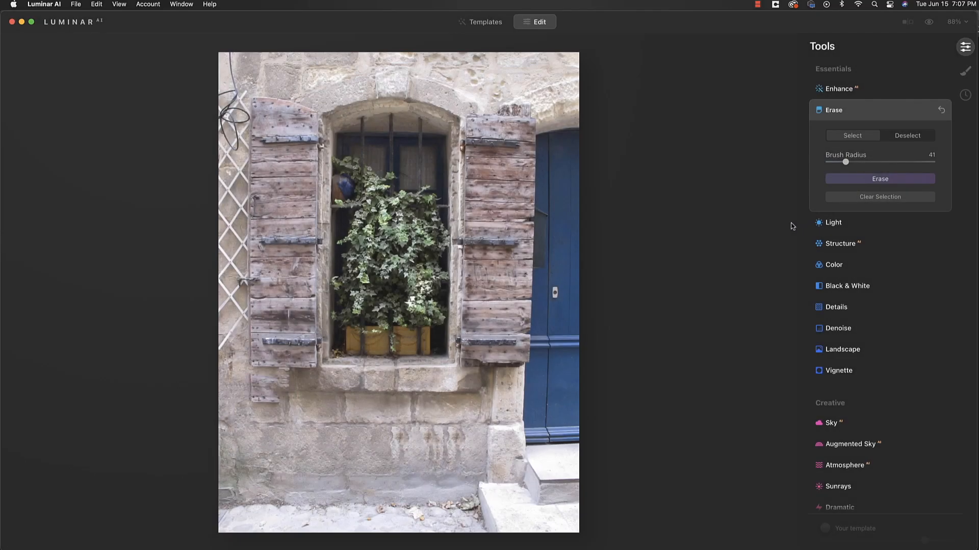
pyautogui.moveTo(249, 401)
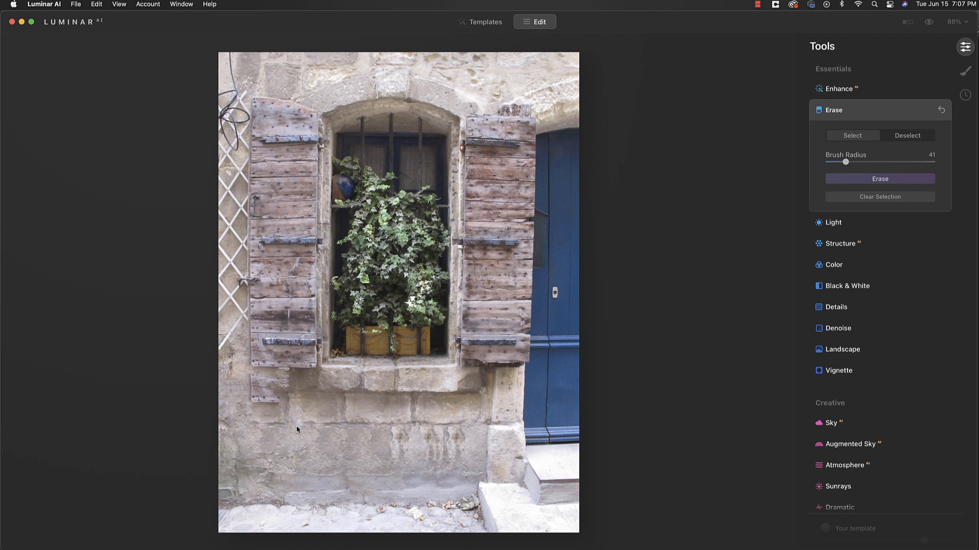
pyautogui.moveTo(818, 391)
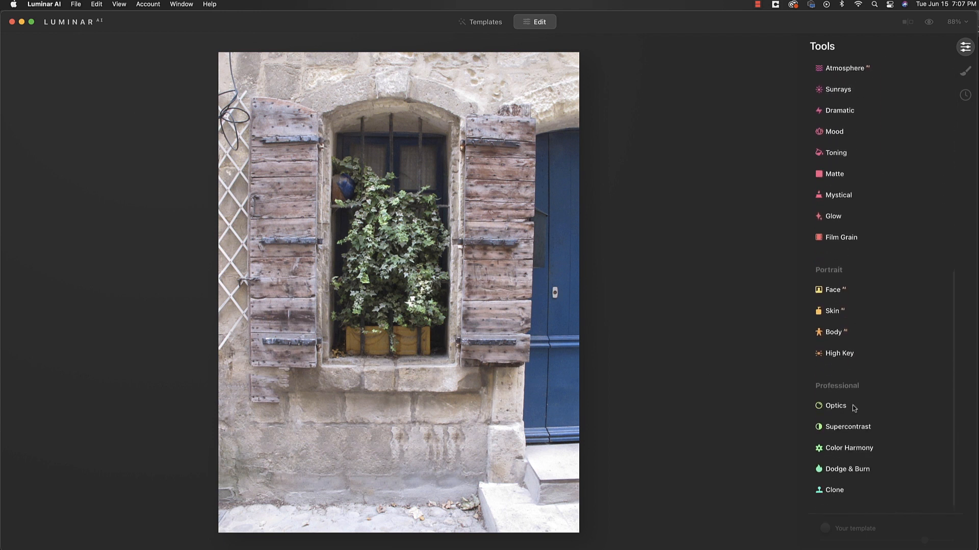
# Step: Switch to the Clone tool and reduce its brush radius to 41
pyautogui.click(835, 490)
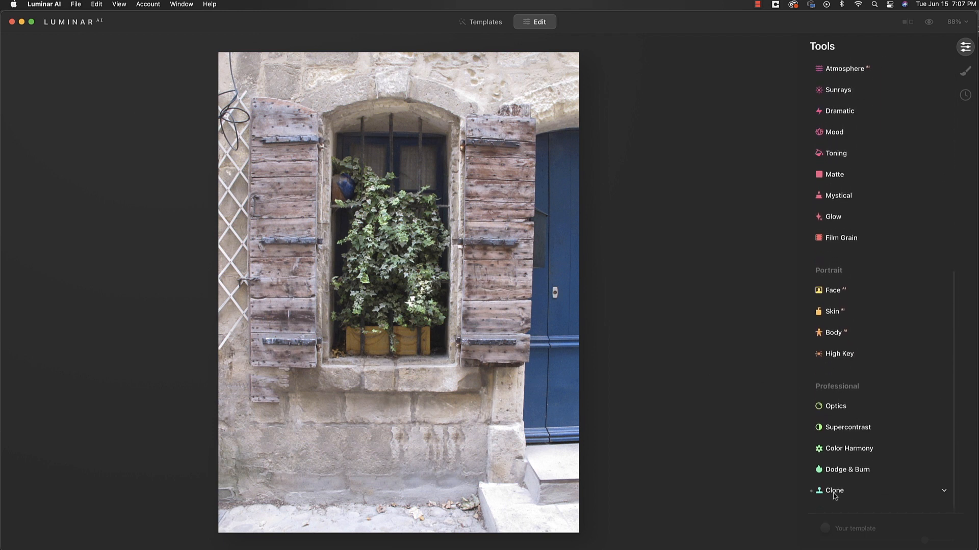
pyautogui.click(833, 490)
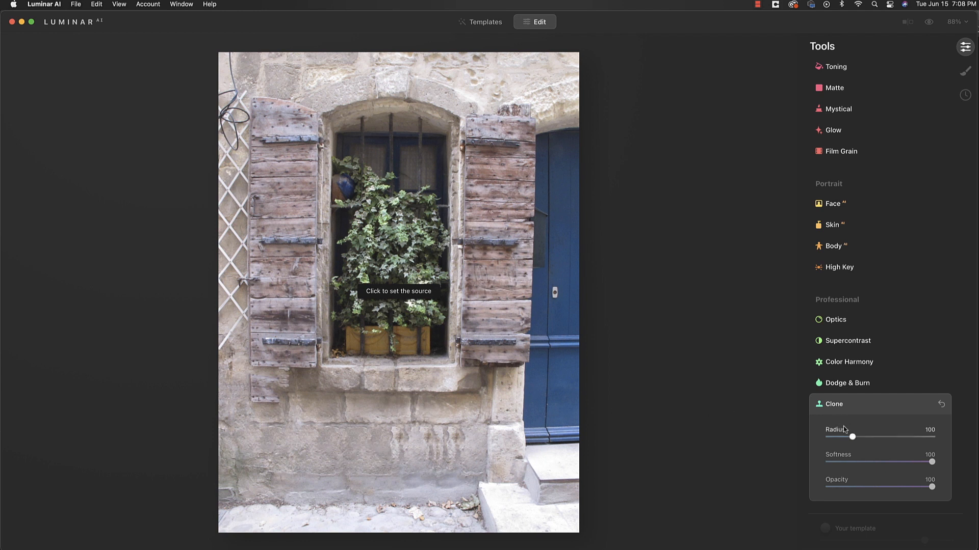
pyautogui.moveTo(855, 437); pyautogui.dragTo(838, 438)
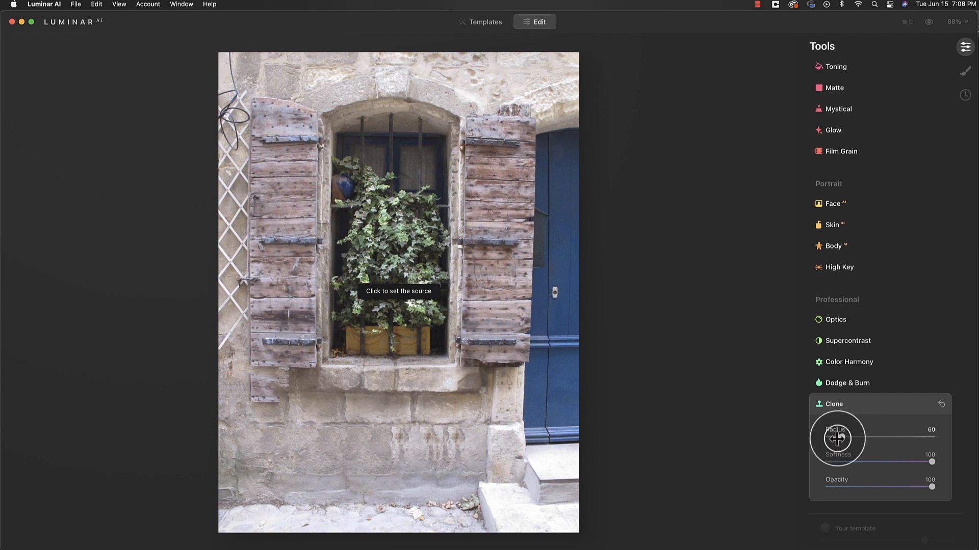
pyautogui.moveTo(874, 437); pyautogui.dragTo(836, 437)
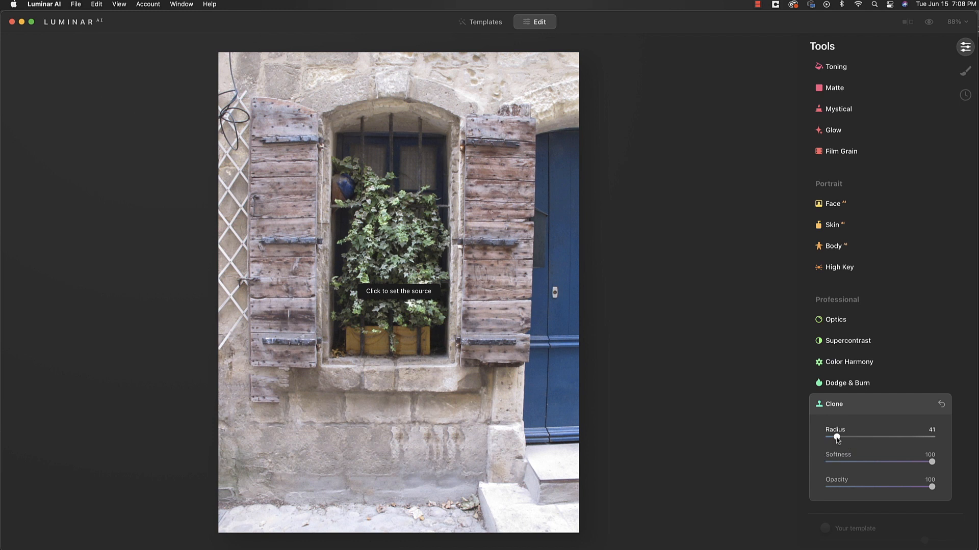
pyautogui.moveTo(257, 438)
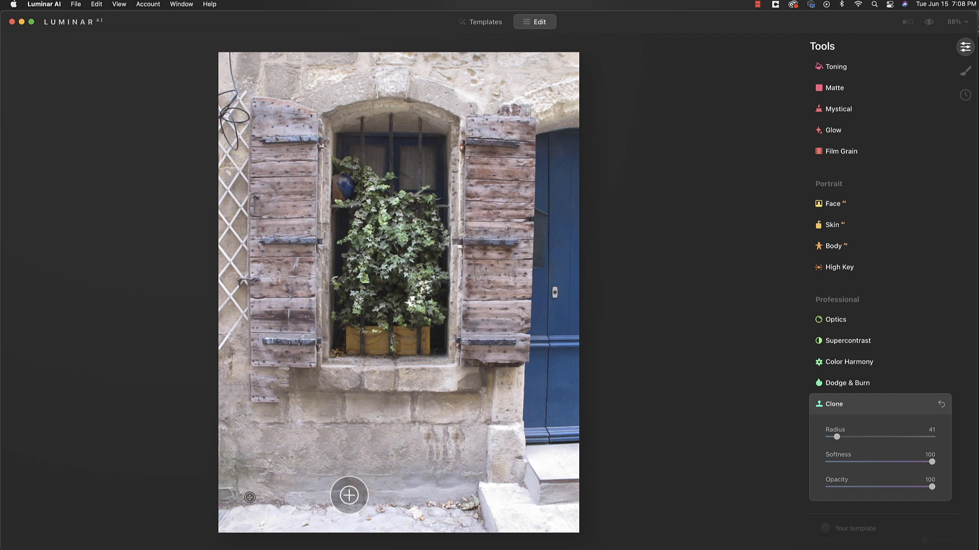
pyautogui.moveTo(282, 381)
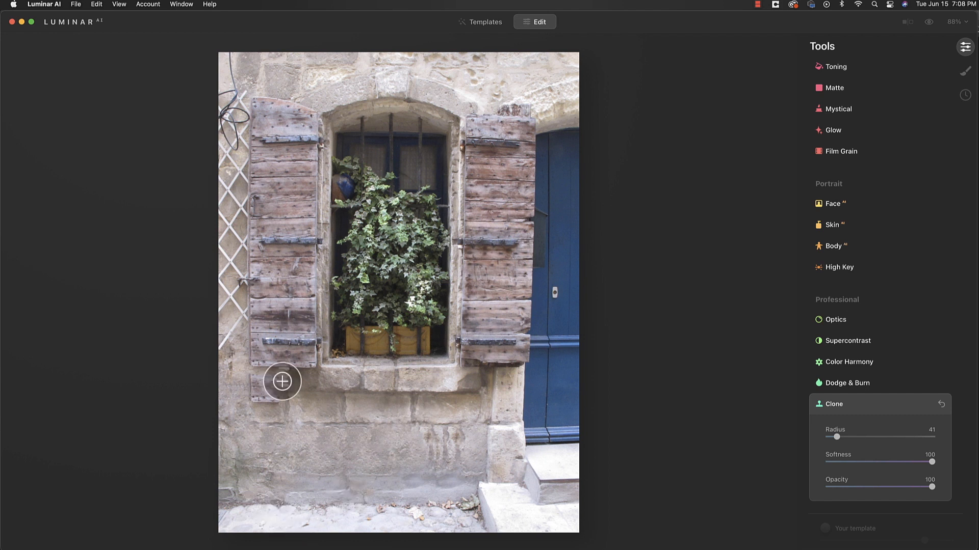
pyautogui.moveTo(256, 404)
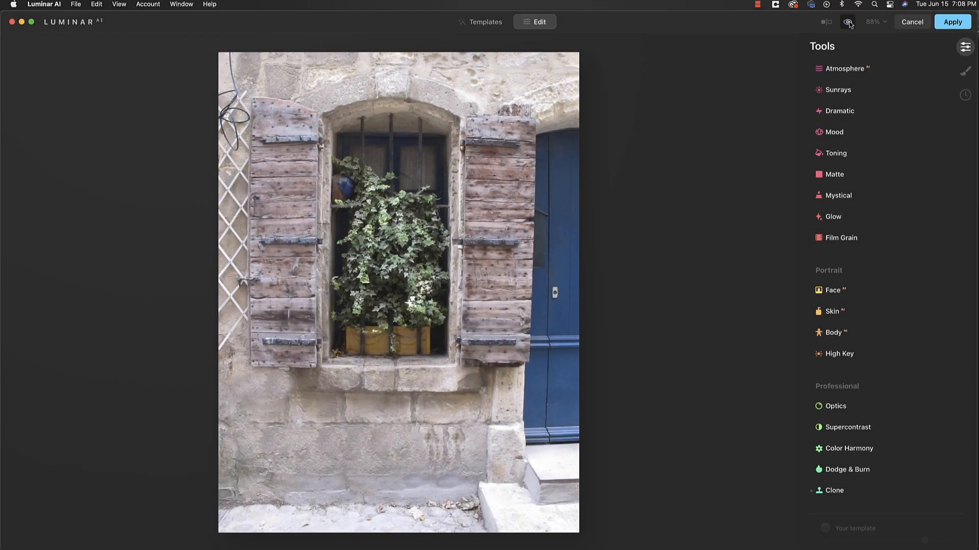
pyautogui.click(849, 21)
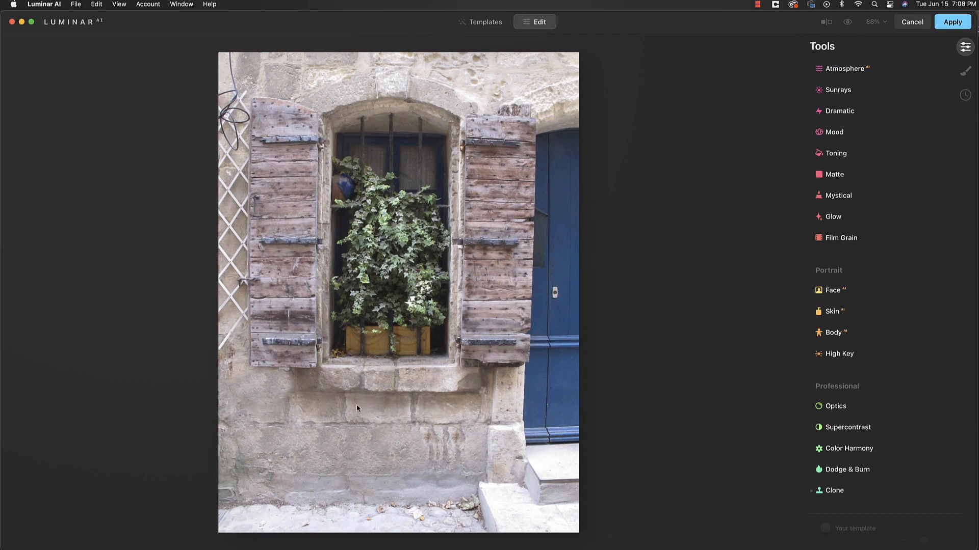
pyautogui.moveTo(382, 391)
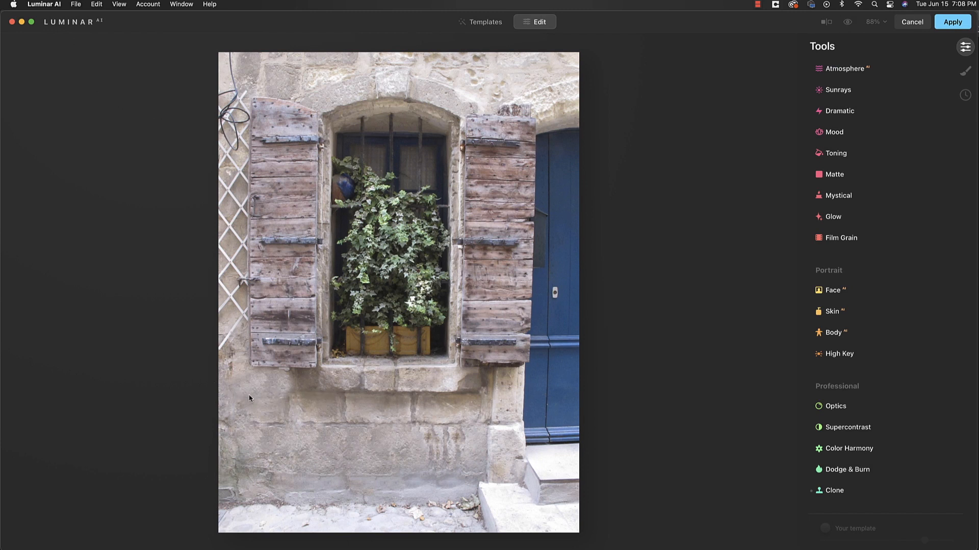
pyautogui.moveTo(258, 412)
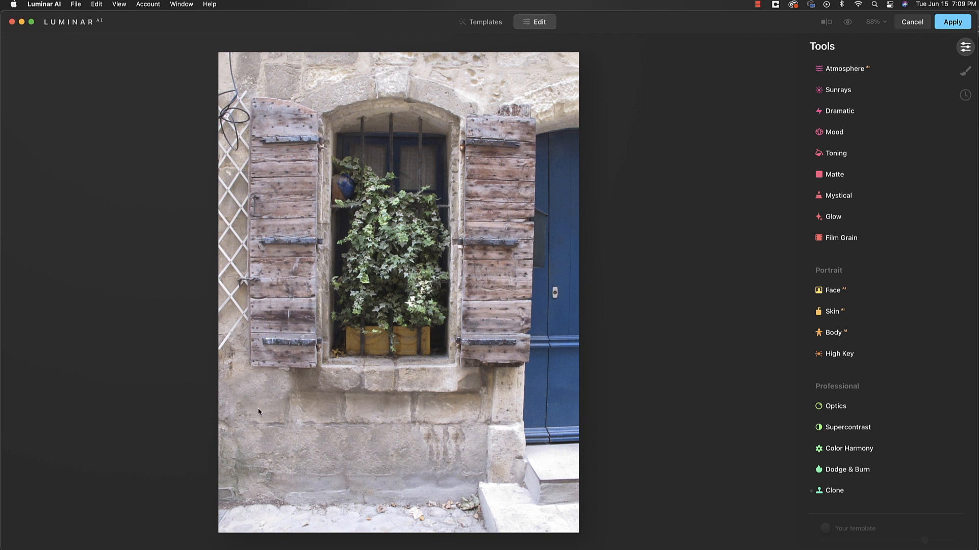
pyautogui.moveTo(835, 510)
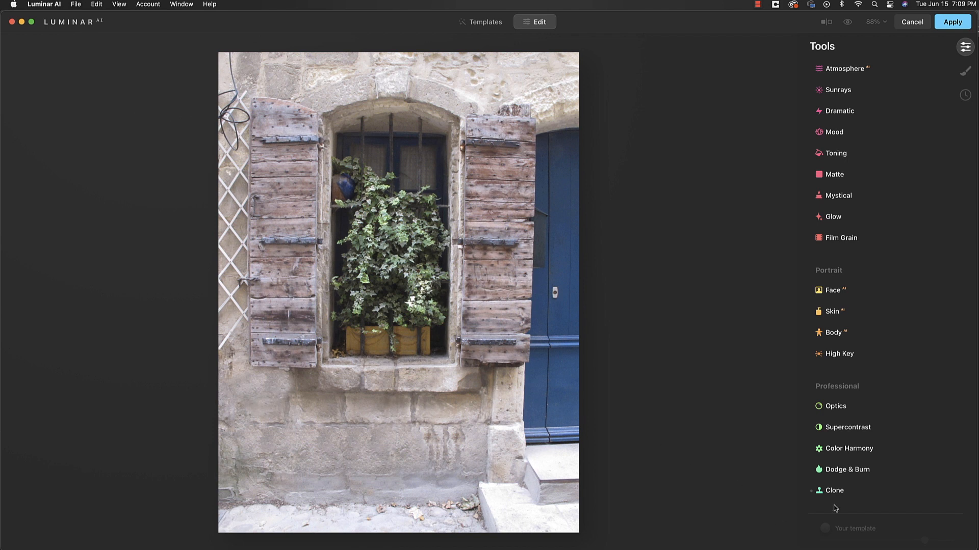
# Step: Reopen Clone with radius 22 and opacity 62, picking source points on the lower wall
pyautogui.click(833, 491)
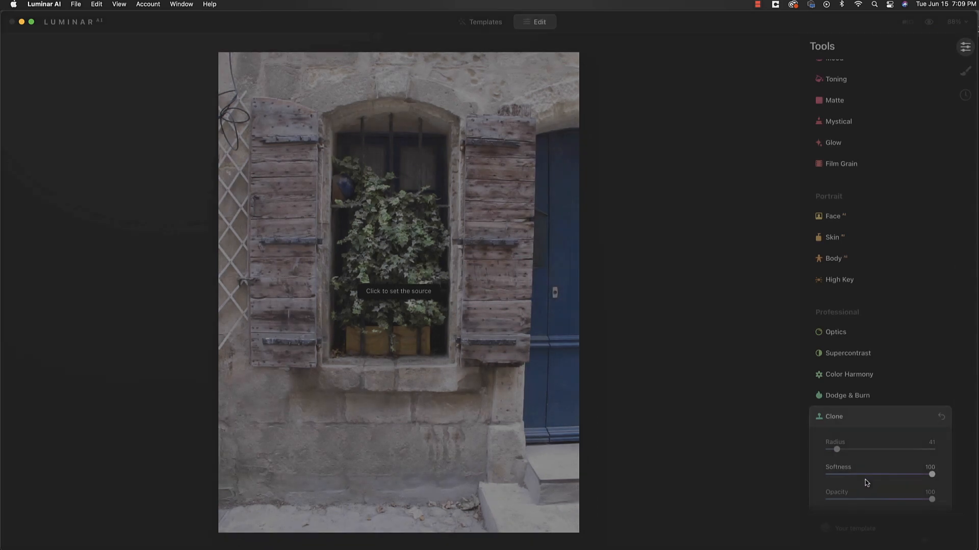
pyautogui.moveTo(836, 449); pyautogui.dragTo(830, 450)
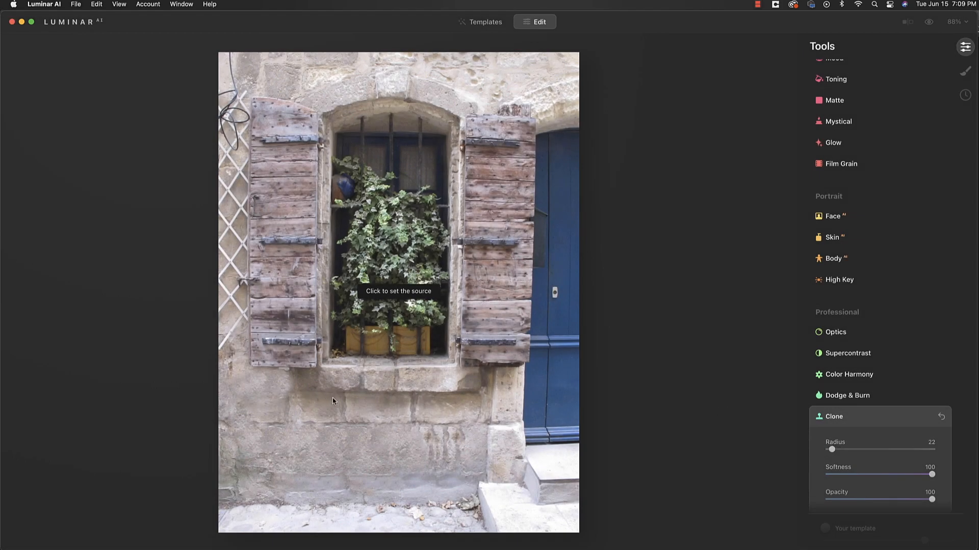
pyautogui.click(332, 394)
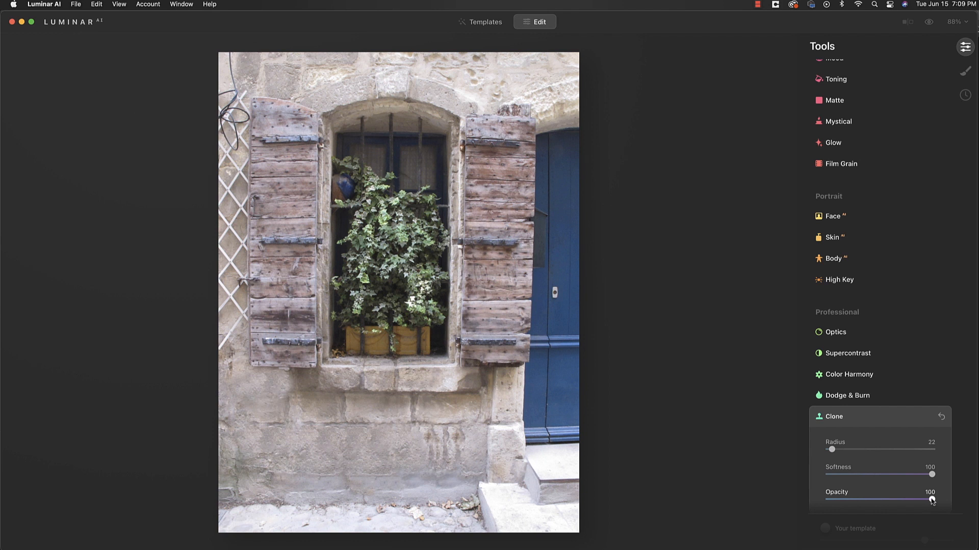
pyautogui.moveTo(932, 498); pyautogui.dragTo(893, 498)
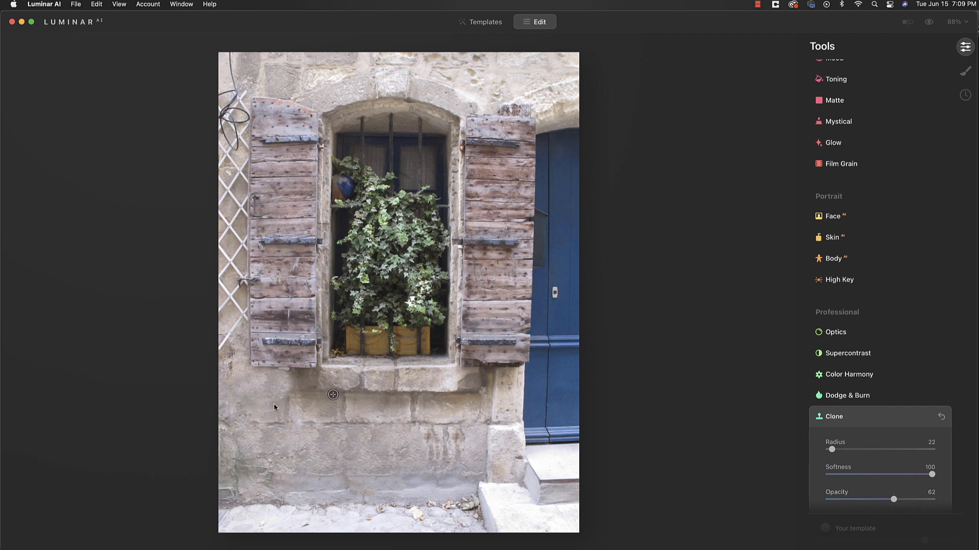
pyautogui.click(279, 399)
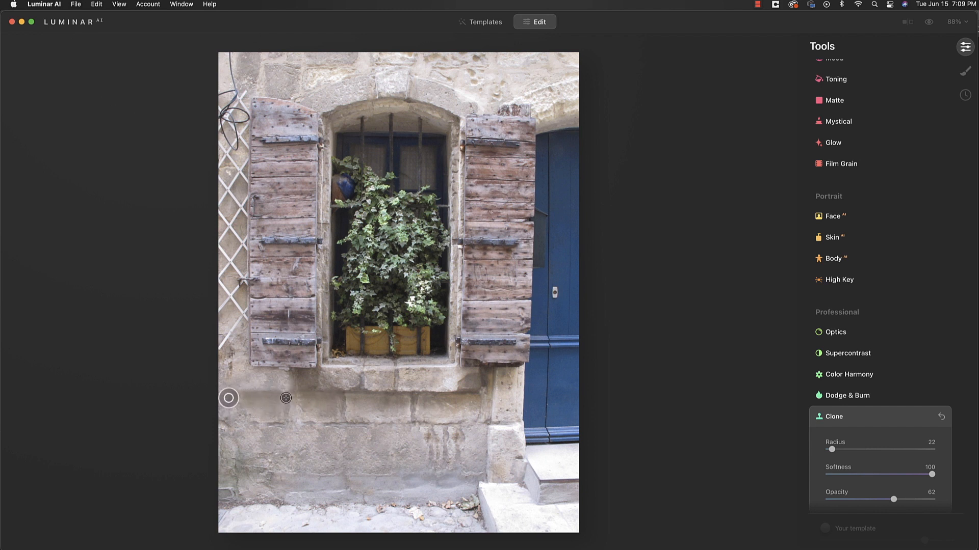
pyautogui.moveTo(264, 392)
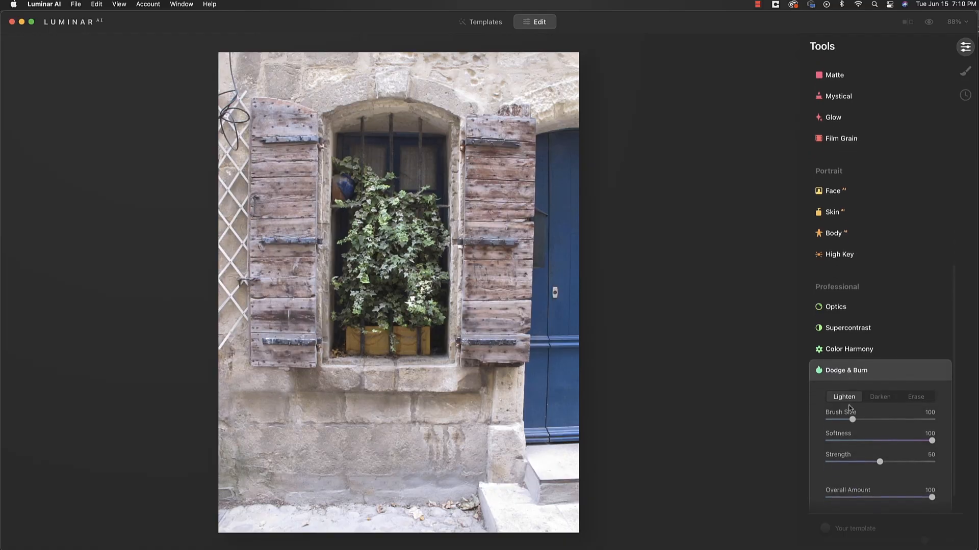
# Step: Set Dodge & Burn to Darken with brush size 55 and strength 16 for the wall
pyautogui.click(880, 397)
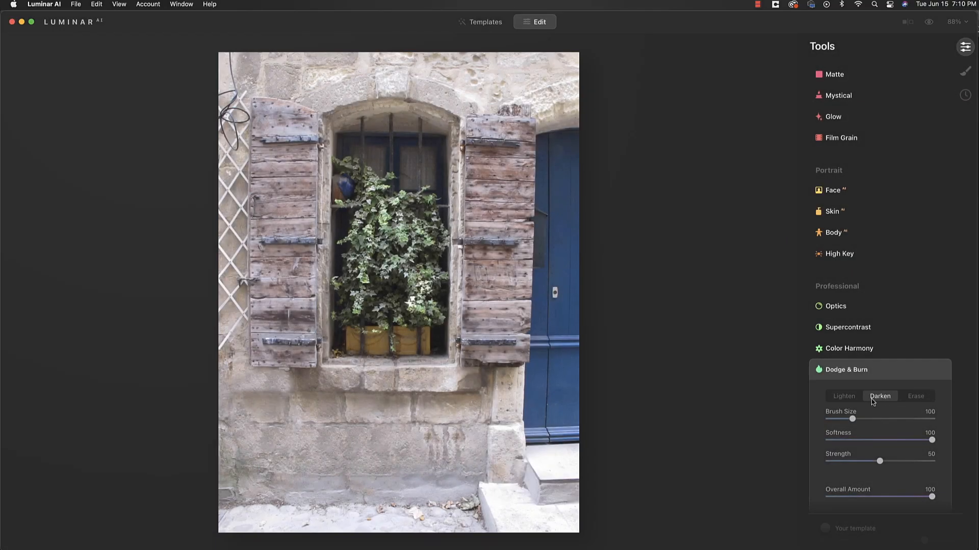
pyautogui.click(266, 383)
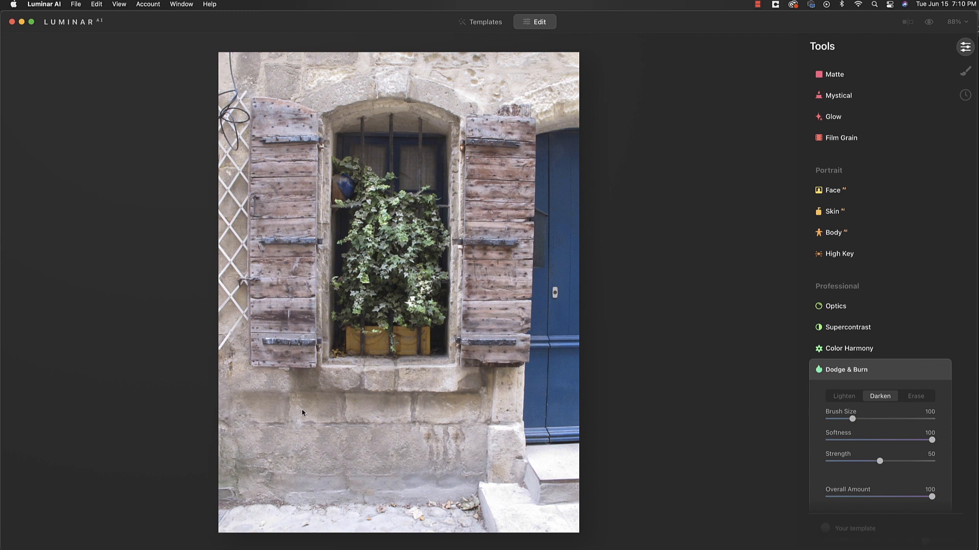
pyautogui.moveTo(897, 461); pyautogui.dragTo(849, 461)
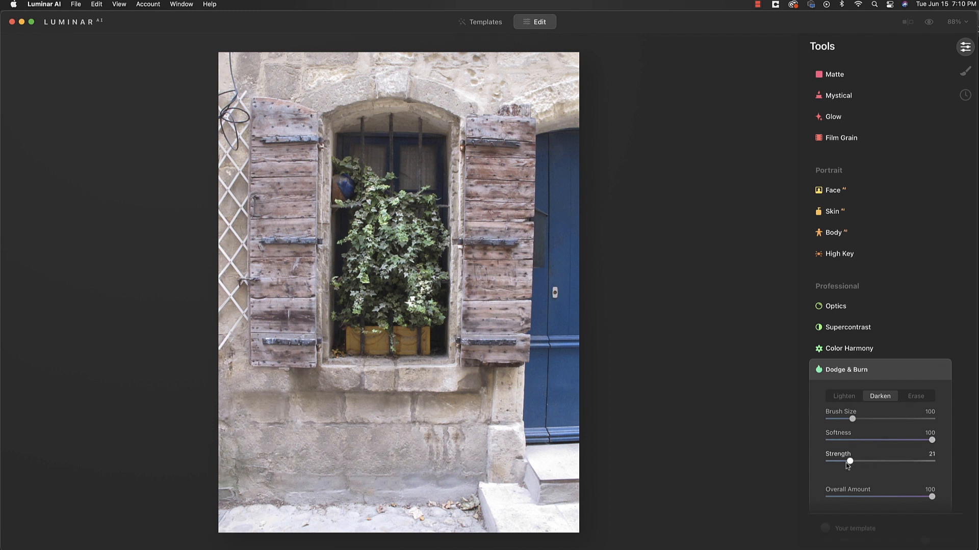
pyautogui.moveTo(849, 461); pyautogui.dragTo(843, 461)
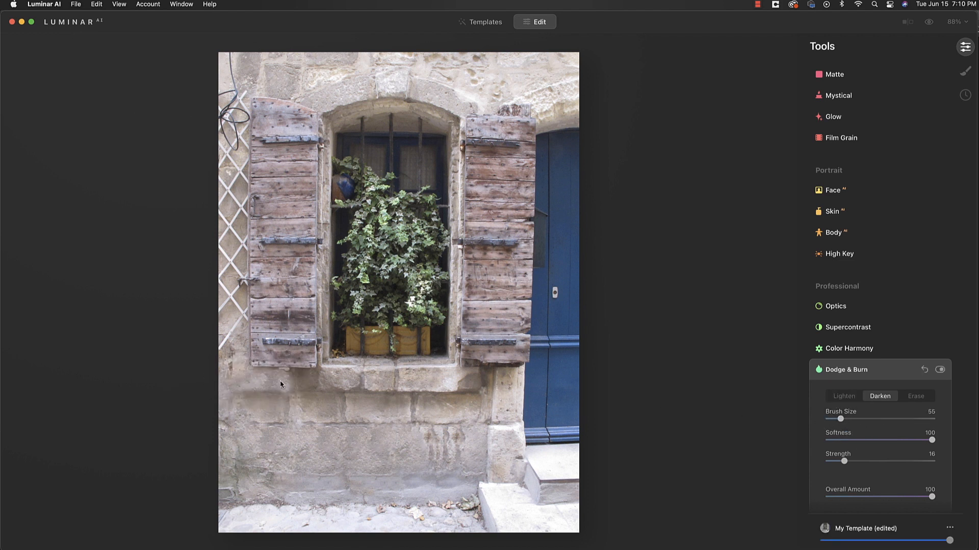
pyautogui.moveTo(341, 479)
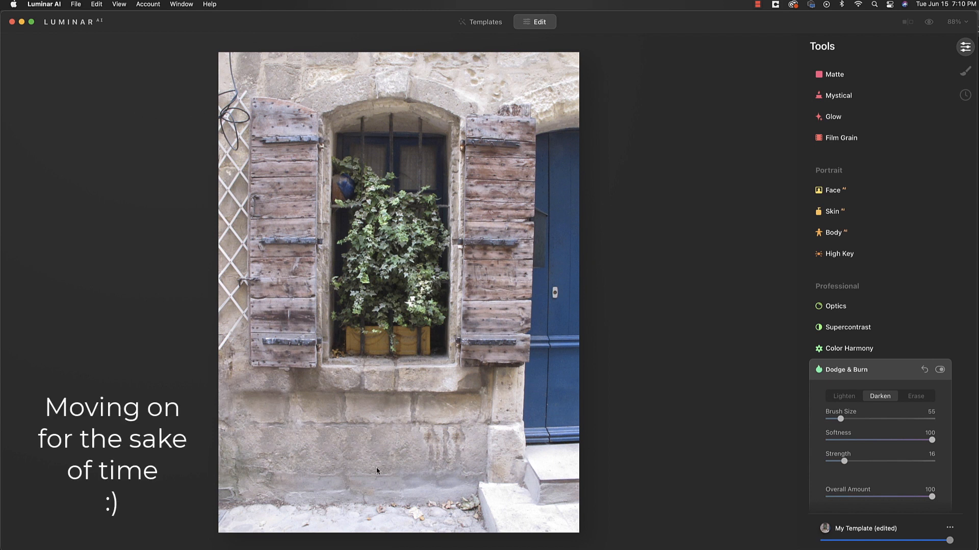
pyautogui.moveTo(243, 227)
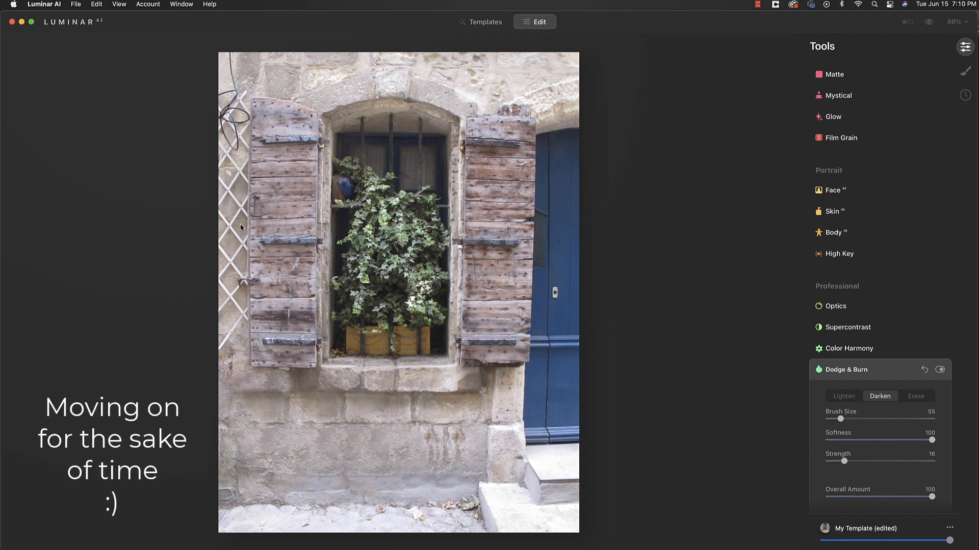
pyautogui.moveTo(241, 119)
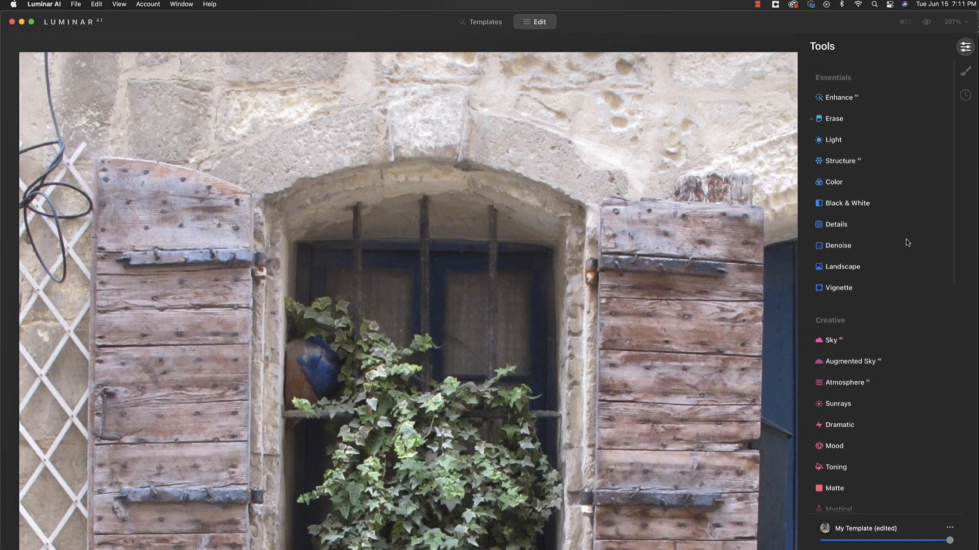
# Step: Reopen Erase at radius 25 and mask the upper cable over the trellis for removal
pyautogui.click(833, 118)
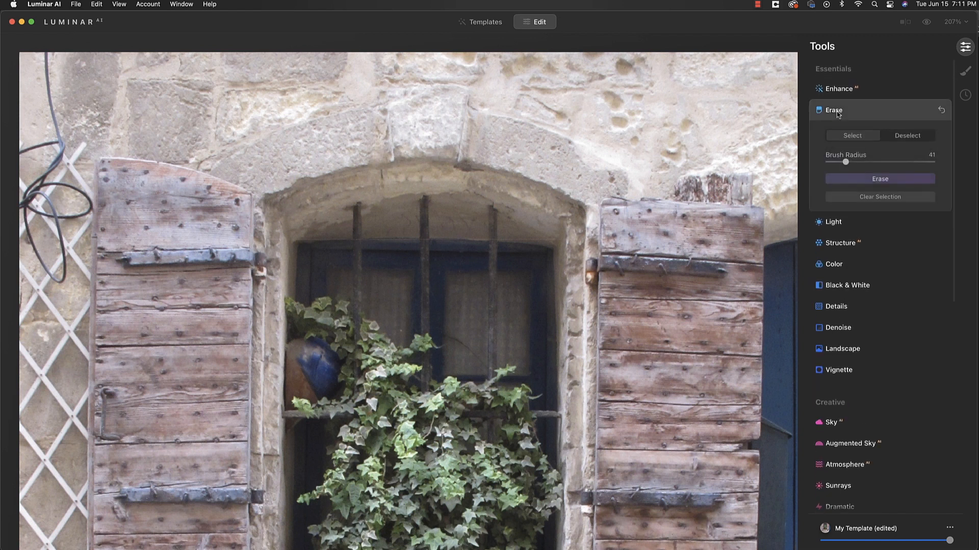
pyautogui.moveTo(844, 162); pyautogui.dragTo(835, 162)
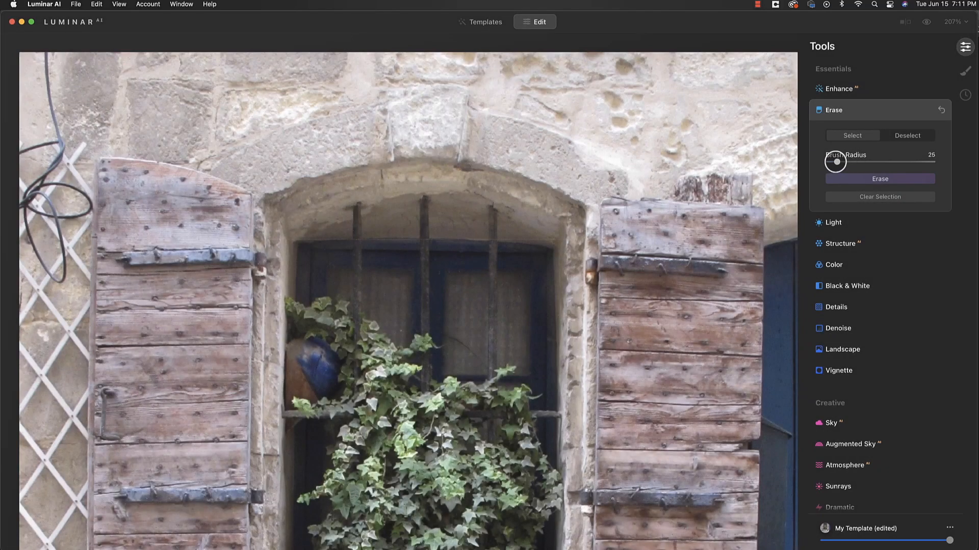
pyautogui.moveTo(835, 162); pyautogui.dragTo(828, 163)
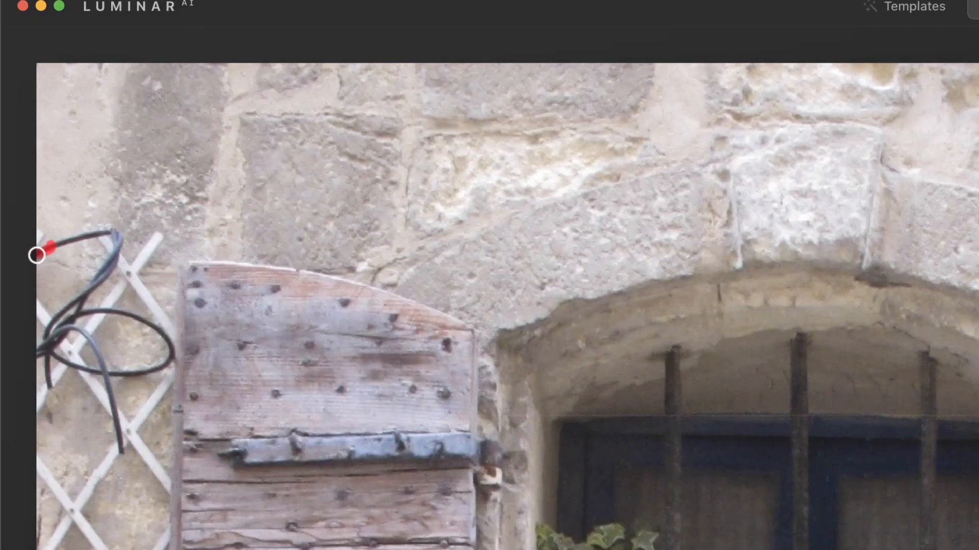
pyautogui.moveTo(37, 255); pyautogui.dragTo(115, 245)
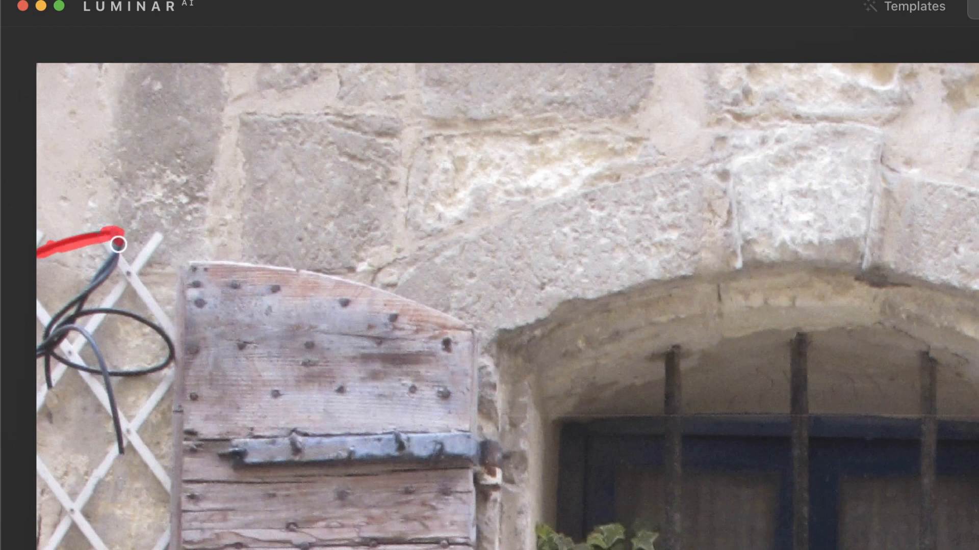
pyautogui.moveTo(116, 244); pyautogui.dragTo(80, 300)
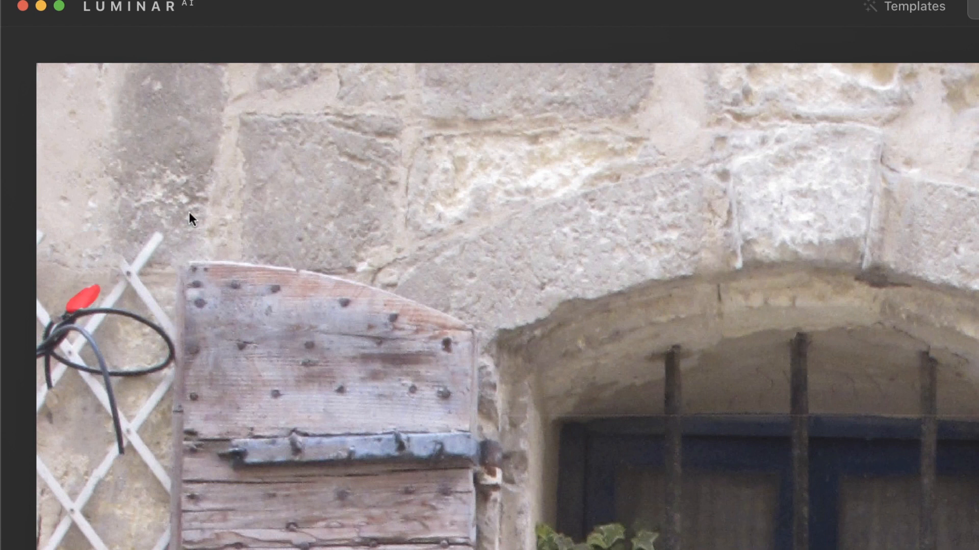
pyautogui.moveTo(128, 261)
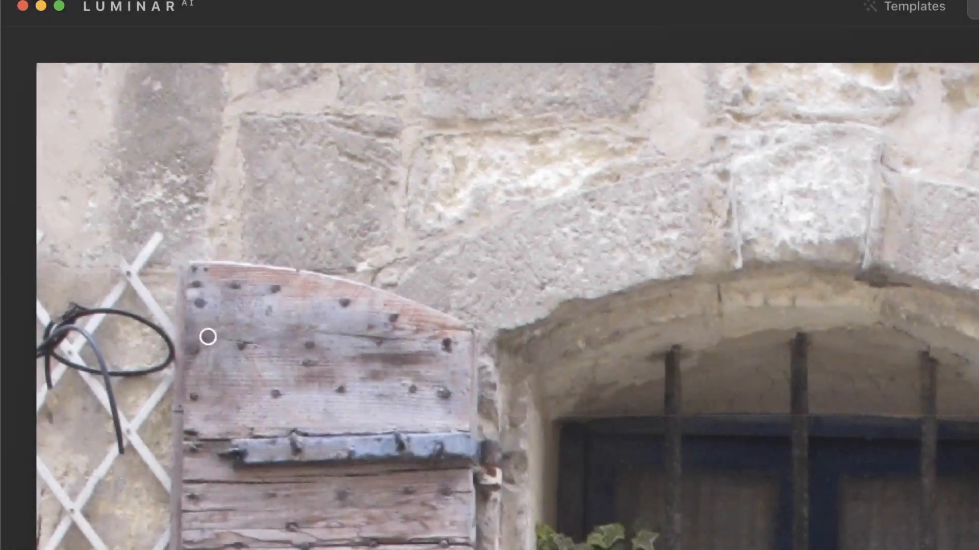
pyautogui.moveTo(128, 456)
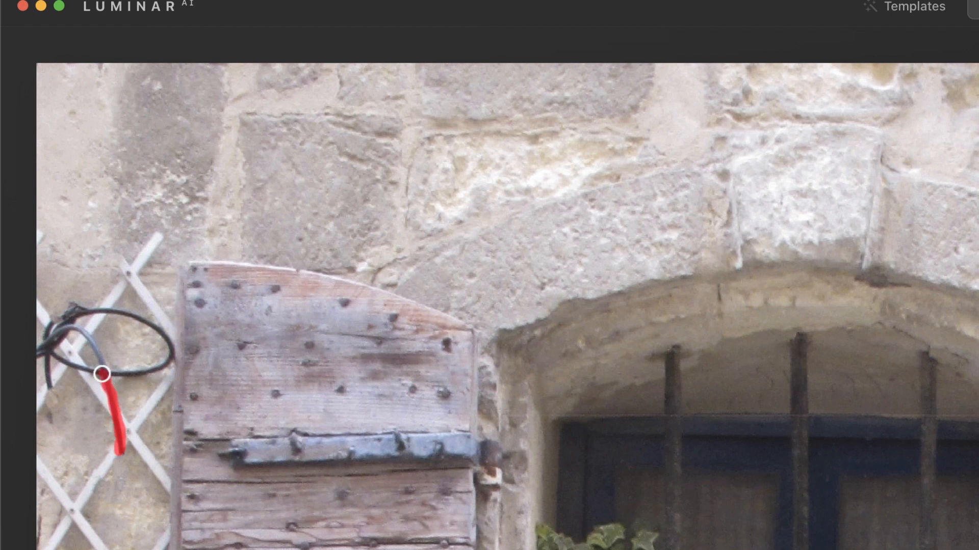
# Step: Mask and erase the cable loop and its leftover bits over the trellis
pyautogui.moveTo(100, 373); pyautogui.dragTo(48, 368)
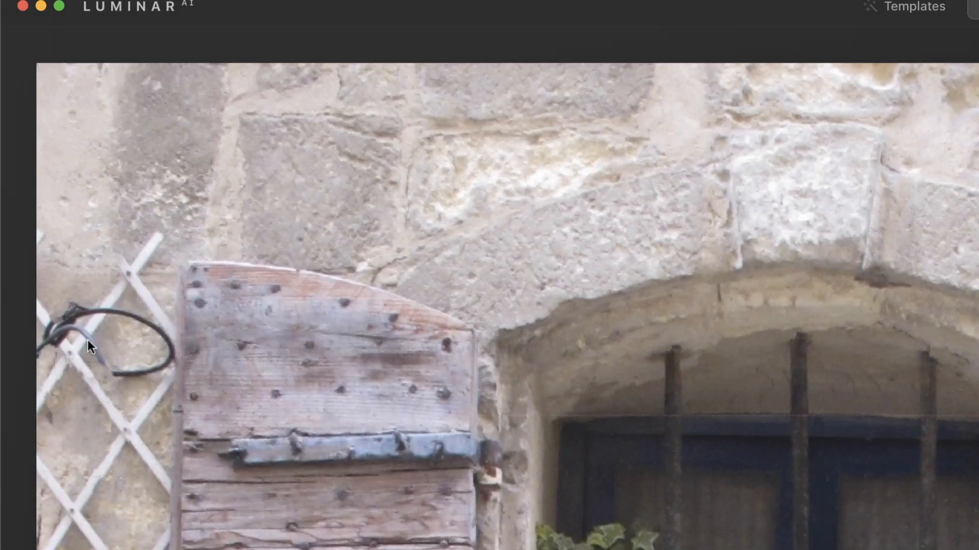
pyautogui.moveTo(90, 346); pyautogui.dragTo(167, 361)
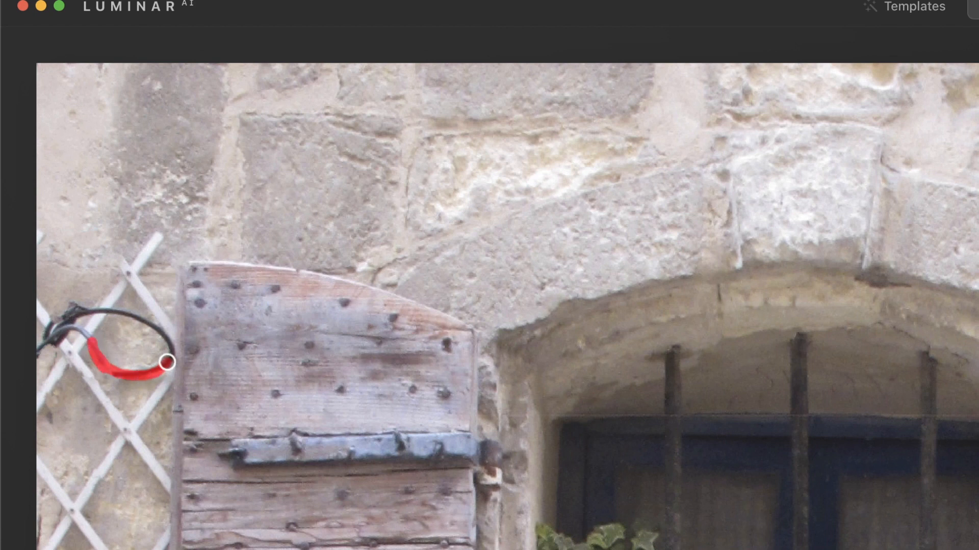
pyautogui.moveTo(168, 362); pyautogui.dragTo(112, 310)
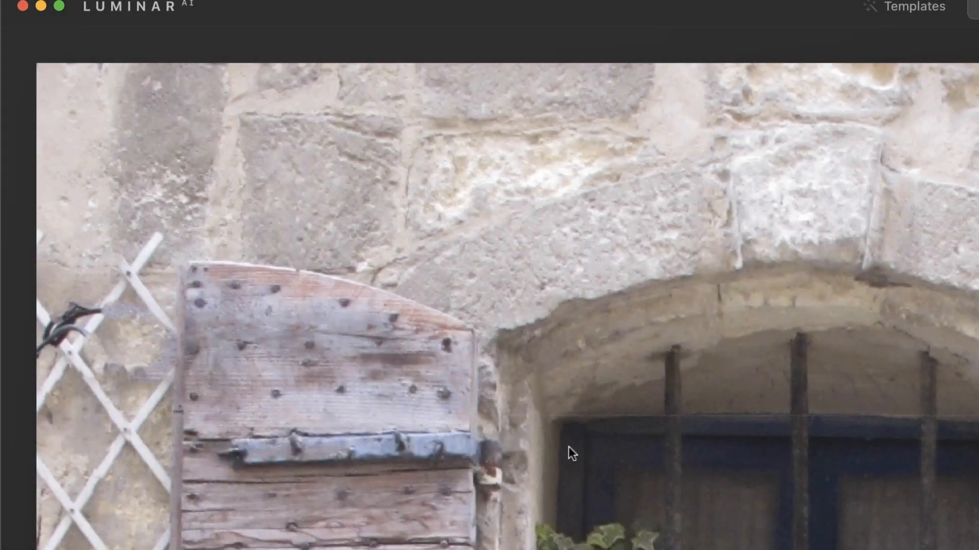
pyautogui.click(88, 308)
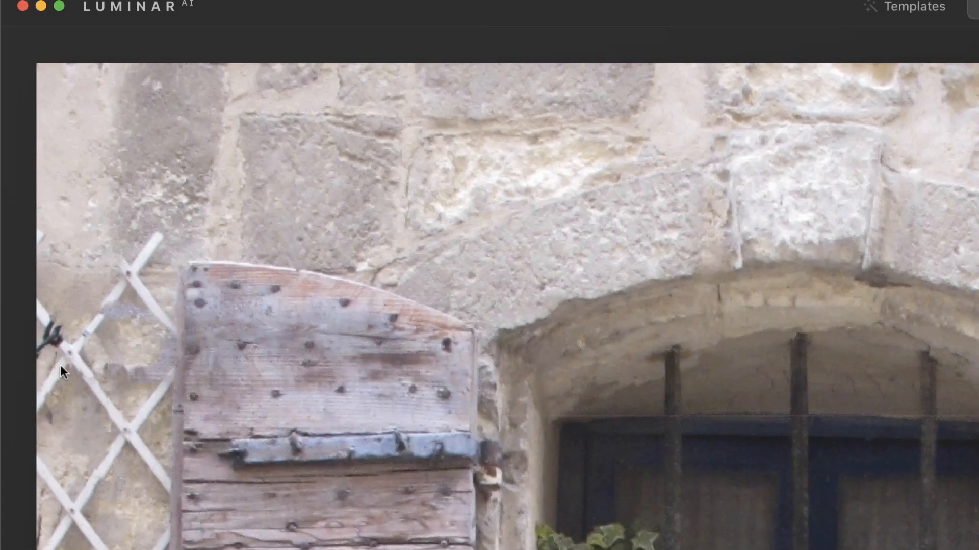
pyautogui.click(44, 344)
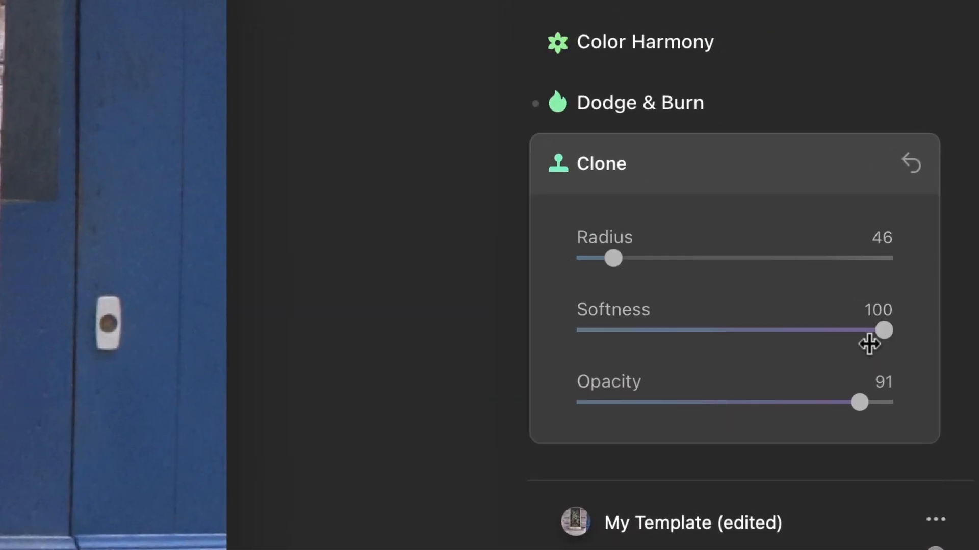
# Step: Raise the clone opacity to 100 at full softness, radius 46
pyautogui.moveTo(858, 402); pyautogui.dragTo(882, 403)
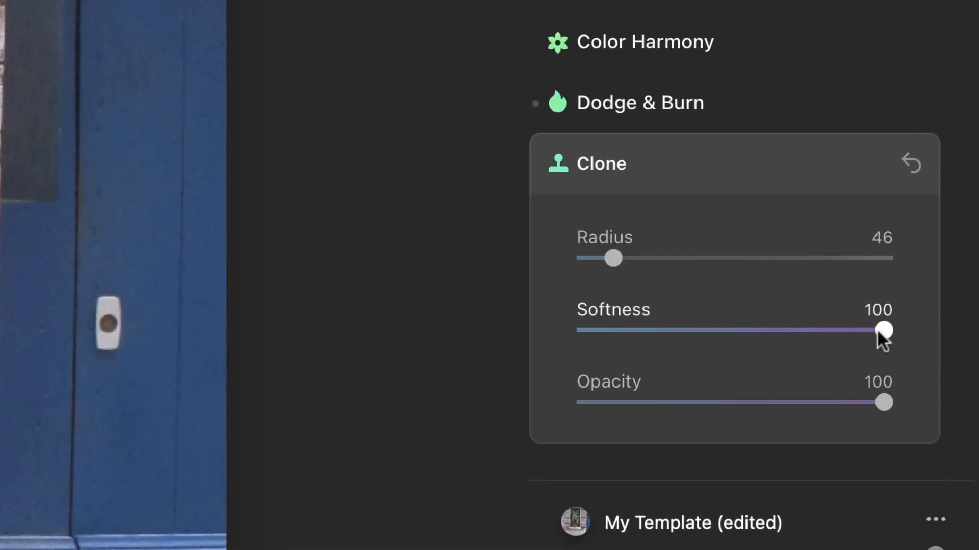
pyautogui.moveTo(789, 318)
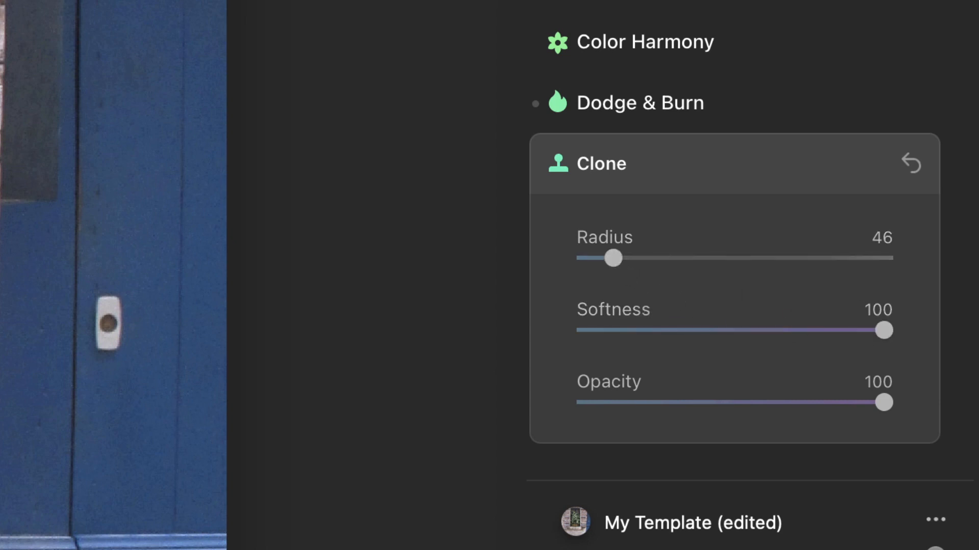
pyautogui.moveTo(612, 258); pyautogui.dragTo(596, 258)
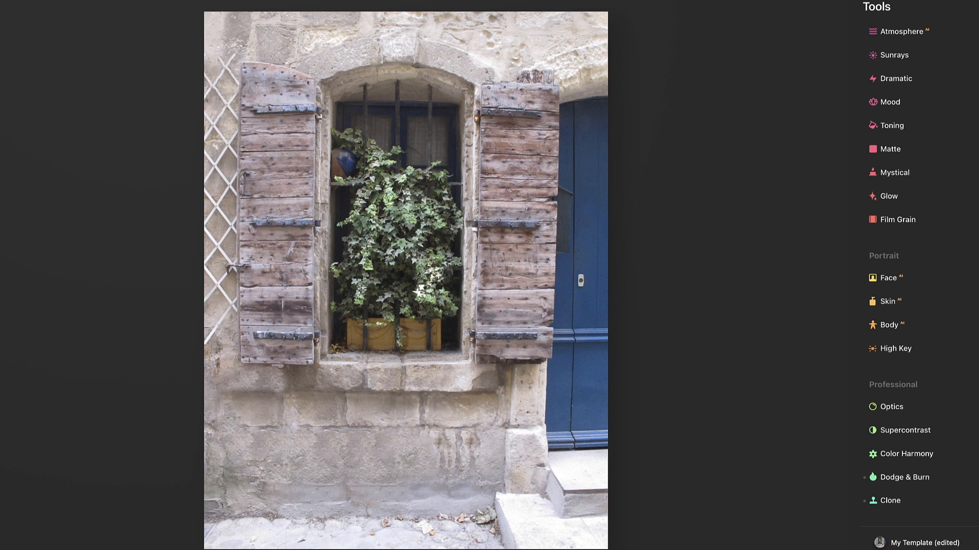
pyautogui.moveTo(861, 35)
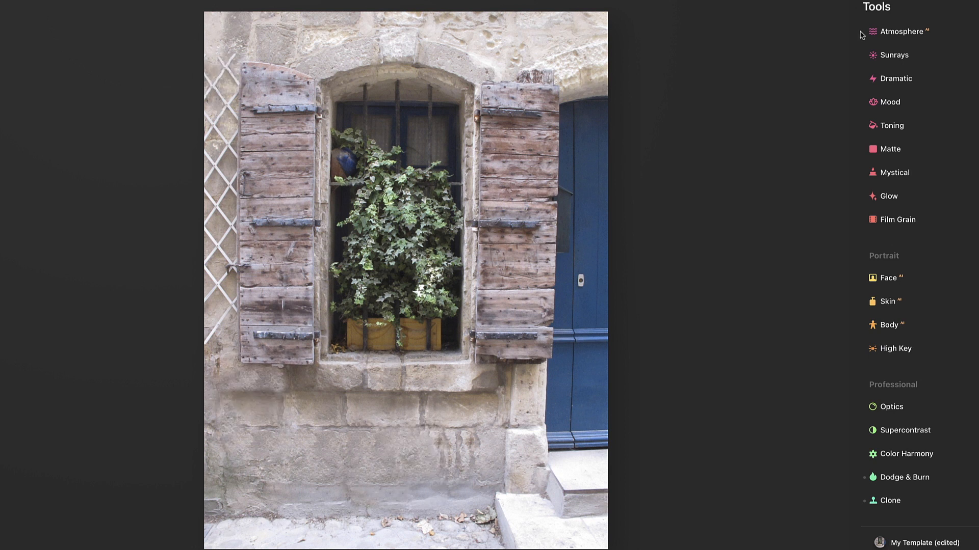
# Step: Scroll the Edit tools list back to show the full set of adjustment tools
pyautogui.scroll(-3)
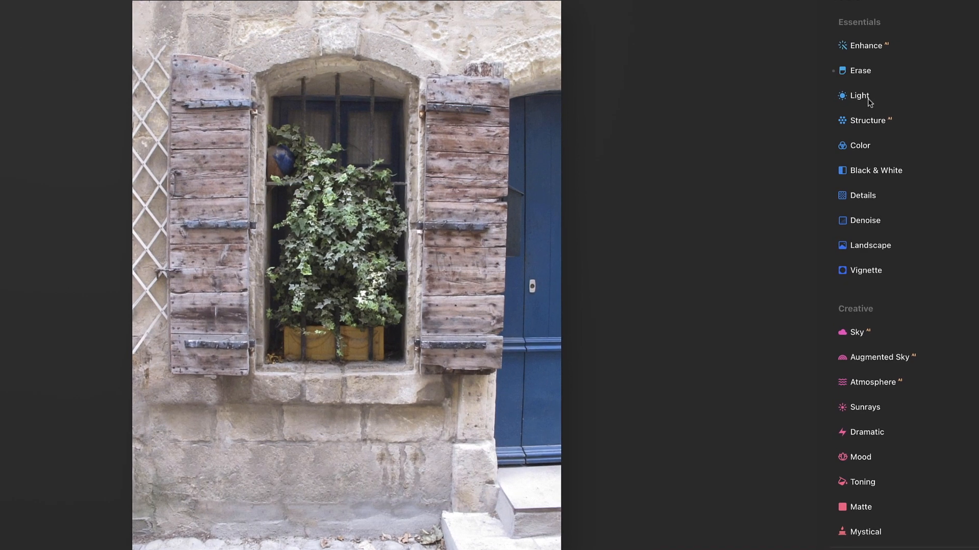
# Step: In Light, drag Exposure down near -1, checking clipping with the J overlay along the way
pyautogui.click(858, 96)
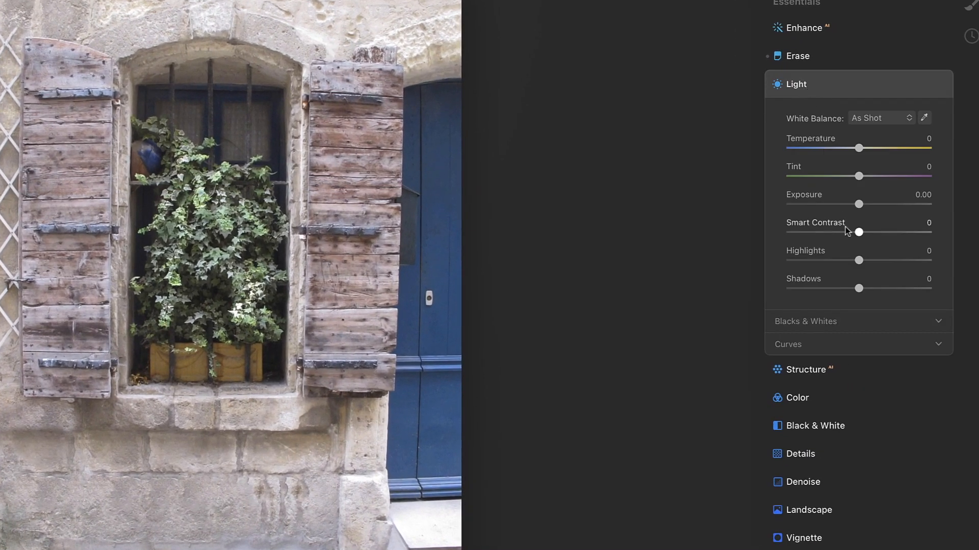
pyautogui.moveTo(850, 271)
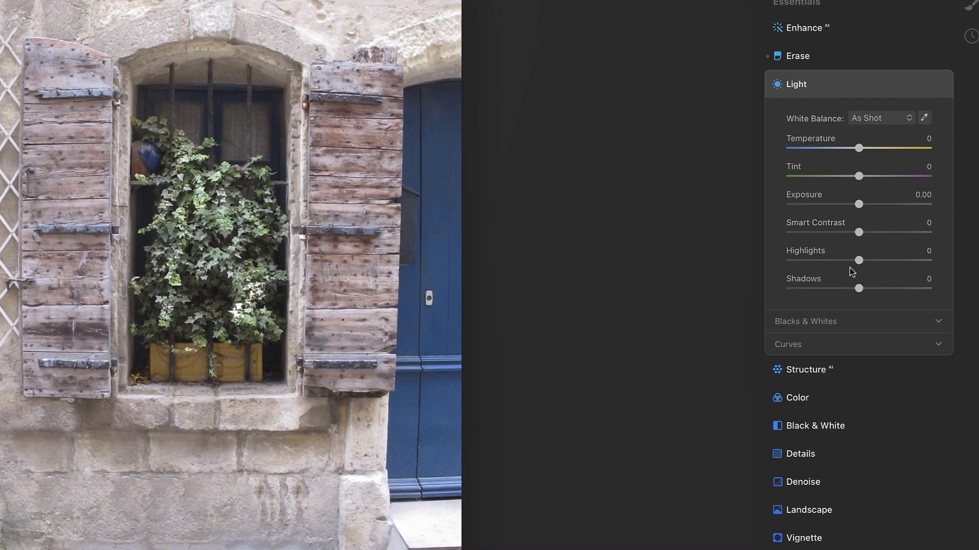
pyautogui.moveTo(859, 204); pyautogui.dragTo(849, 203)
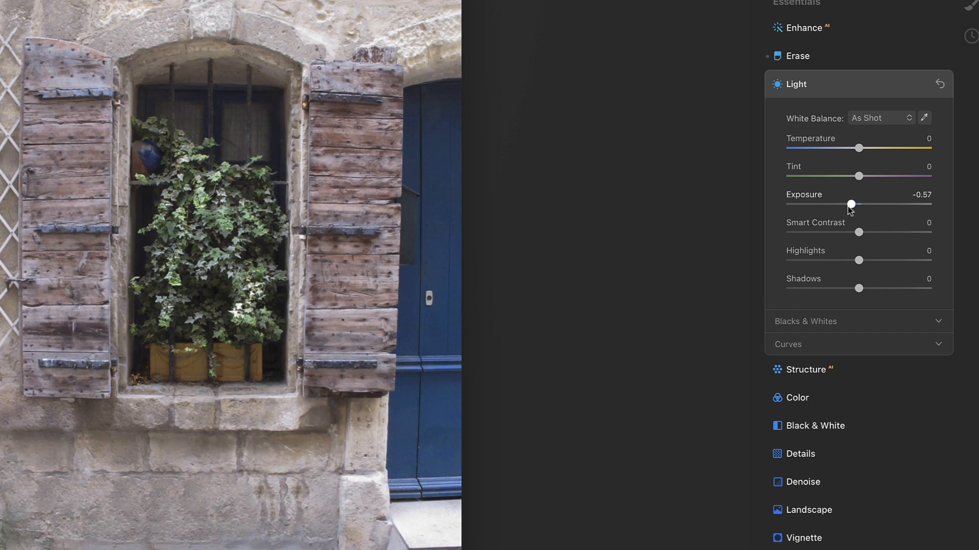
pyautogui.moveTo(850, 205); pyautogui.dragTo(887, 213)
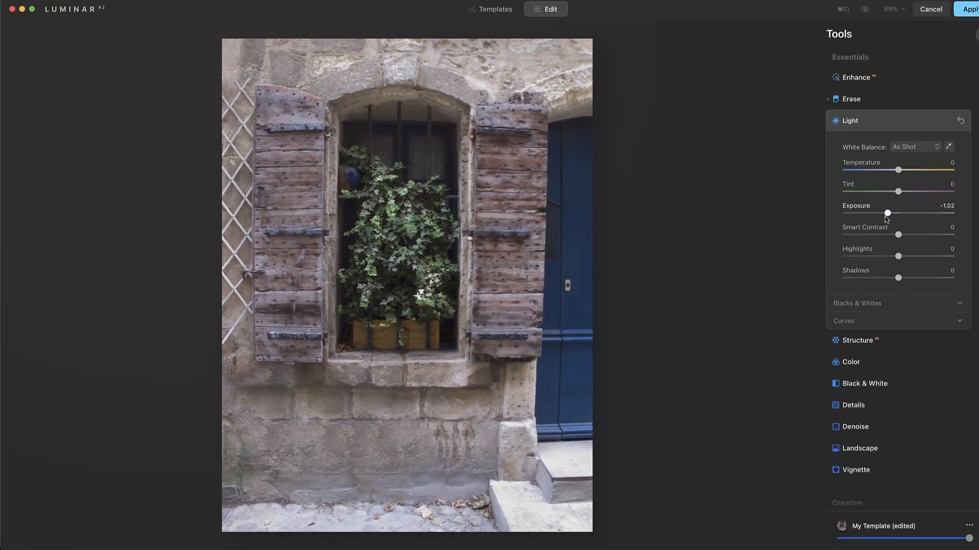
pyautogui.press('j')
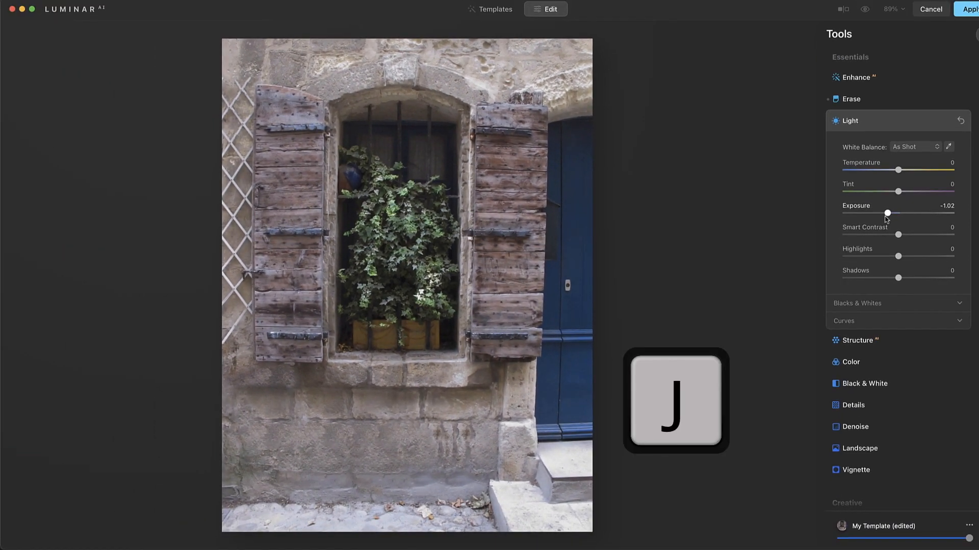
pyautogui.moveTo(887, 213); pyautogui.dragTo(880, 213)
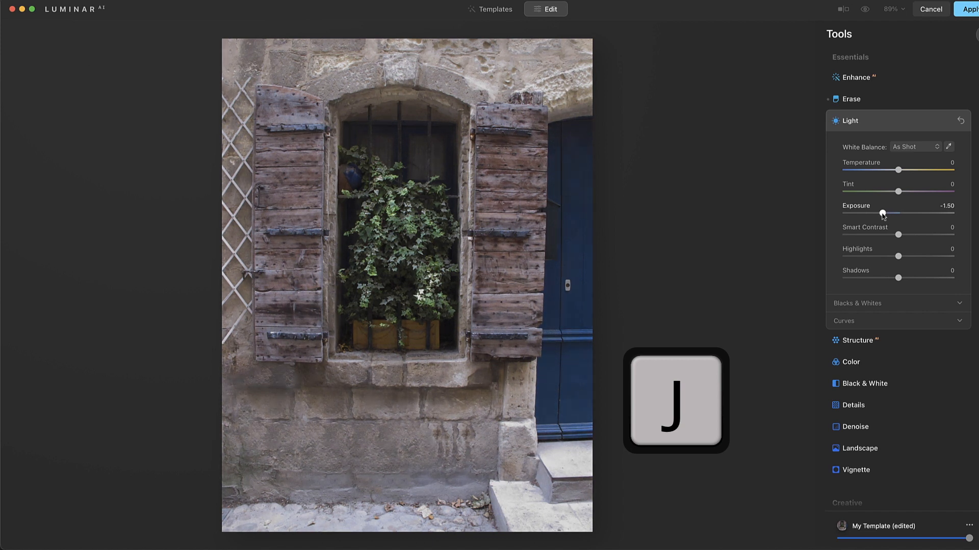
pyautogui.moveTo(881, 213); pyautogui.dragTo(858, 213)
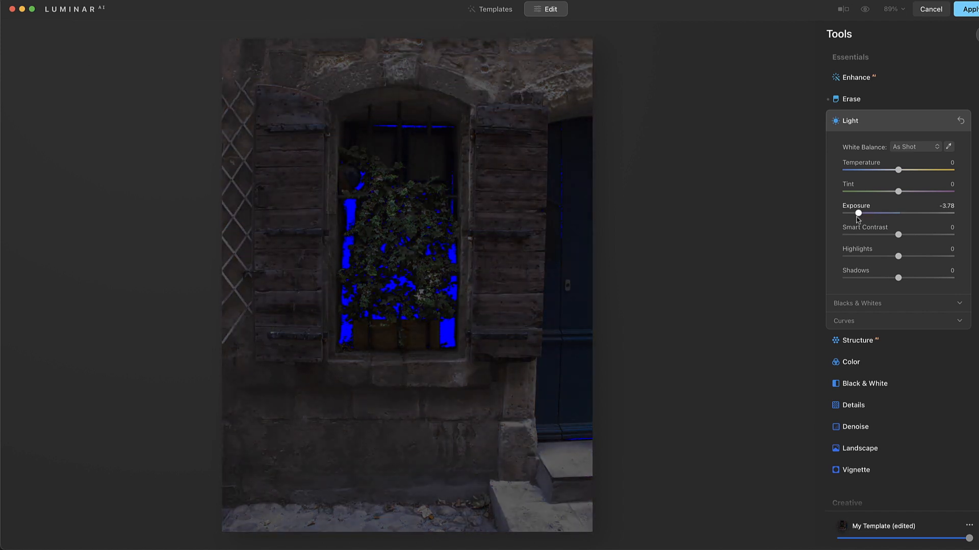
pyautogui.moveTo(859, 213); pyautogui.dragTo(854, 213)
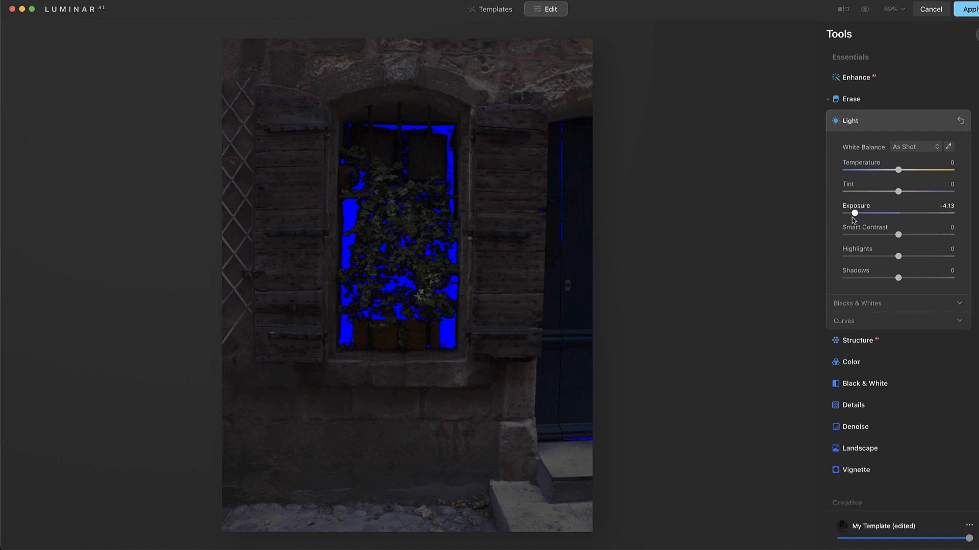
pyautogui.moveTo(854, 213); pyautogui.dragTo(872, 213)
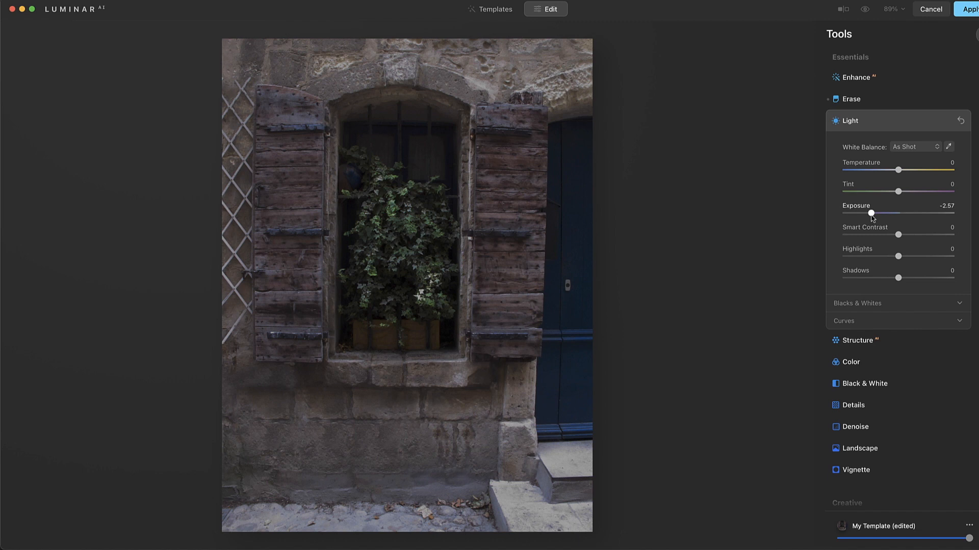
pyautogui.moveTo(870, 214); pyautogui.dragTo(883, 213)
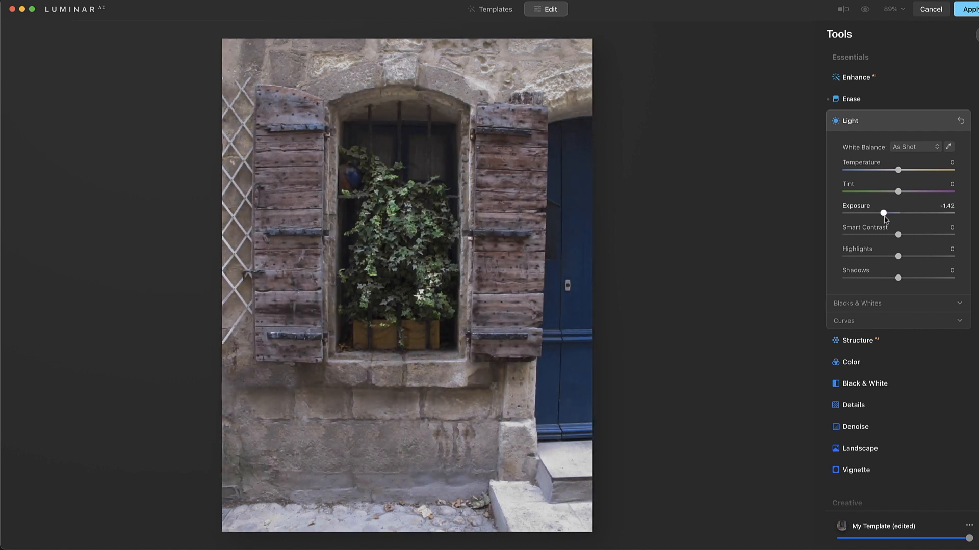
pyautogui.moveTo(883, 213); pyautogui.dragTo(887, 213)
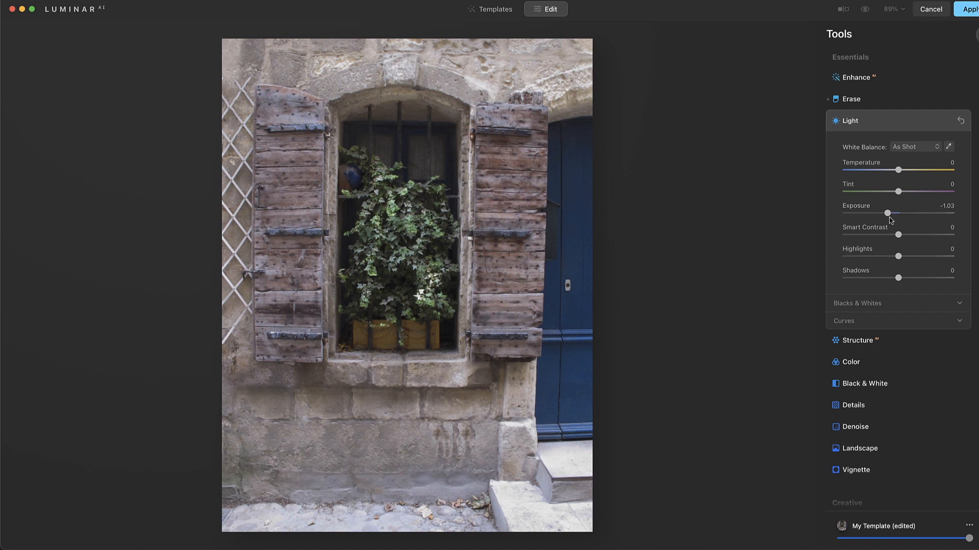
pyautogui.moveTo(790, 397)
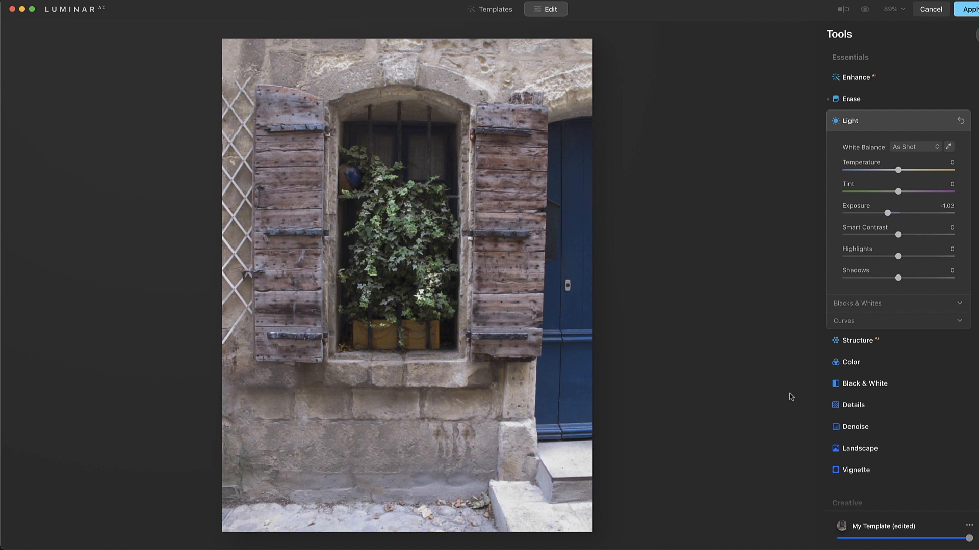
# Step: Set Highlights to -39, settle Exposure at about -0.72, and collapse the Light panel
pyautogui.moveTo(913, 257); pyautogui.dragTo(893, 257)
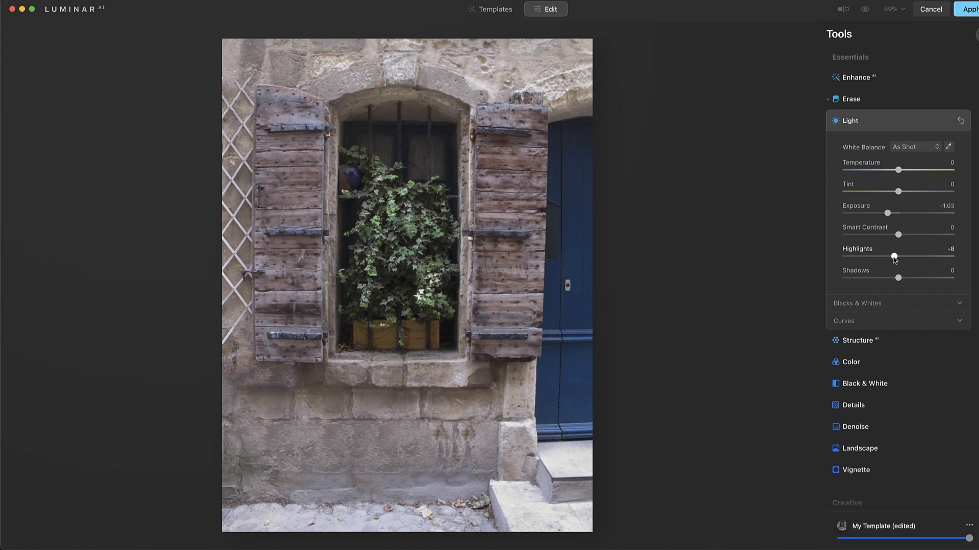
pyautogui.moveTo(893, 257); pyautogui.dragTo(929, 257)
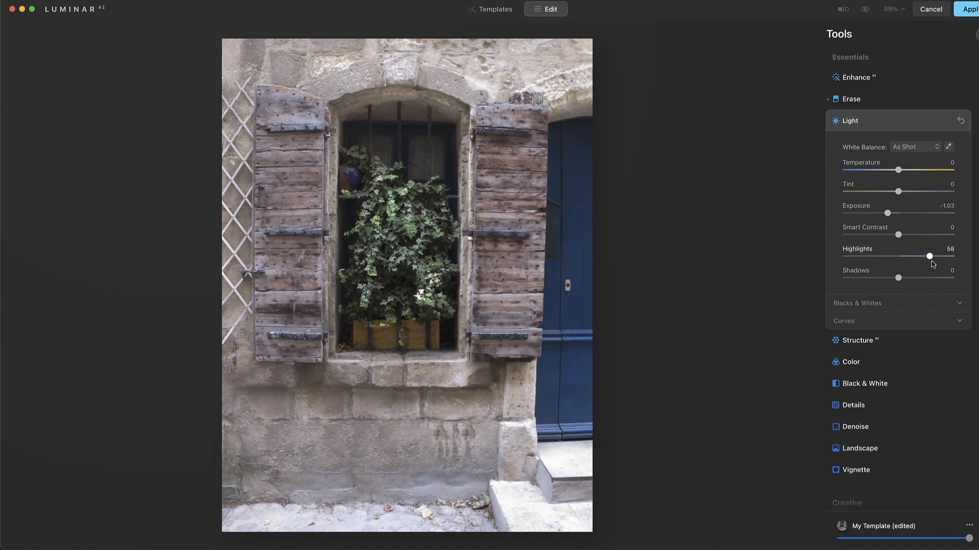
pyautogui.moveTo(930, 257); pyautogui.dragTo(867, 256)
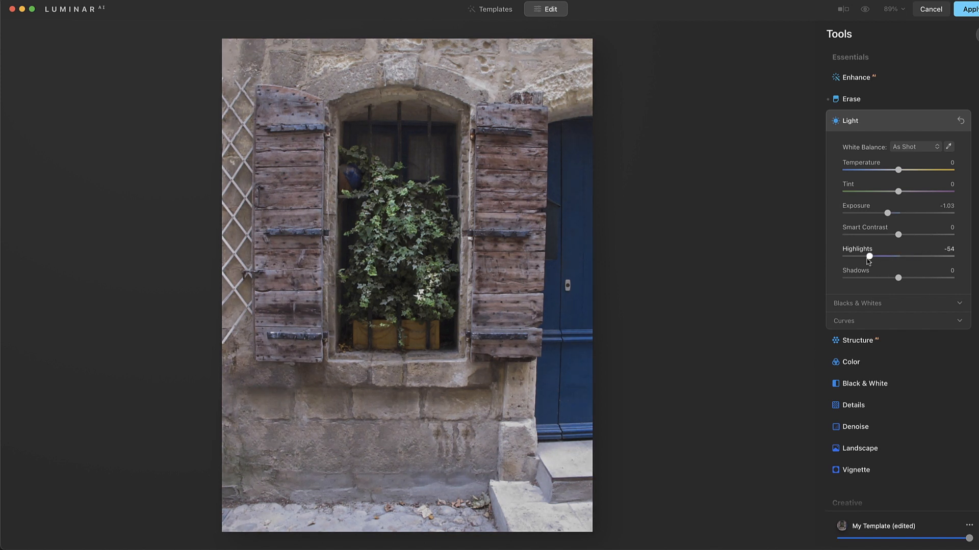
pyautogui.moveTo(868, 257); pyautogui.dragTo(877, 256)
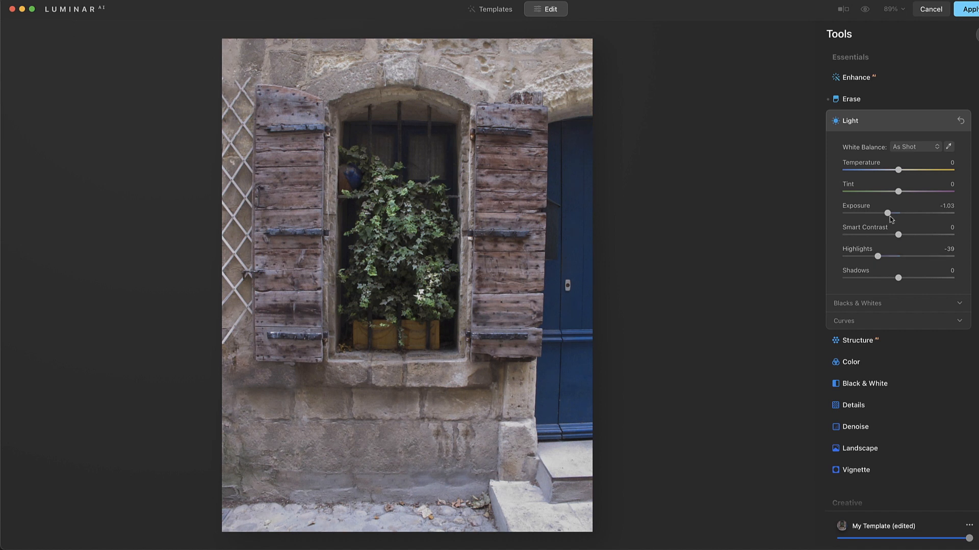
pyautogui.moveTo(886, 213); pyautogui.dragTo(891, 213)
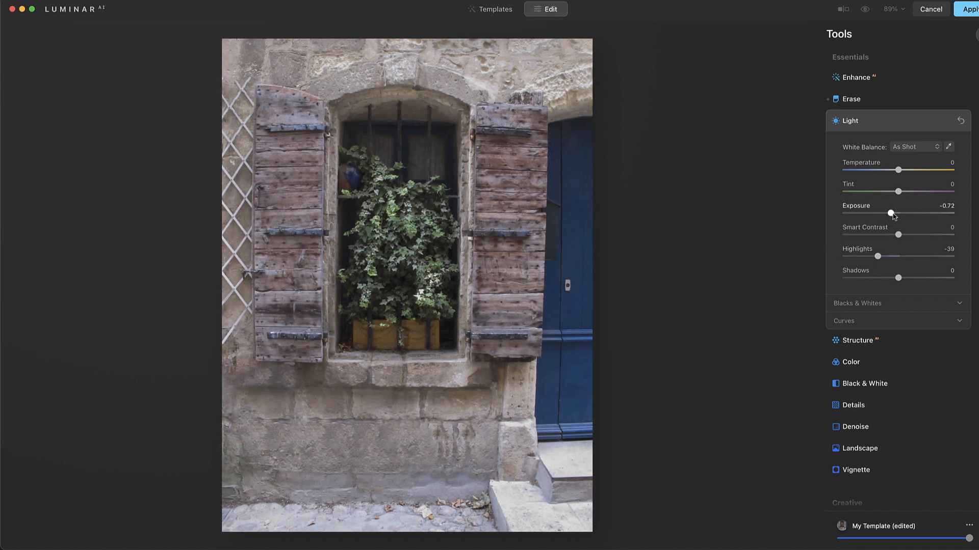
pyautogui.click(849, 121)
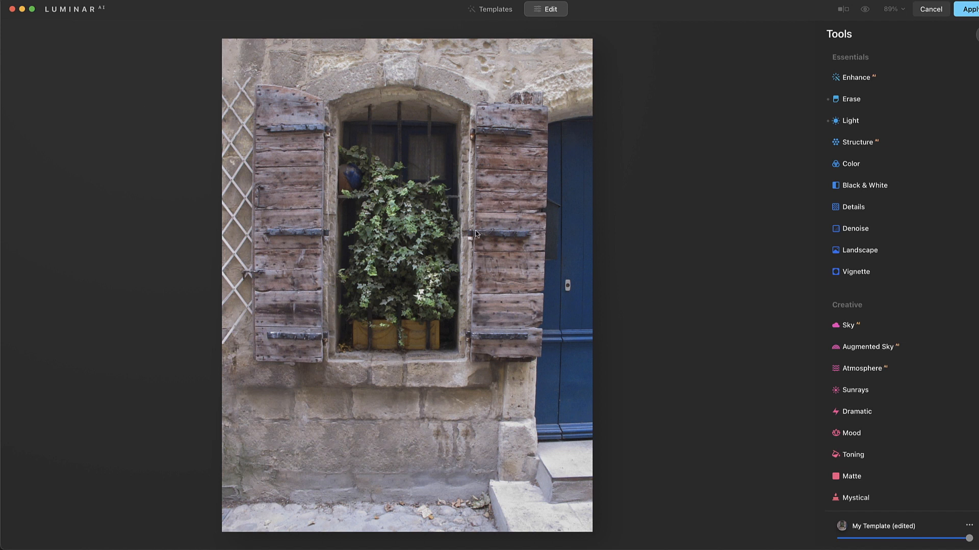
pyautogui.moveTo(748, 91)
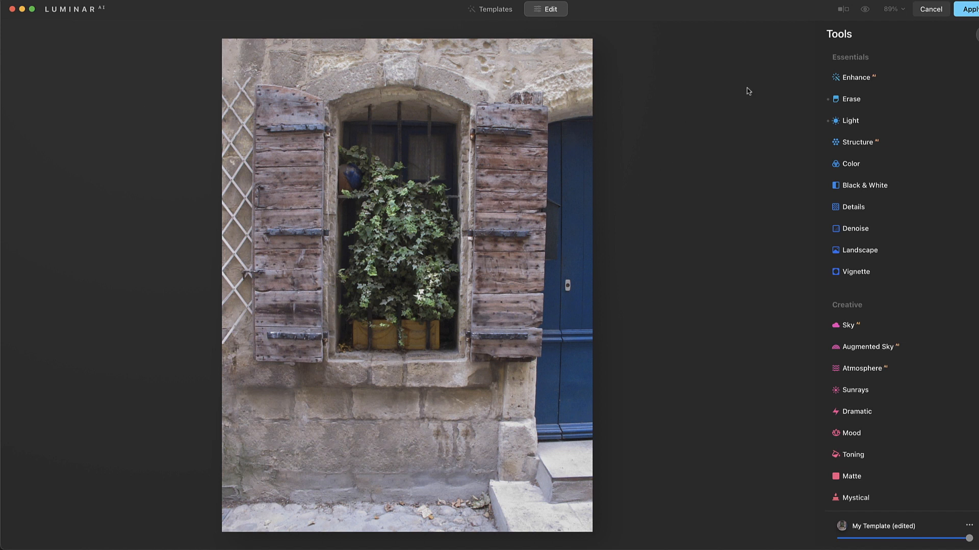
# Step: In Enhance, try Accent at 100 and settle it back down at 25
pyautogui.click(855, 76)
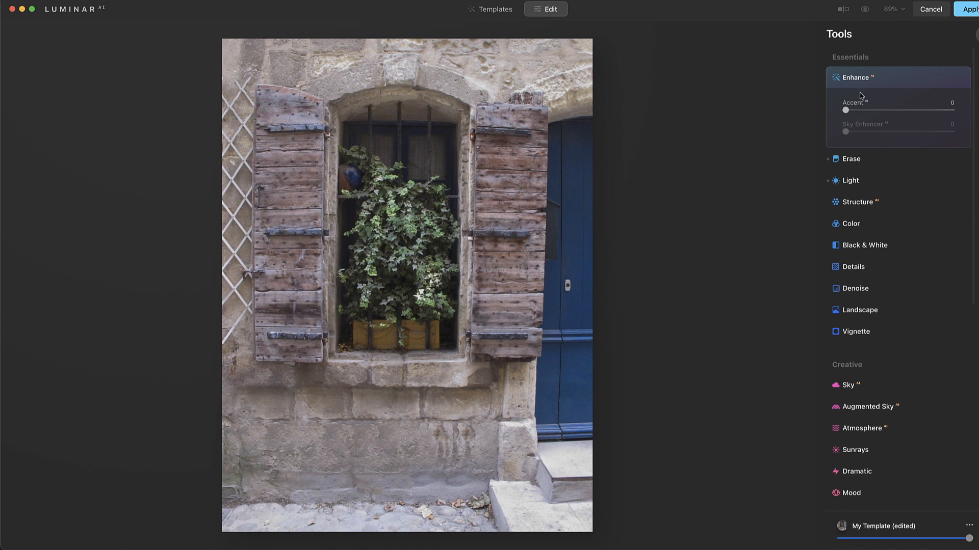
pyautogui.moveTo(845, 110); pyautogui.dragTo(900, 110)
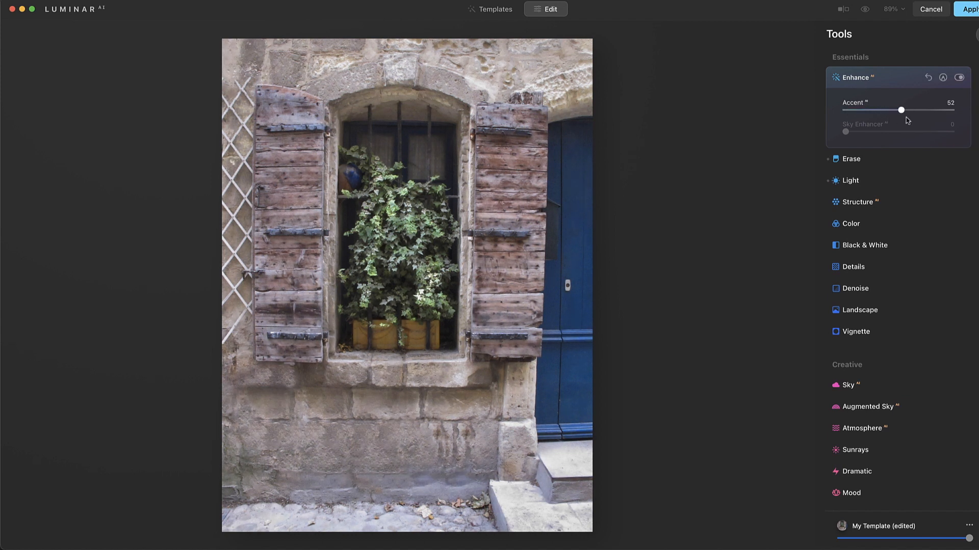
pyautogui.moveTo(900, 110); pyautogui.dragTo(951, 110)
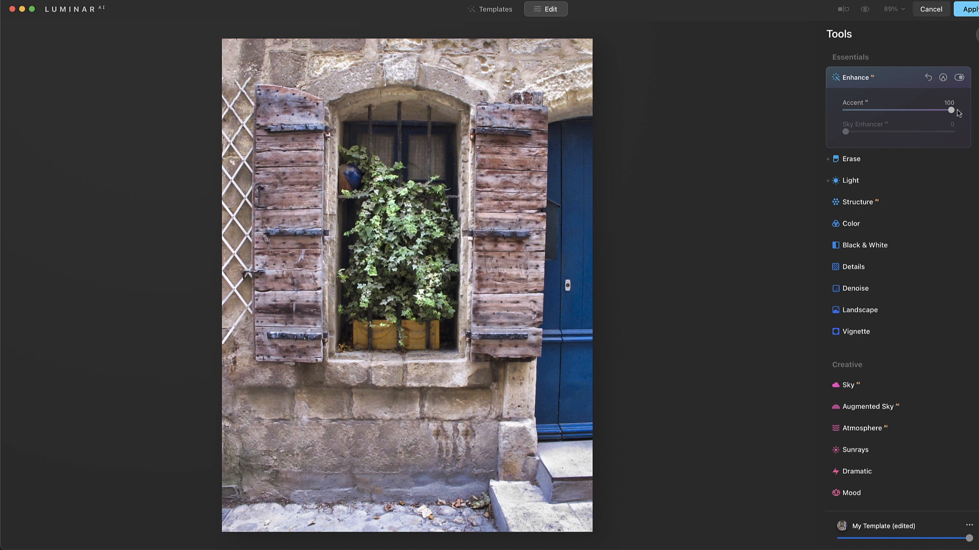
pyautogui.moveTo(948, 111); pyautogui.dragTo(877, 110)
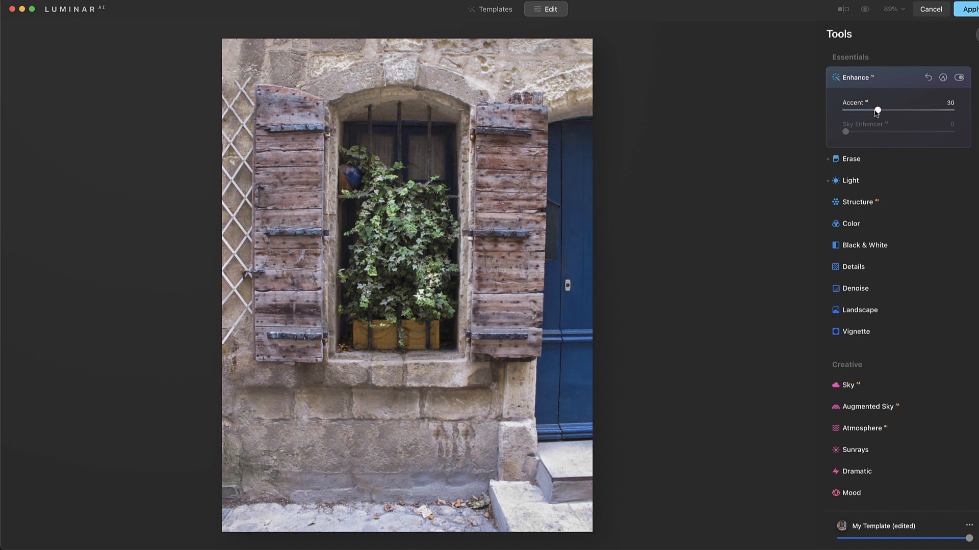
pyautogui.moveTo(876, 111); pyautogui.dragTo(871, 110)
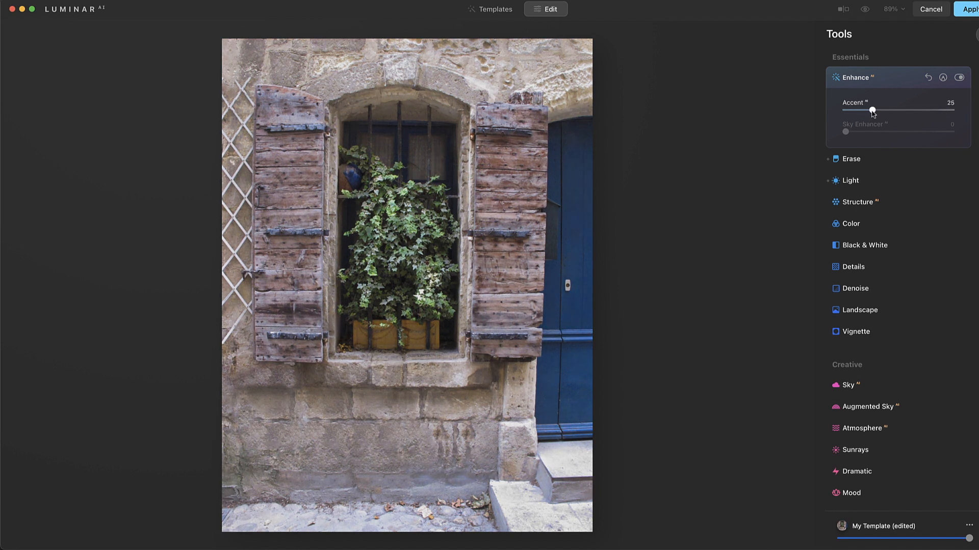
# Step: Nudge Accent to 26 and set Structure to Amount 24 and Boost 36 after stronger trials
pyautogui.moveTo(873, 110); pyautogui.dragTo(877, 110)
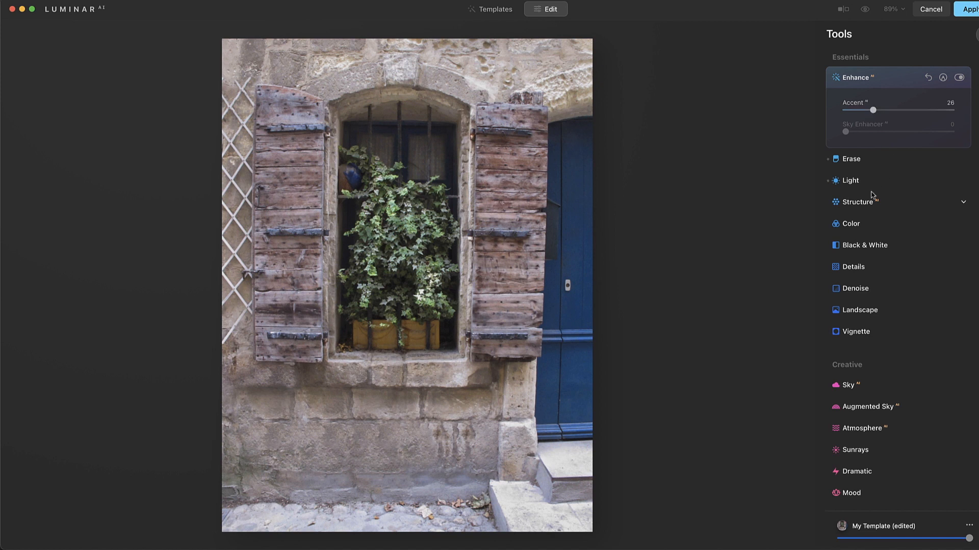
pyautogui.click(859, 200)
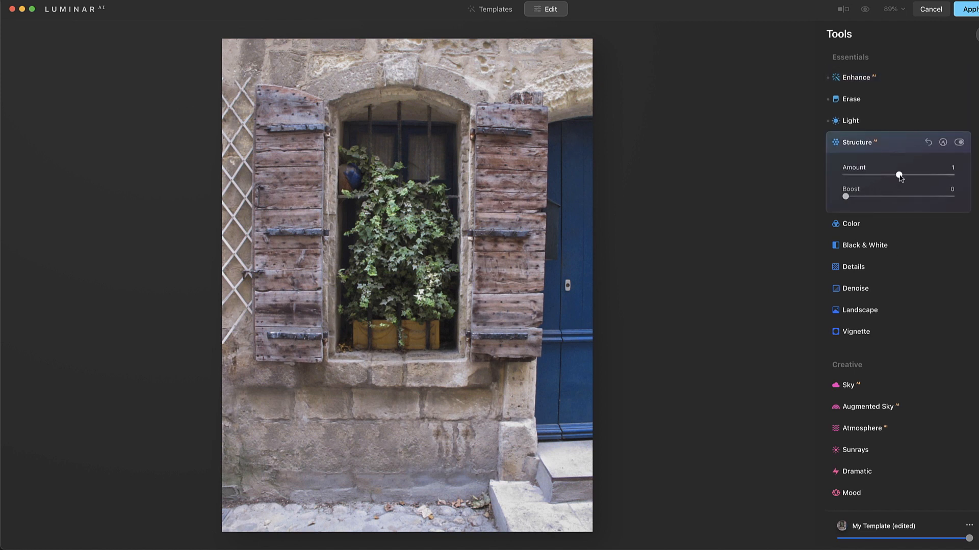
pyautogui.moveTo(844, 196); pyautogui.dragTo(838, 180)
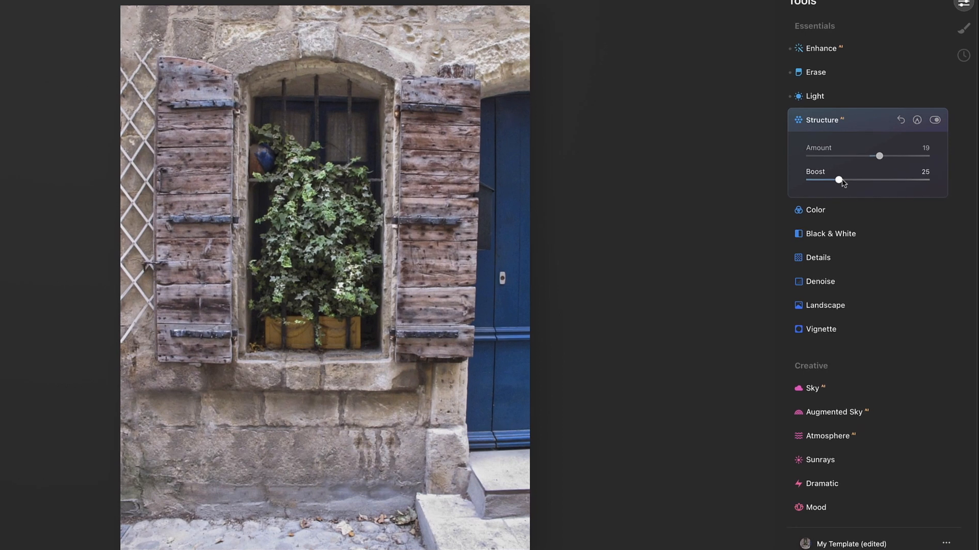
pyautogui.moveTo(879, 156); pyautogui.dragTo(863, 149)
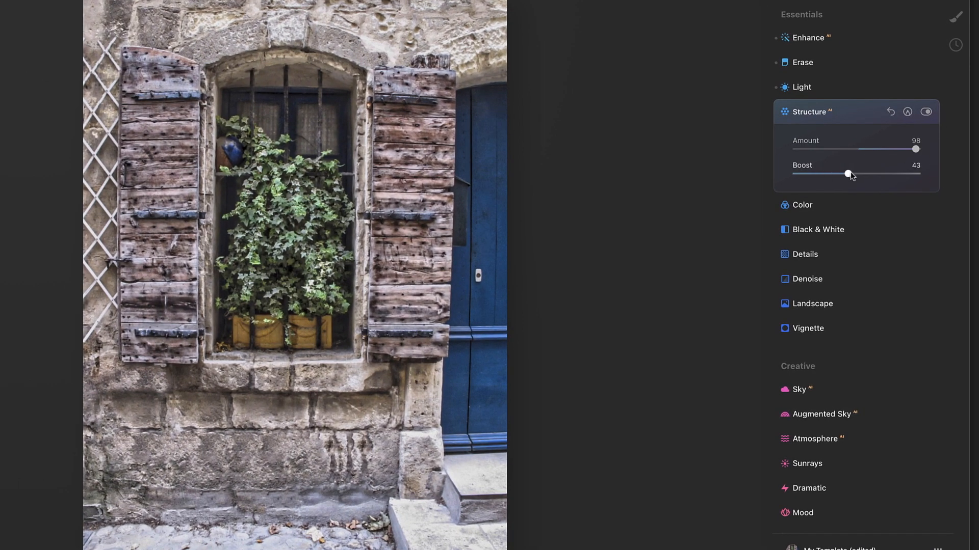
pyautogui.moveTo(847, 175); pyautogui.dragTo(909, 174)
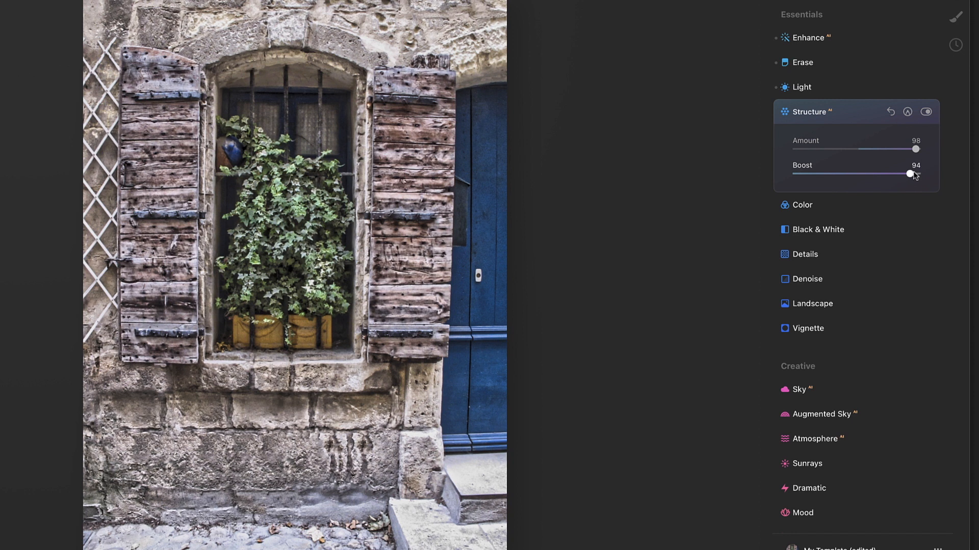
pyautogui.moveTo(909, 175); pyautogui.dragTo(839, 175)
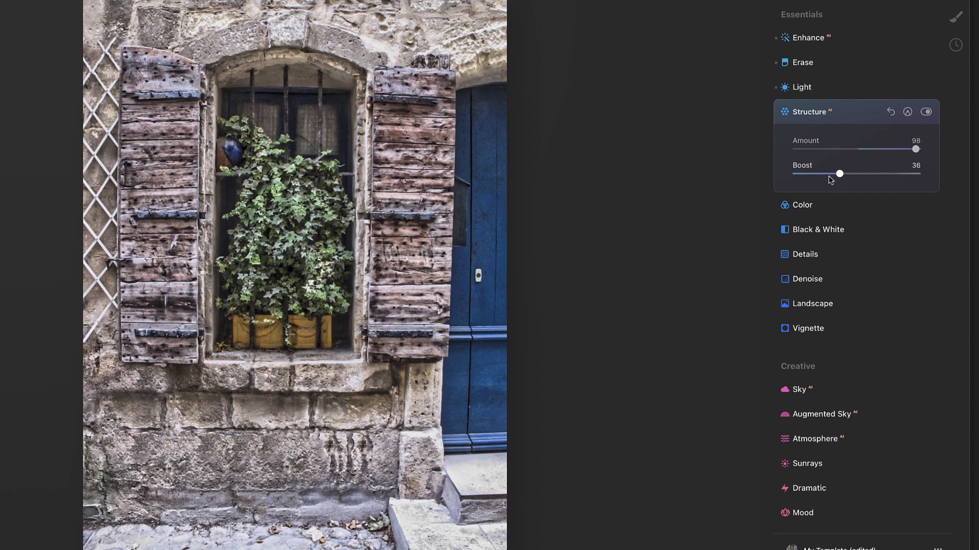
pyautogui.moveTo(915, 149); pyautogui.dragTo(875, 148)
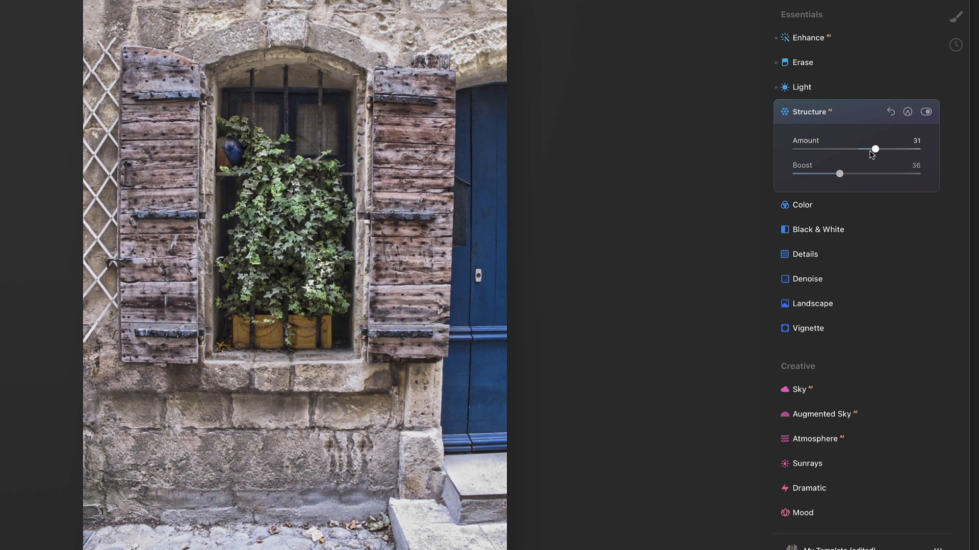
pyautogui.moveTo(874, 149); pyautogui.dragTo(870, 149)
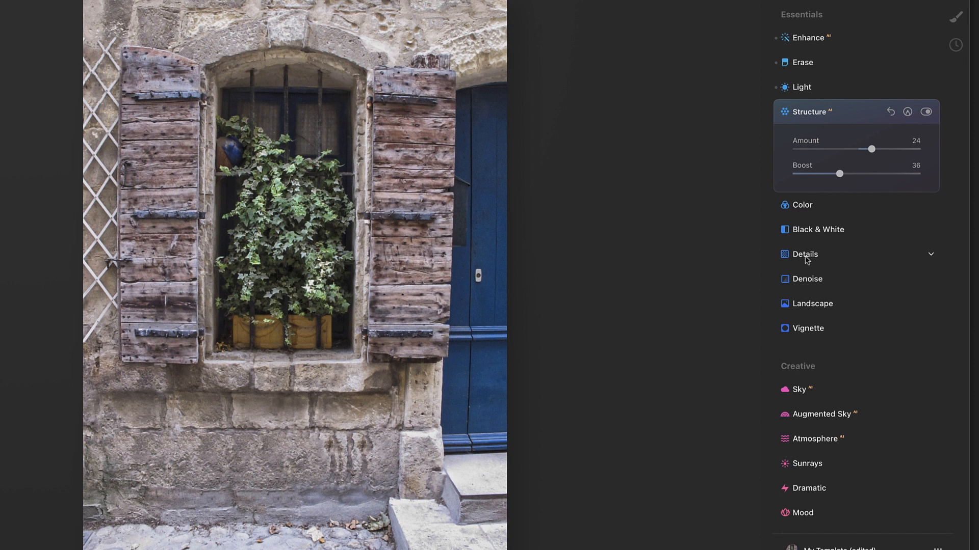
# Step: In Details, try Small Details at 39, settle it at 2, and collapse the panel
pyautogui.click(804, 254)
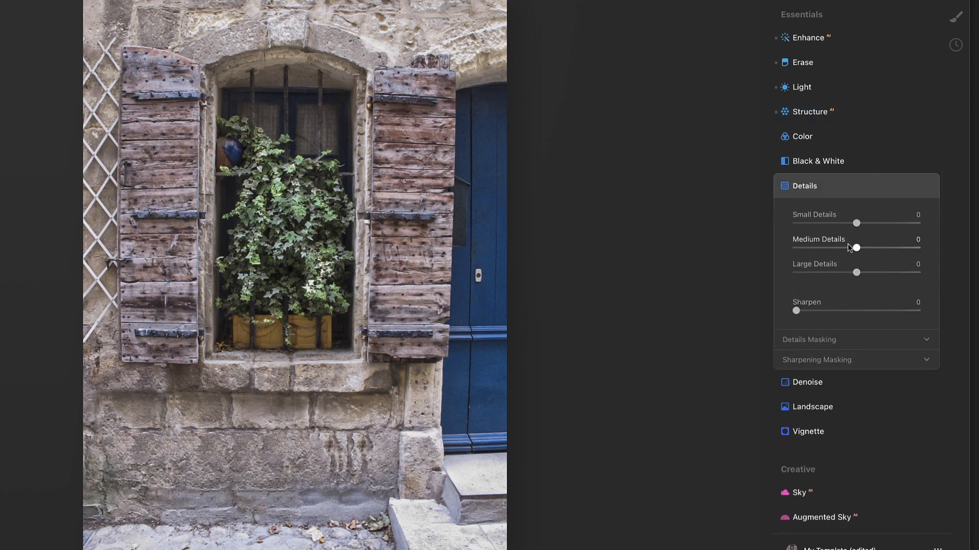
pyautogui.moveTo(861, 252)
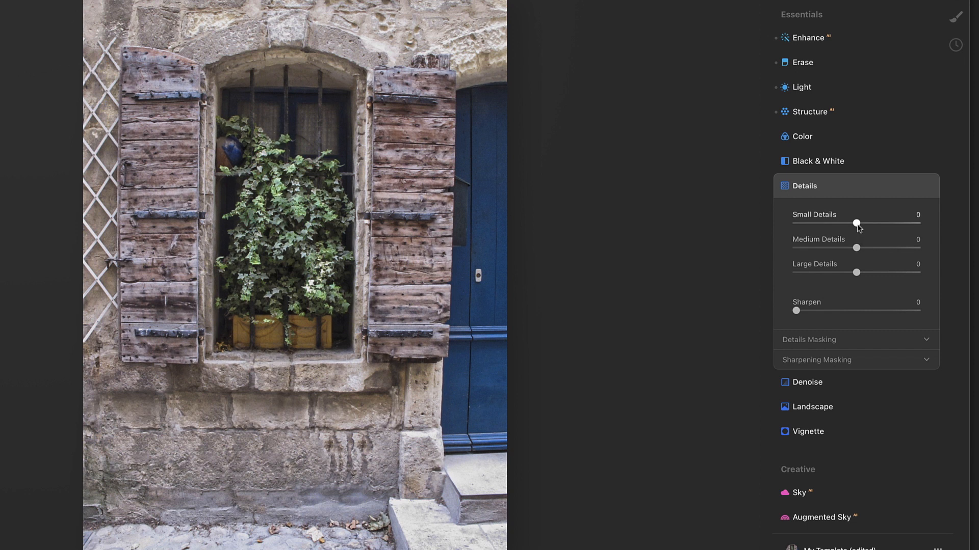
pyautogui.moveTo(856, 224); pyautogui.dragTo(879, 223)
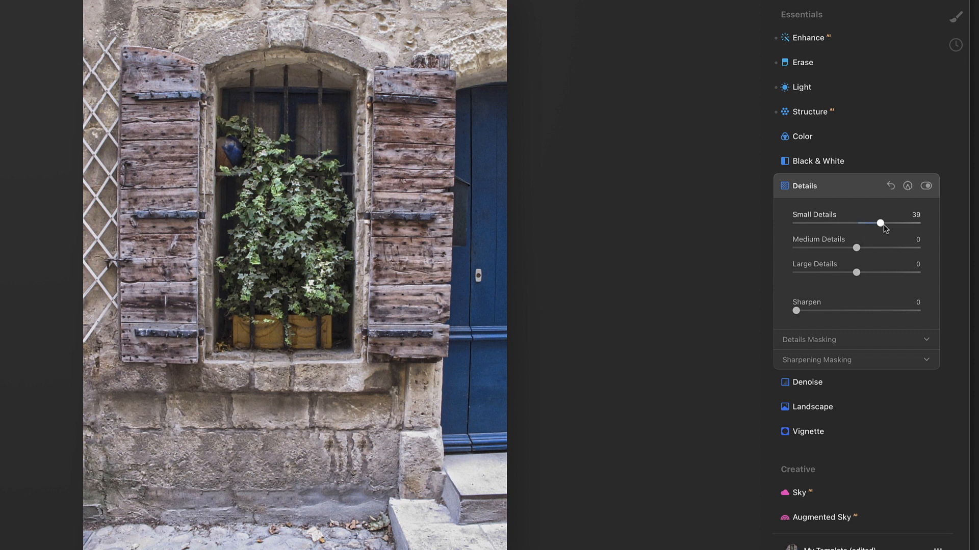
pyautogui.moveTo(880, 223); pyautogui.dragTo(858, 223)
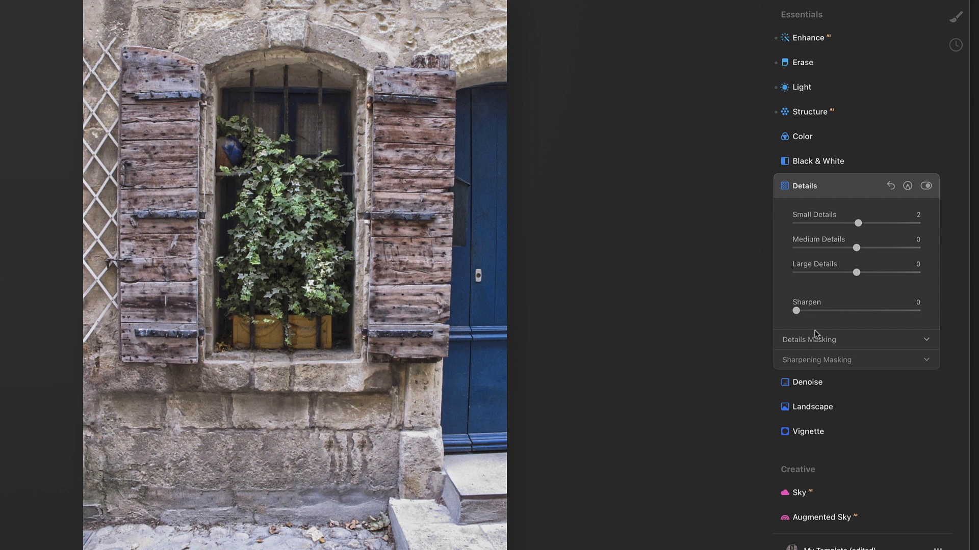
pyautogui.moveTo(869, 288)
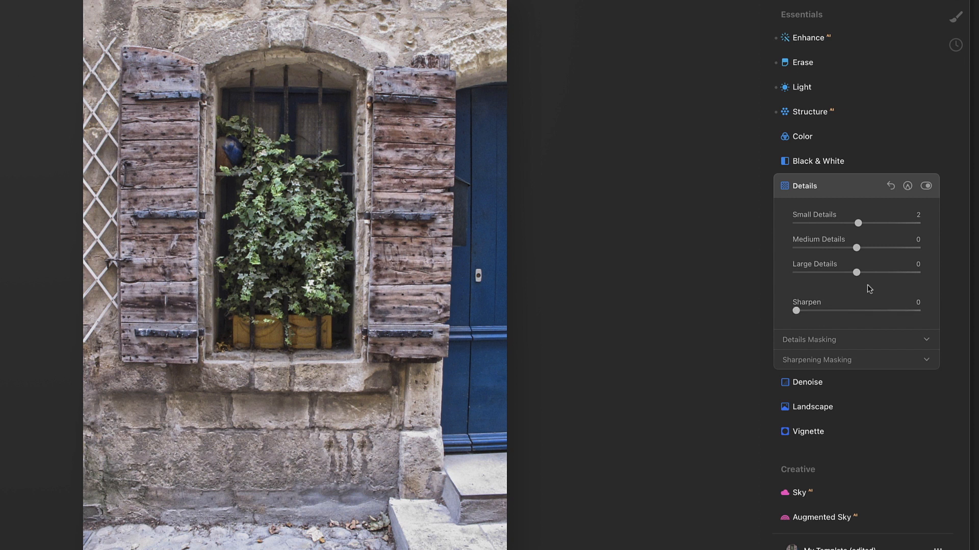
pyautogui.click(804, 185)
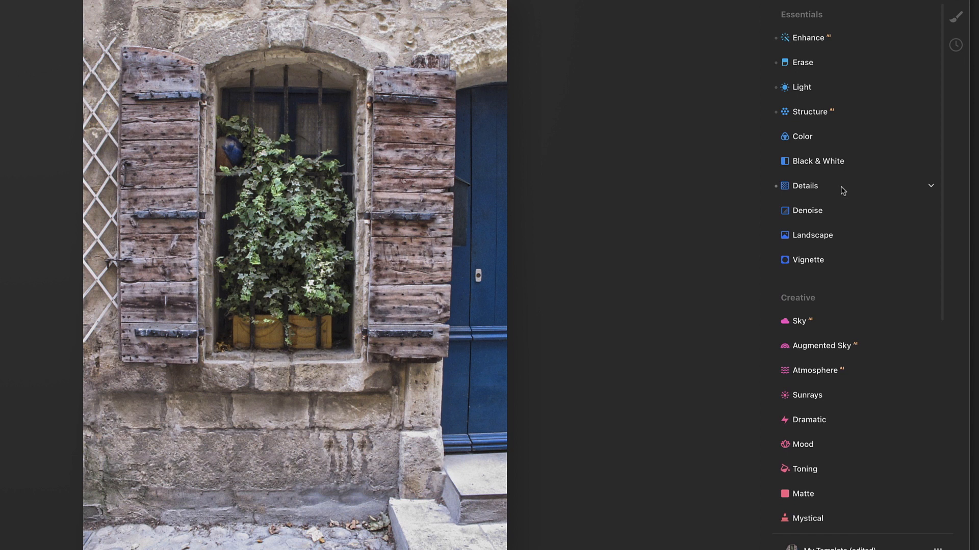
pyautogui.moveTo(811, 241)
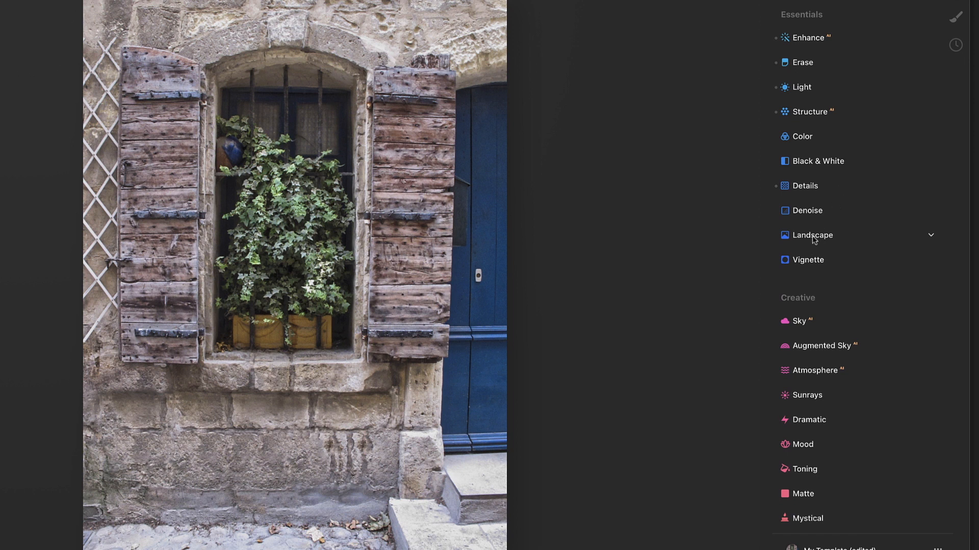
# Step: In Landscape, set Dehaze to 51 and Golden Hour warmth to 18
pyautogui.click(810, 236)
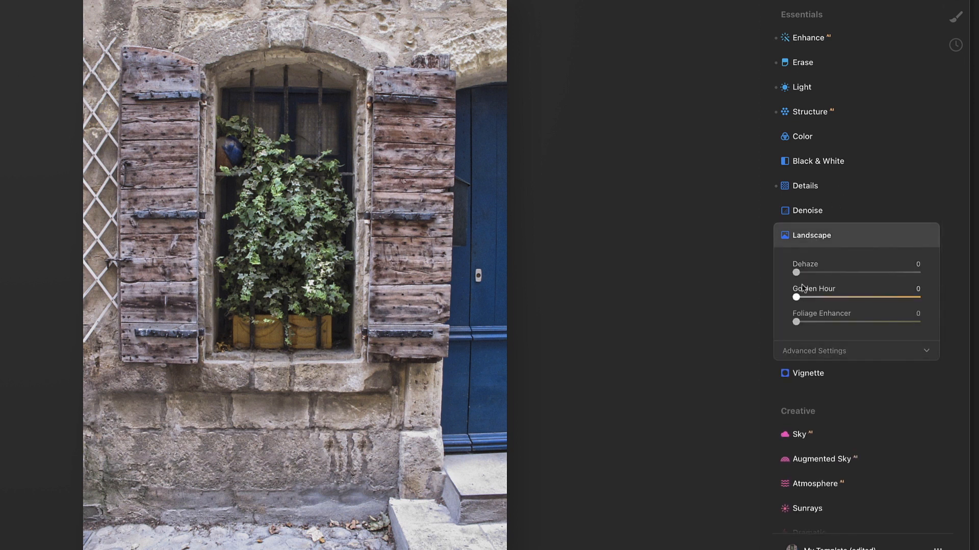
pyautogui.moveTo(796, 273); pyautogui.dragTo(853, 273)
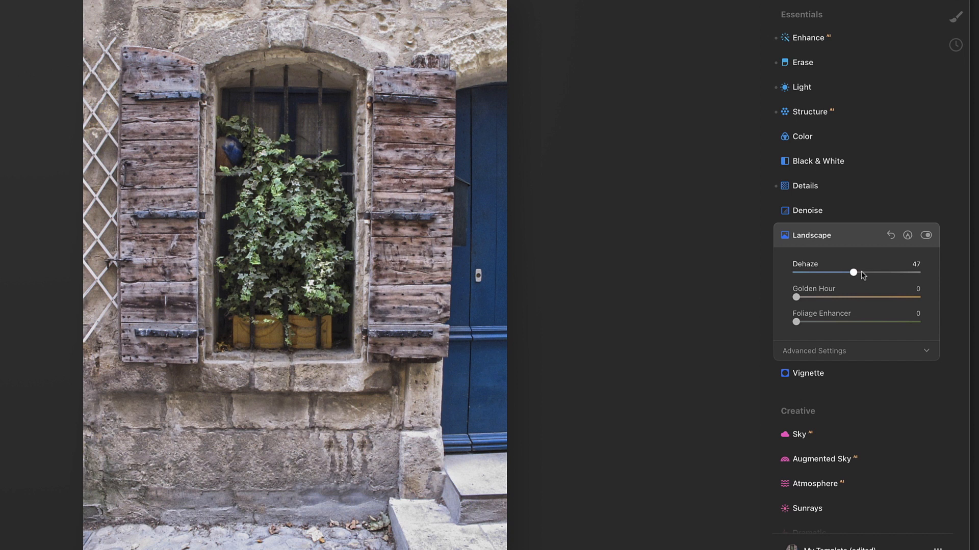
pyautogui.moveTo(853, 272); pyautogui.dragTo(860, 272)
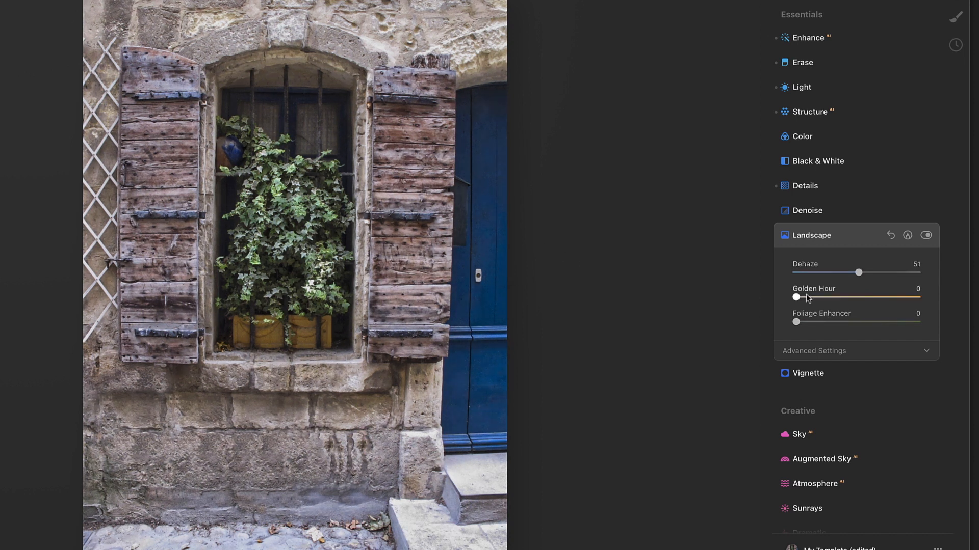
pyautogui.moveTo(797, 296); pyautogui.dragTo(885, 297)
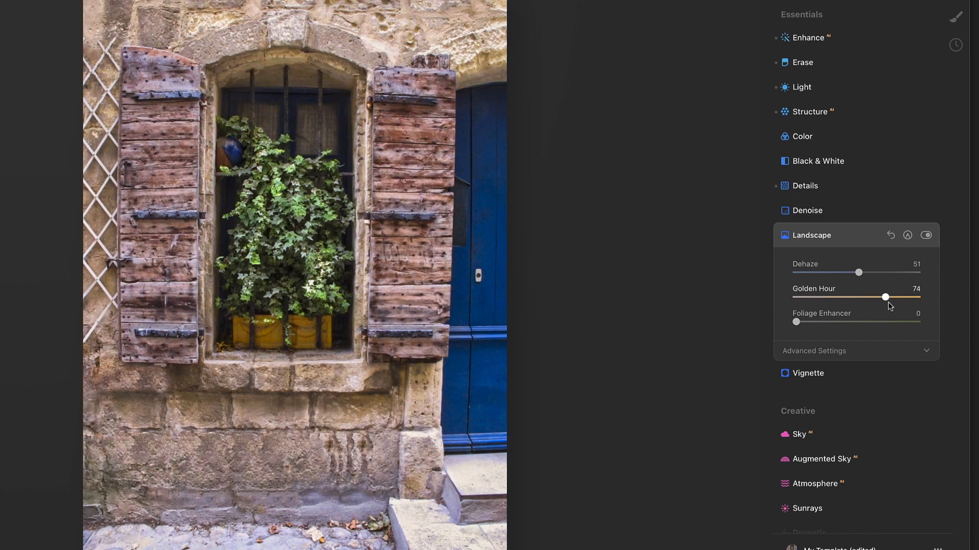
pyautogui.moveTo(883, 297); pyautogui.dragTo(814, 296)
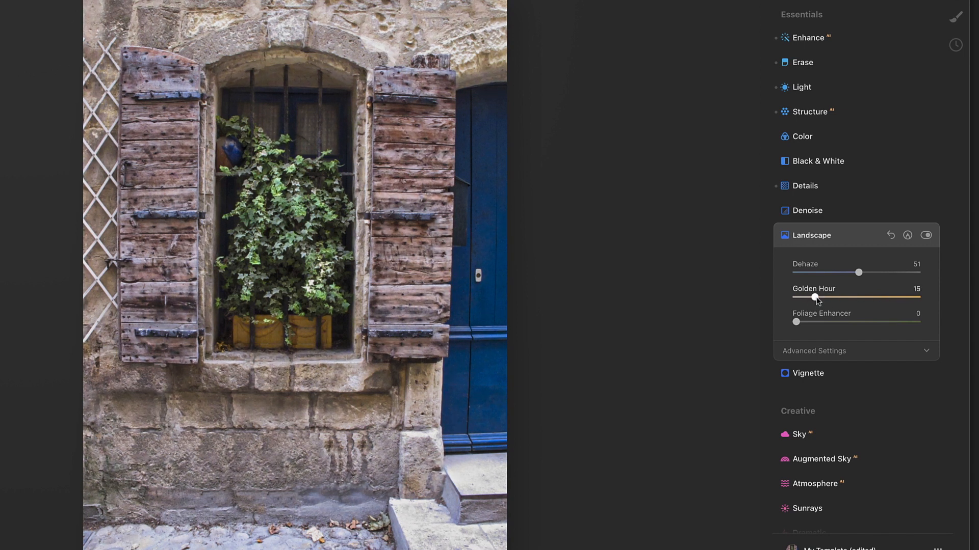
pyautogui.moveTo(814, 297); pyautogui.dragTo(817, 298)
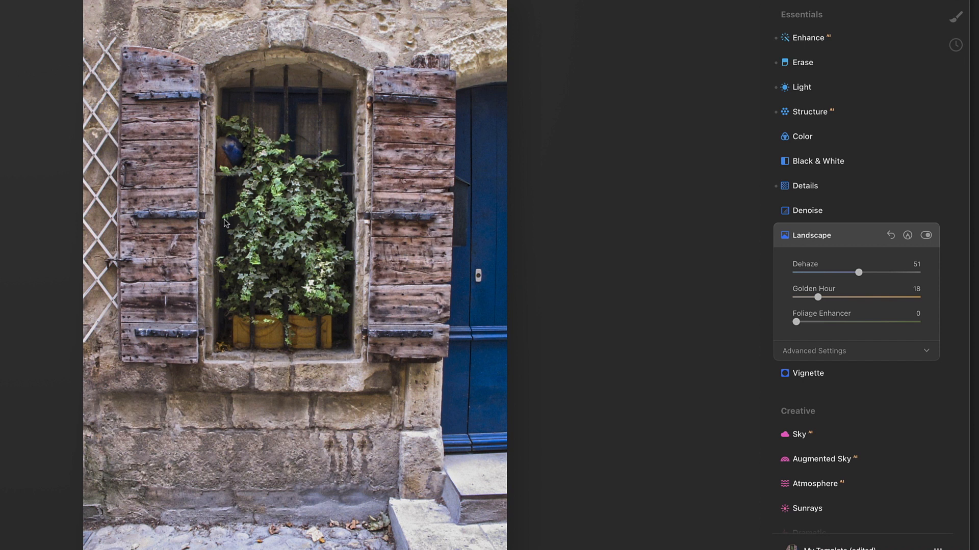
# Step: Set Foliage Enhancer to 24 after stronger trials and collapse the Landscape panel
pyautogui.moveTo(796, 322); pyautogui.dragTo(867, 322)
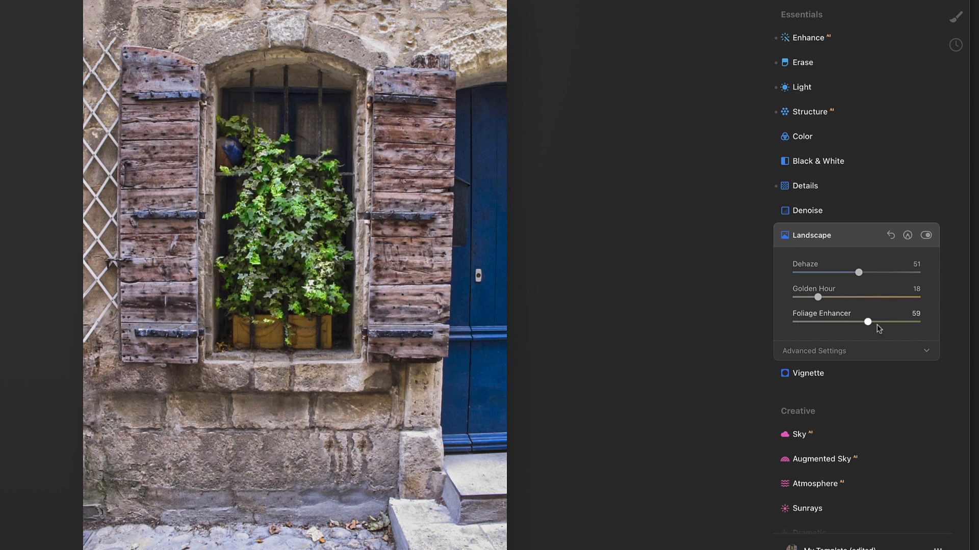
pyautogui.moveTo(866, 321); pyautogui.dragTo(899, 321)
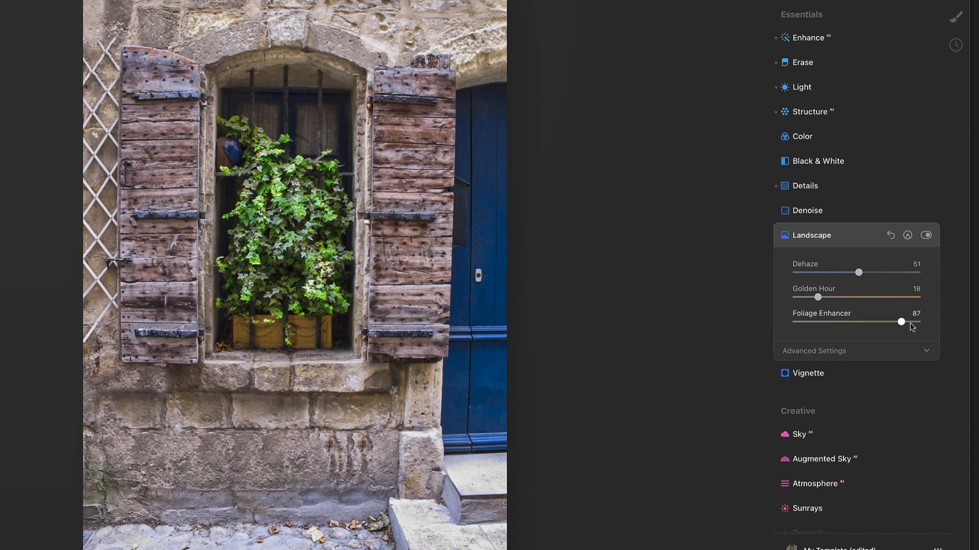
pyautogui.moveTo(900, 322); pyautogui.dragTo(811, 322)
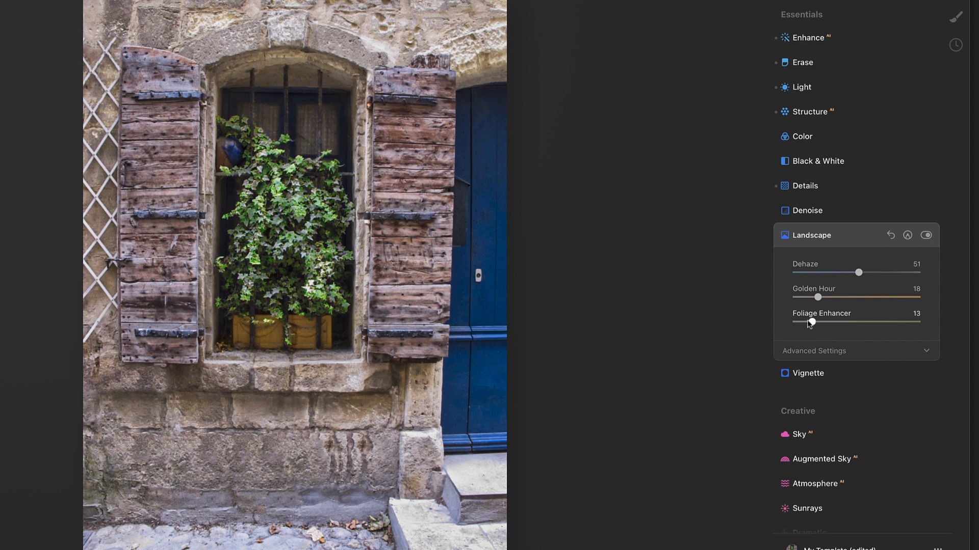
pyautogui.moveTo(810, 324); pyautogui.dragTo(827, 324)
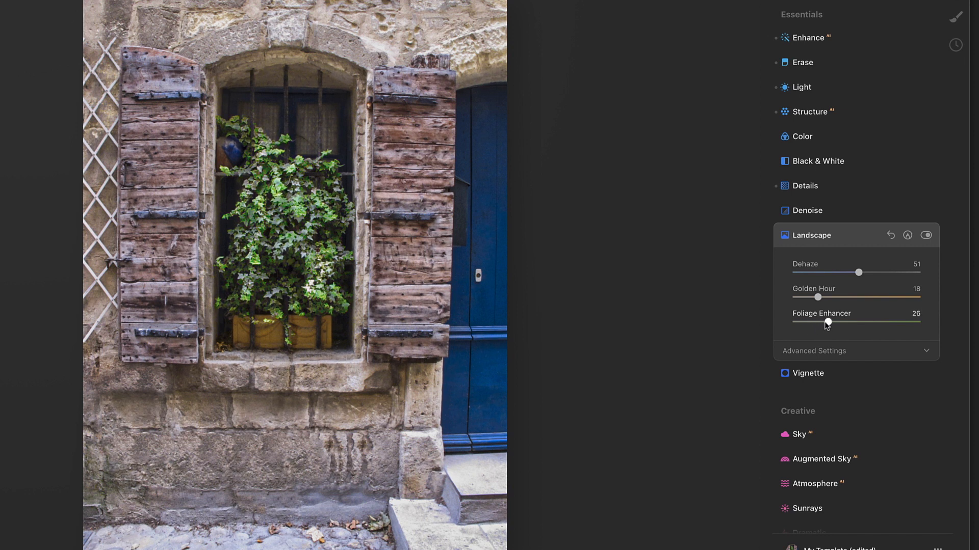
pyautogui.moveTo(828, 322); pyautogui.dragTo(825, 322)
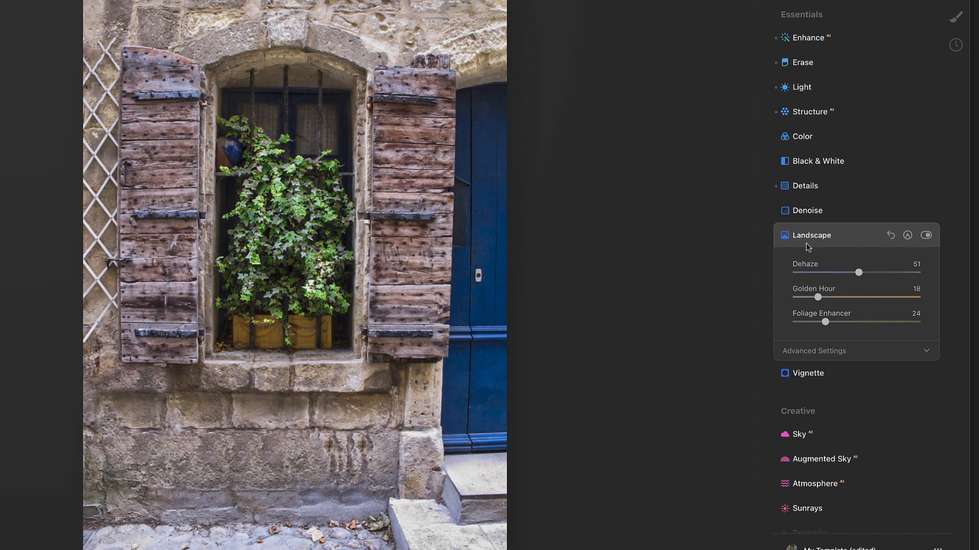
pyautogui.click(927, 235)
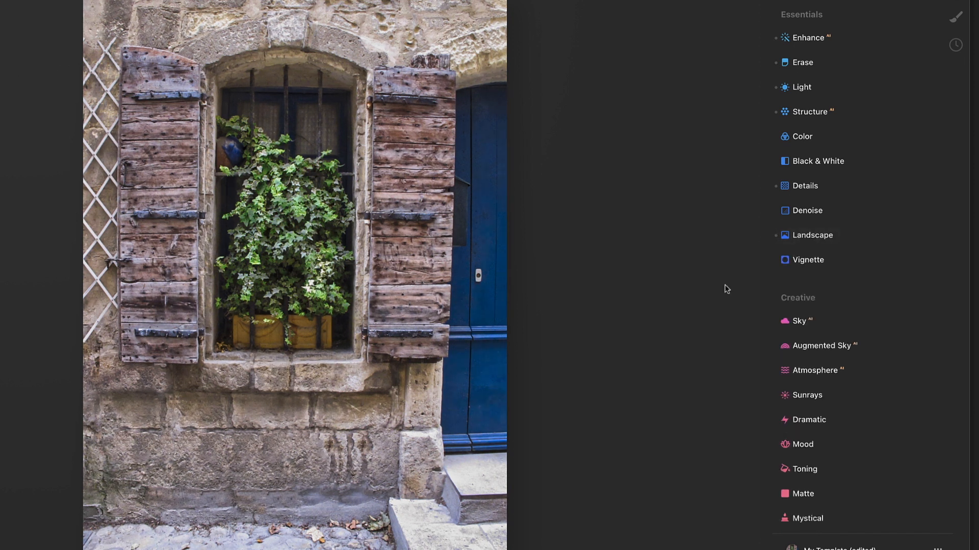
# Step: Apply a Vignette with Amount about -50 via Advanced Settings and compare before/after
pyautogui.click(806, 260)
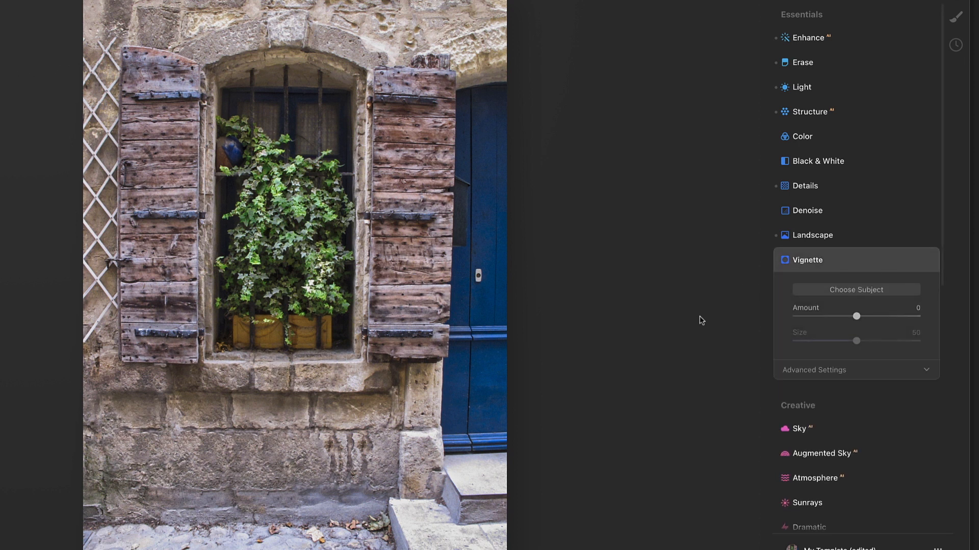
pyautogui.click(814, 369)
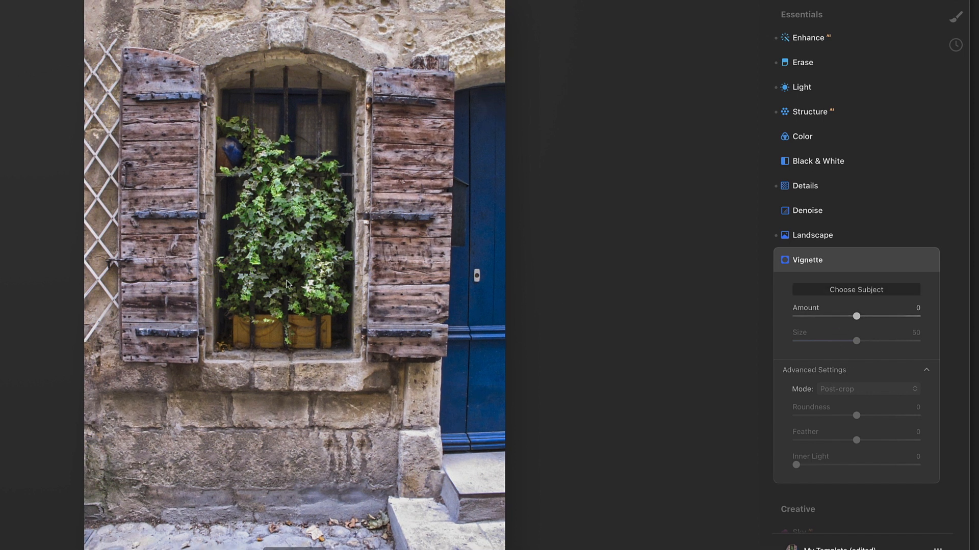
pyautogui.moveTo(796, 336)
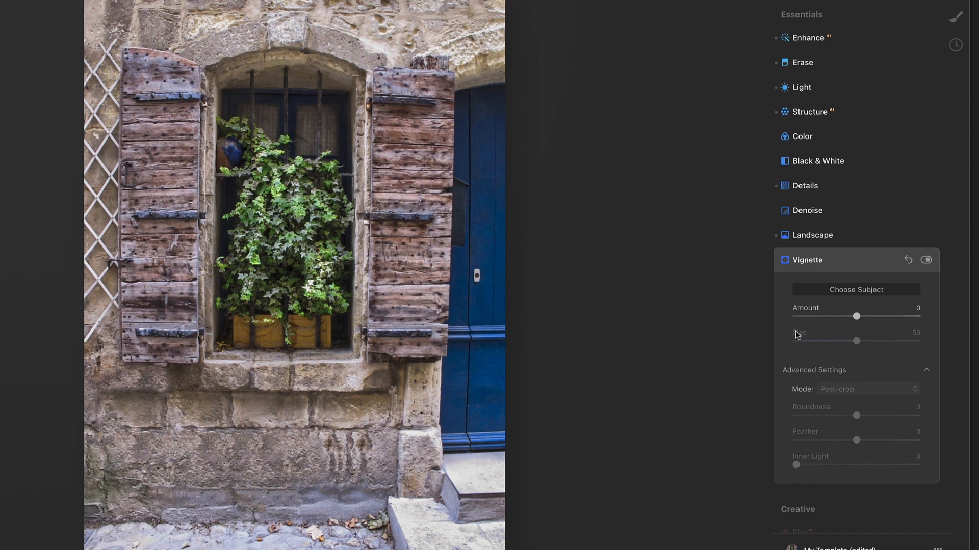
pyautogui.moveTo(857, 316); pyautogui.dragTo(842, 316)
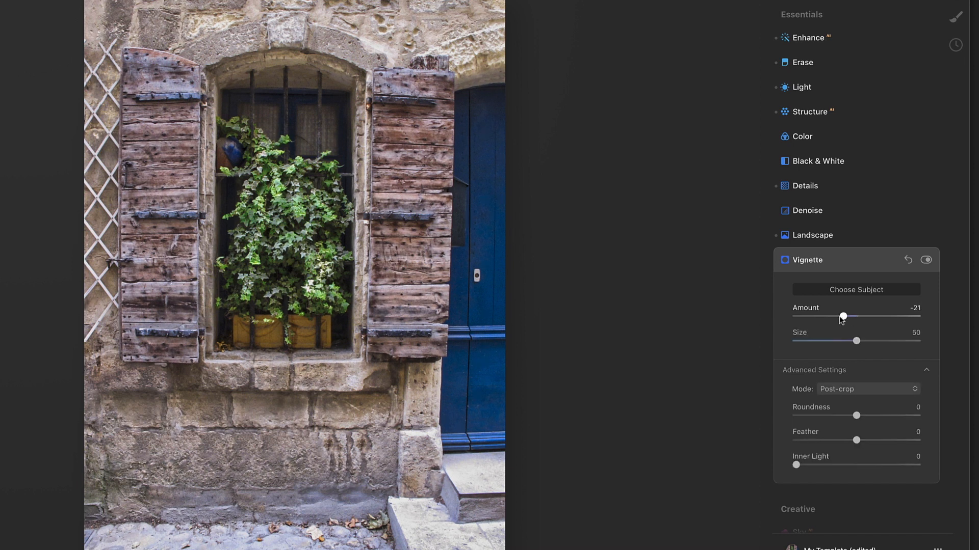
pyautogui.moveTo(843, 316); pyautogui.dragTo(801, 316)
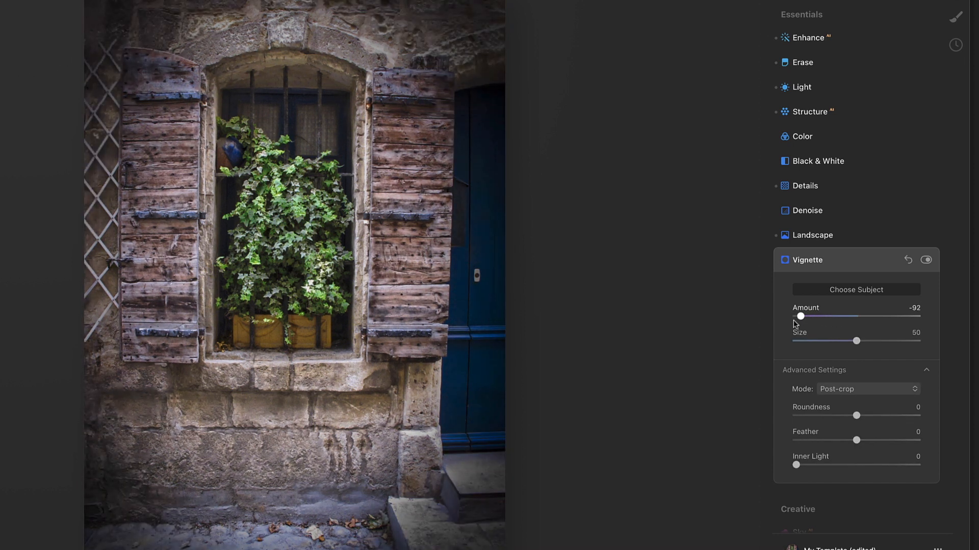
pyautogui.moveTo(802, 316); pyautogui.dragTo(803, 316)
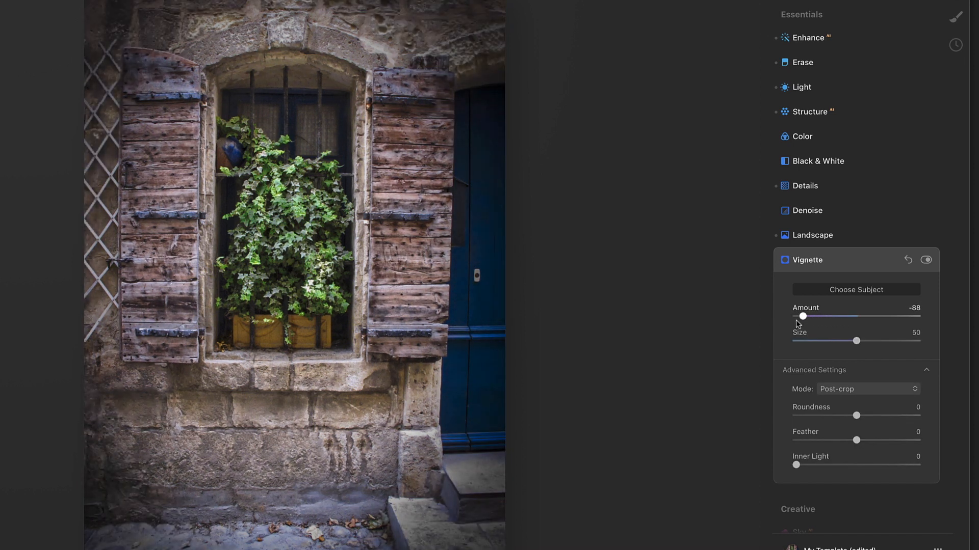
pyautogui.moveTo(802, 316); pyautogui.dragTo(823, 316)
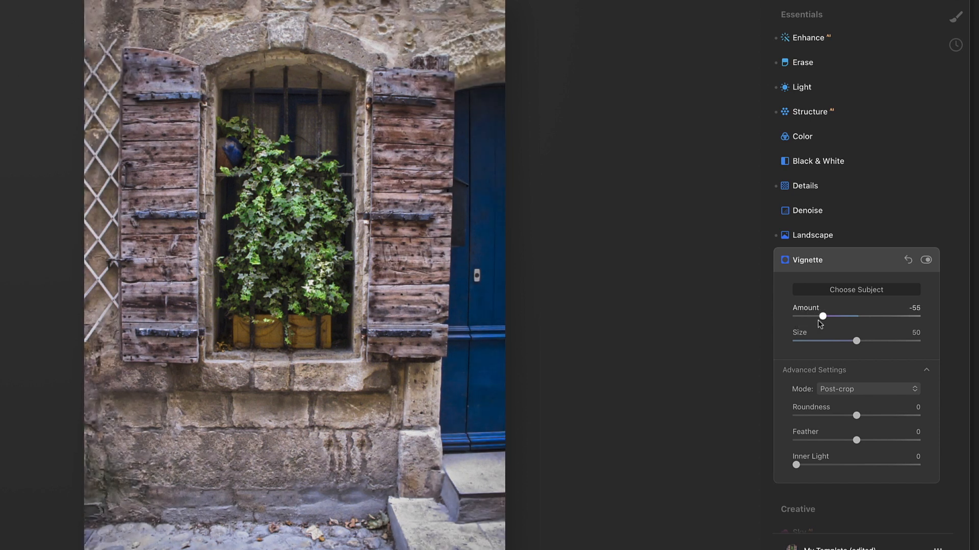
pyautogui.moveTo(822, 316); pyautogui.dragTo(825, 316)
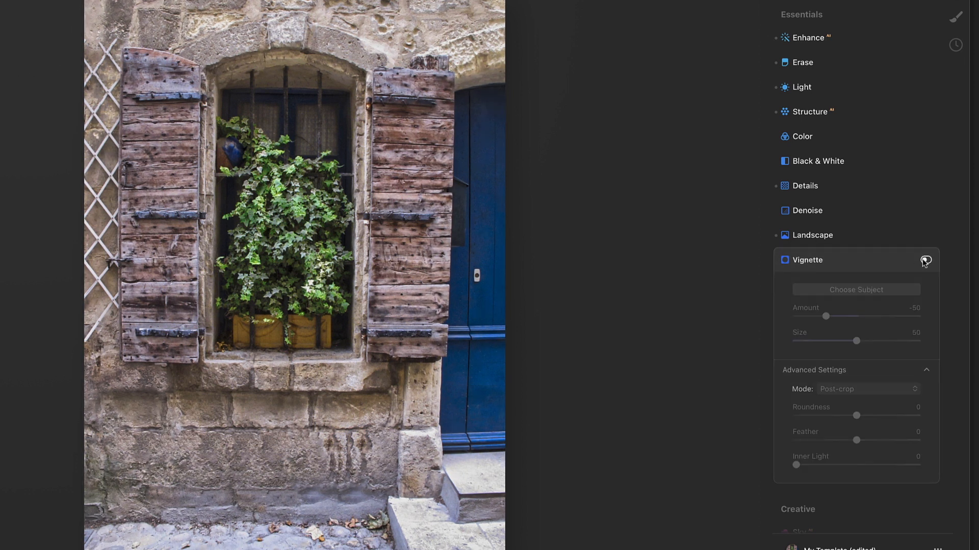
pyautogui.click(805, 260)
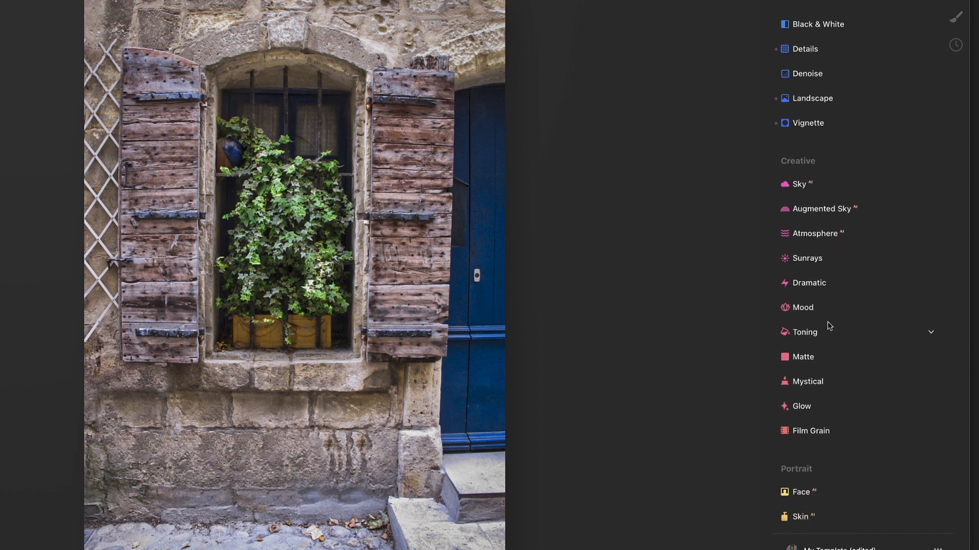
# Step: In Dramatic, raise the Amount then ease it back down to 14
pyautogui.click(808, 282)
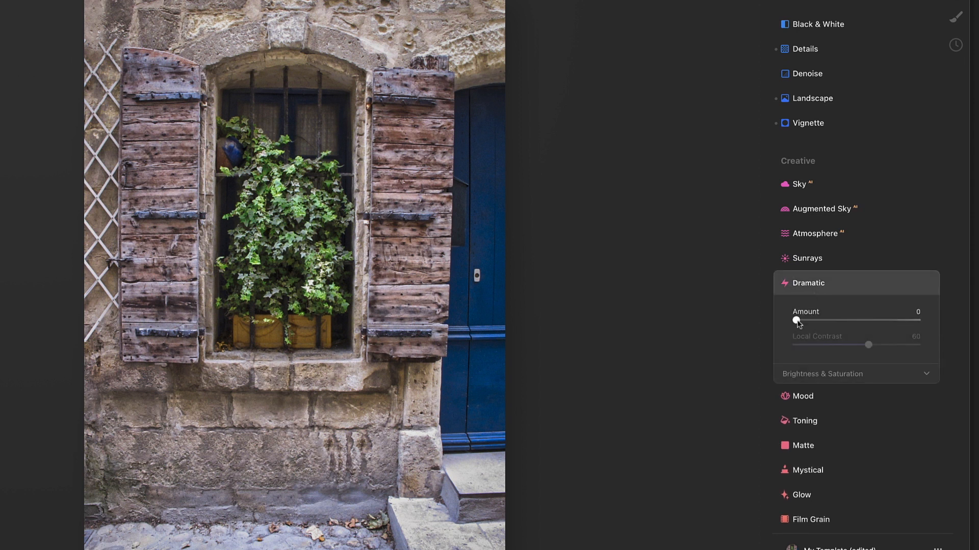
pyautogui.moveTo(796, 320); pyautogui.dragTo(875, 320)
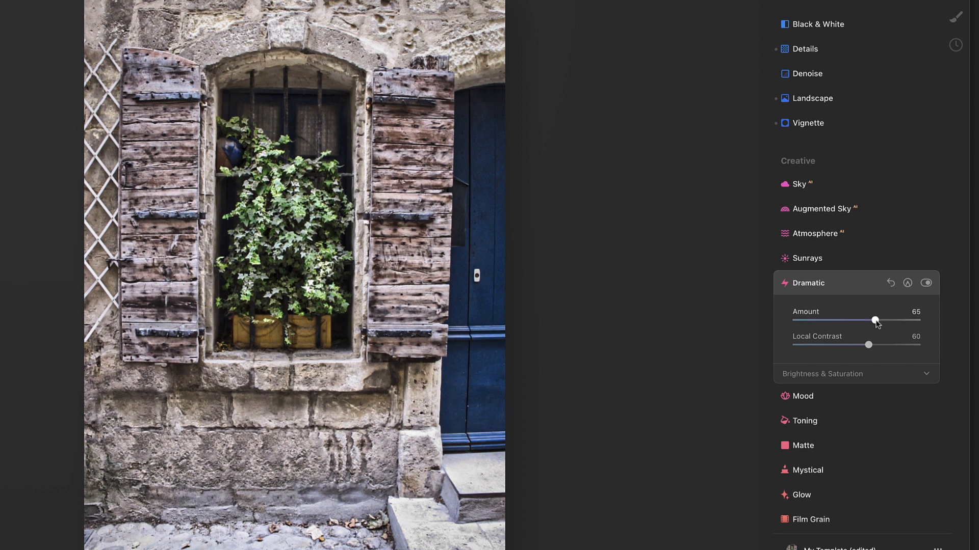
pyautogui.moveTo(873, 319); pyautogui.dragTo(848, 319)
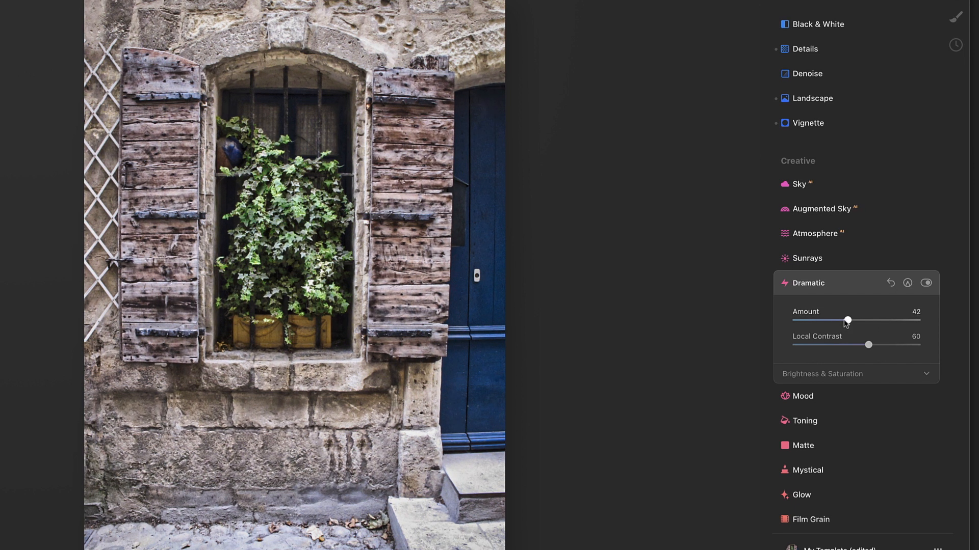
pyautogui.moveTo(847, 319); pyautogui.dragTo(828, 319)
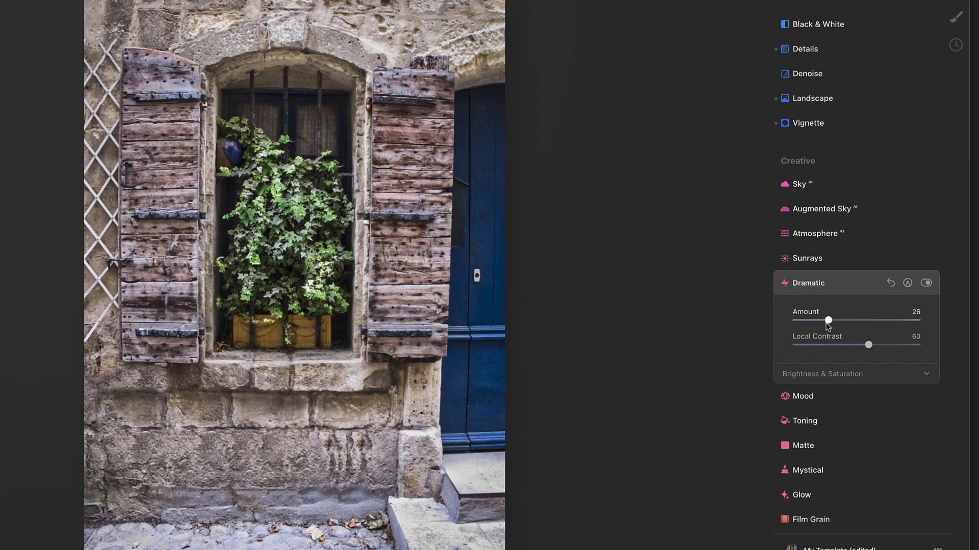
pyautogui.moveTo(829, 320); pyautogui.dragTo(813, 320)
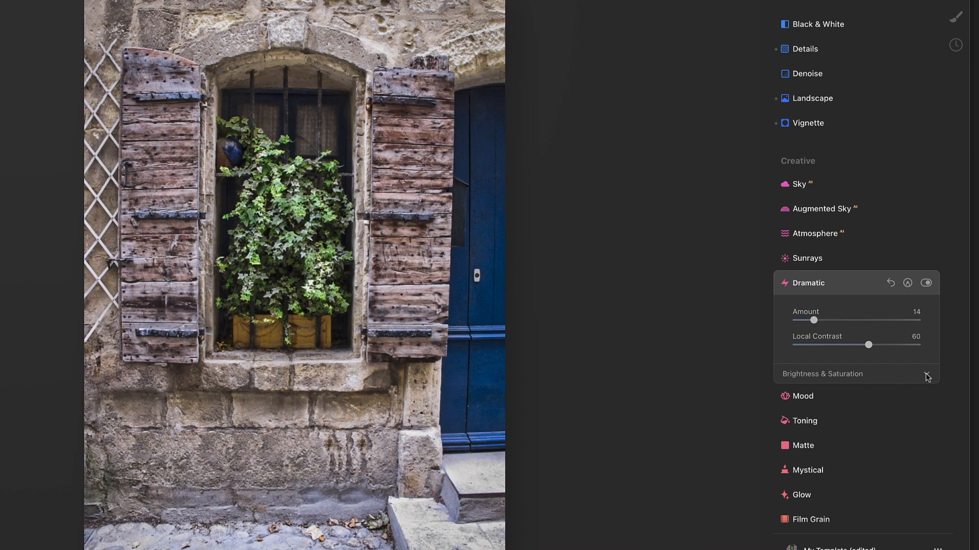
# Step: Lower Dramatic Saturation to -1 and Amount to 9, compare the effect, and collapse the tool
pyautogui.click(926, 374)
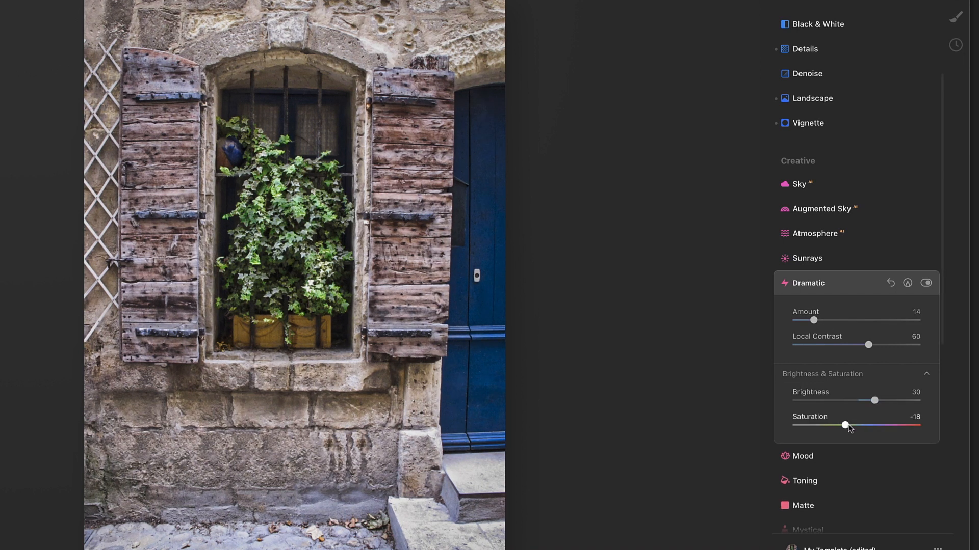
pyautogui.moveTo(844, 425); pyautogui.dragTo(849, 425)
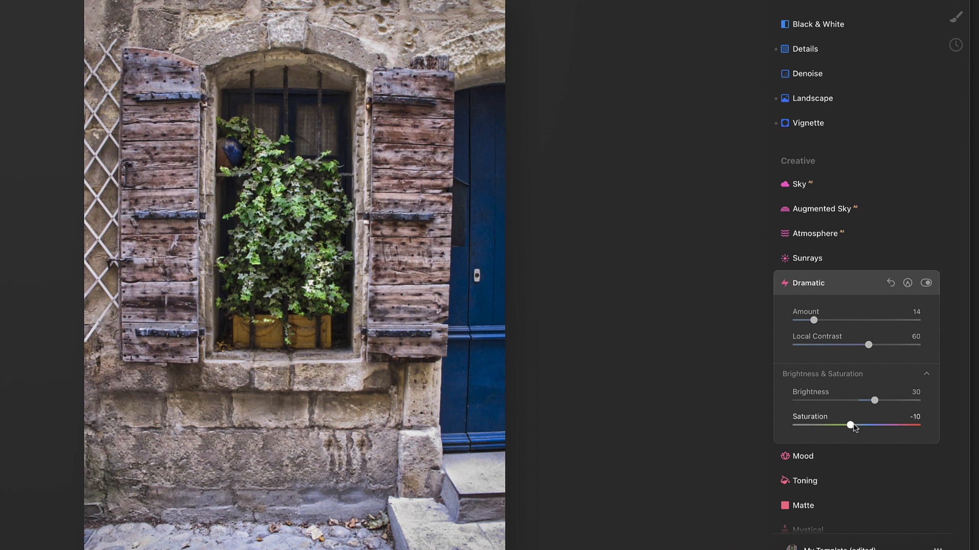
pyautogui.moveTo(849, 425); pyautogui.dragTo(852, 425)
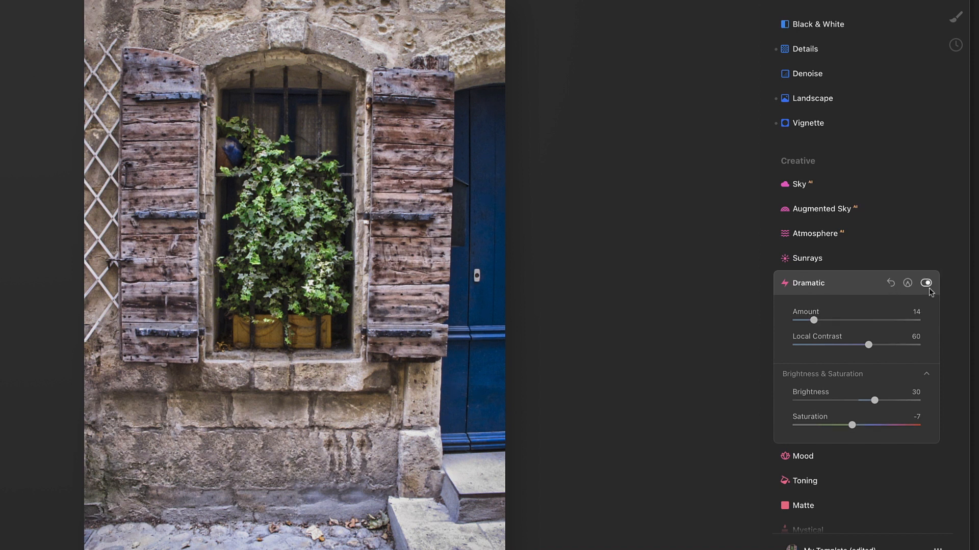
pyautogui.click(927, 282)
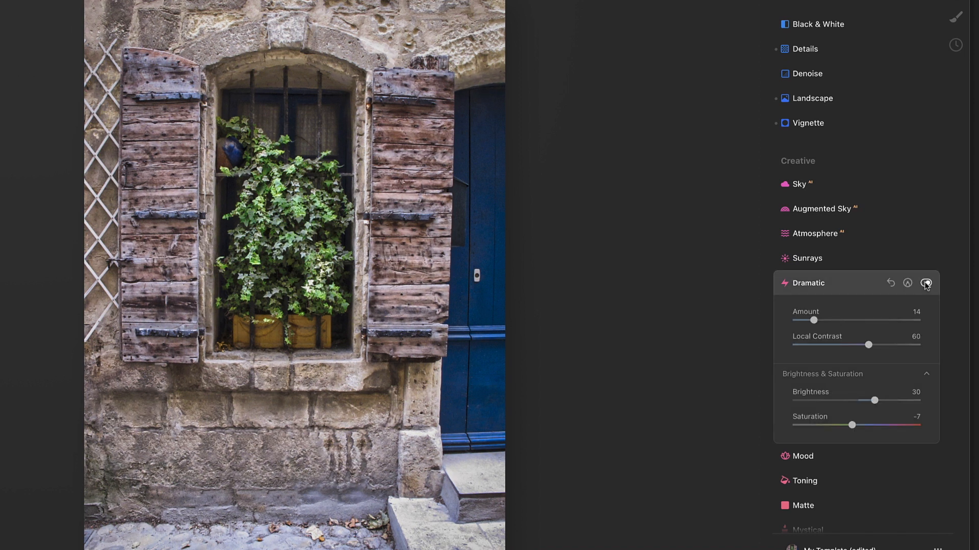
pyautogui.moveTo(926, 284)
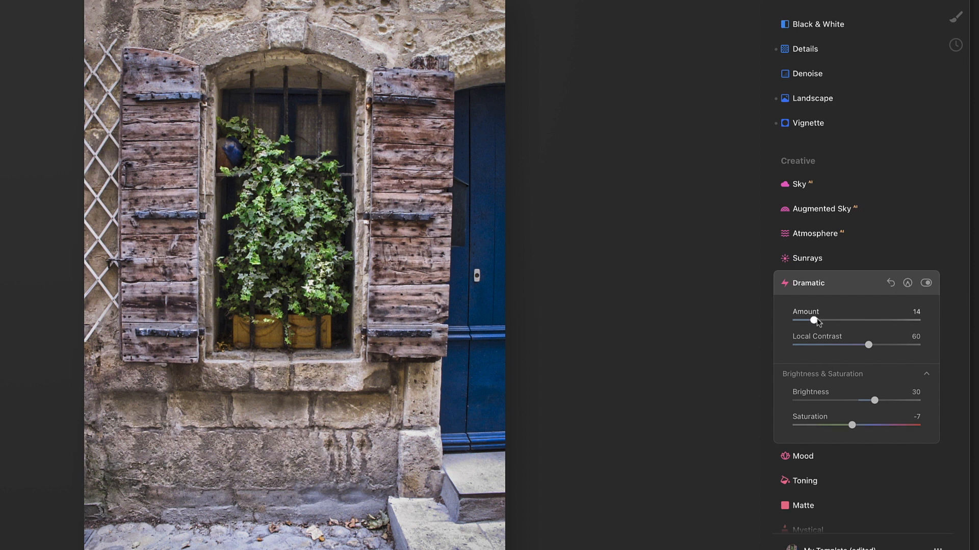
pyautogui.moveTo(814, 320); pyautogui.dragTo(806, 320)
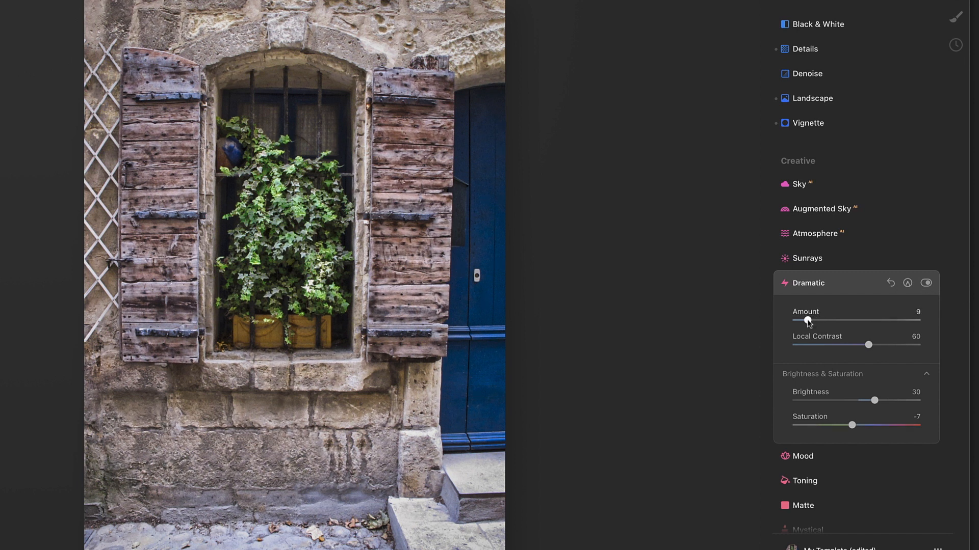
pyautogui.moveTo(850, 425); pyautogui.dragTo(854, 425)
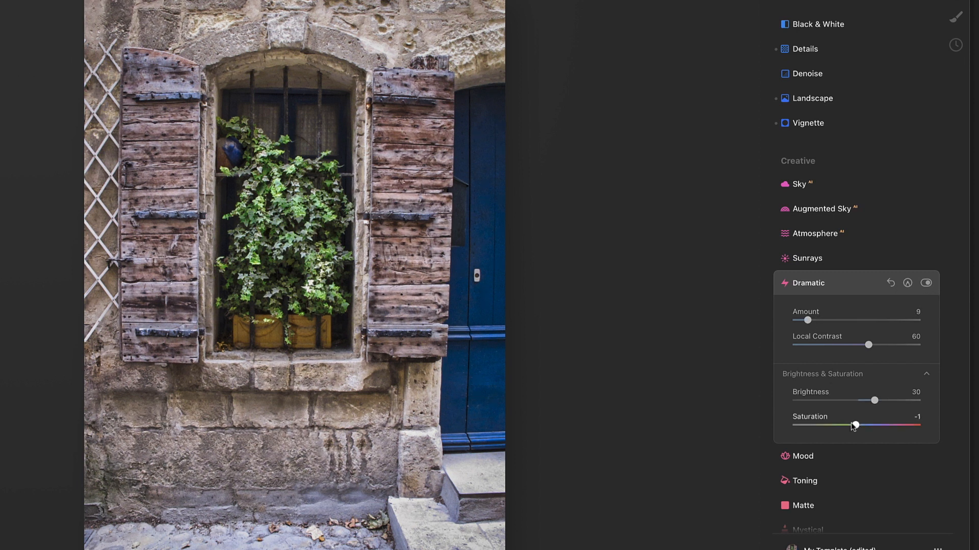
pyautogui.click(927, 282)
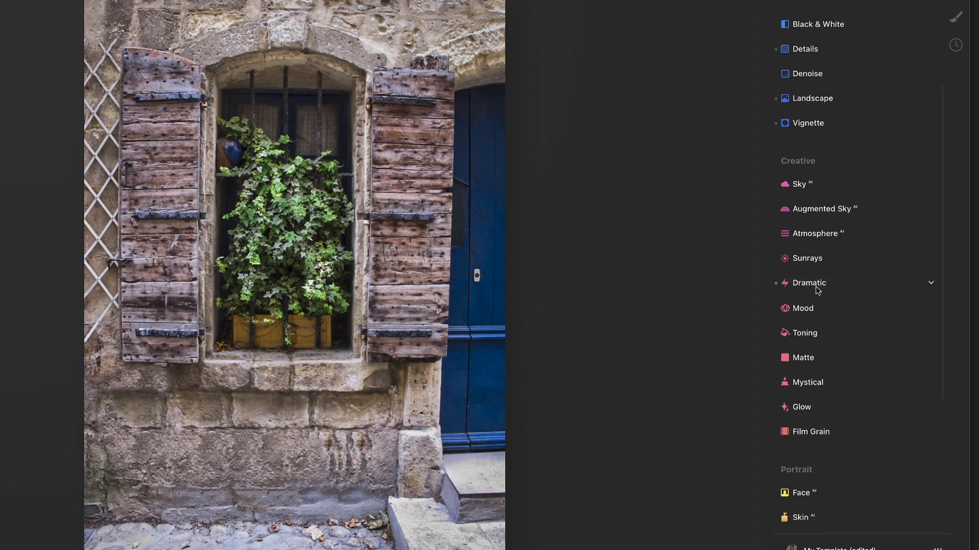
pyautogui.scroll(-3)
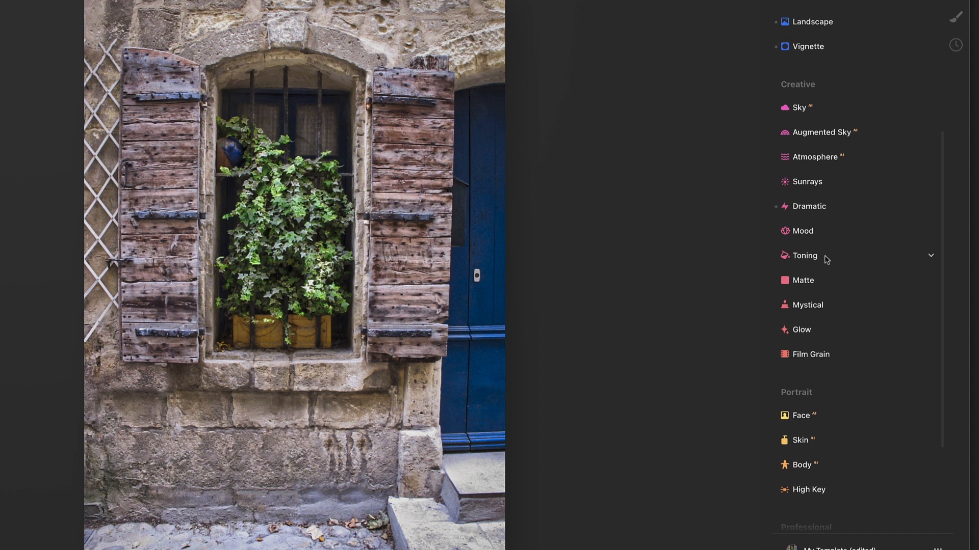
# Step: In Mood, browse the LUT list, trying Color Punch Cold and several other looks
pyautogui.click(802, 230)
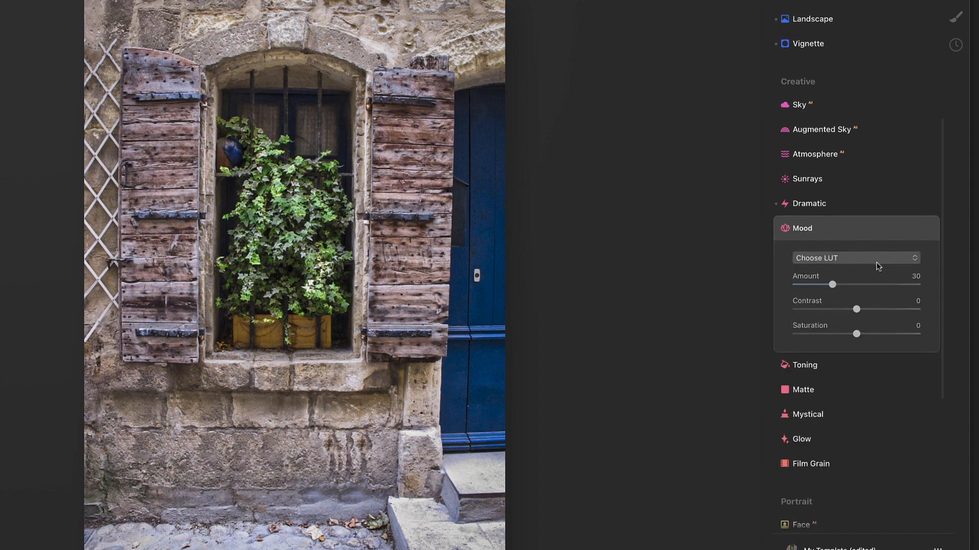
pyautogui.click(854, 260)
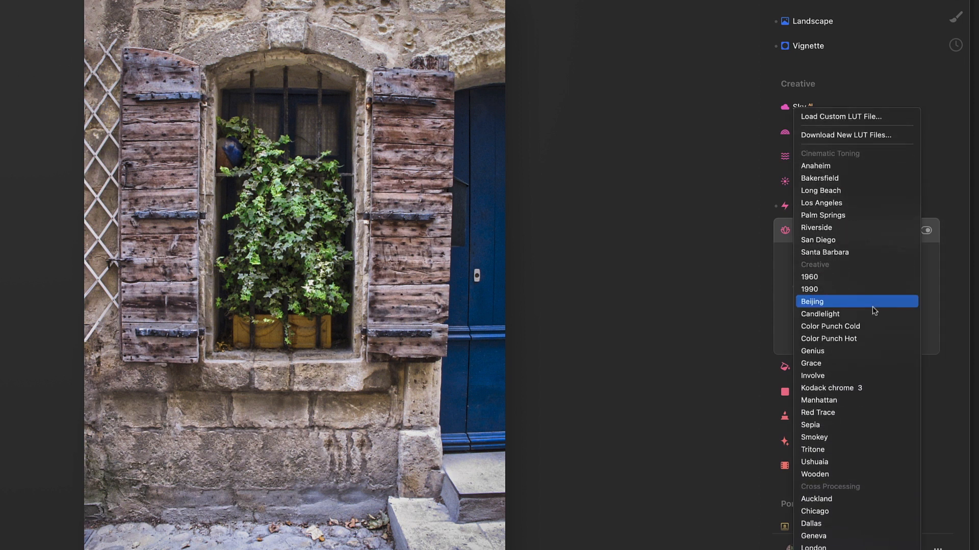
pyautogui.moveTo(820, 177)
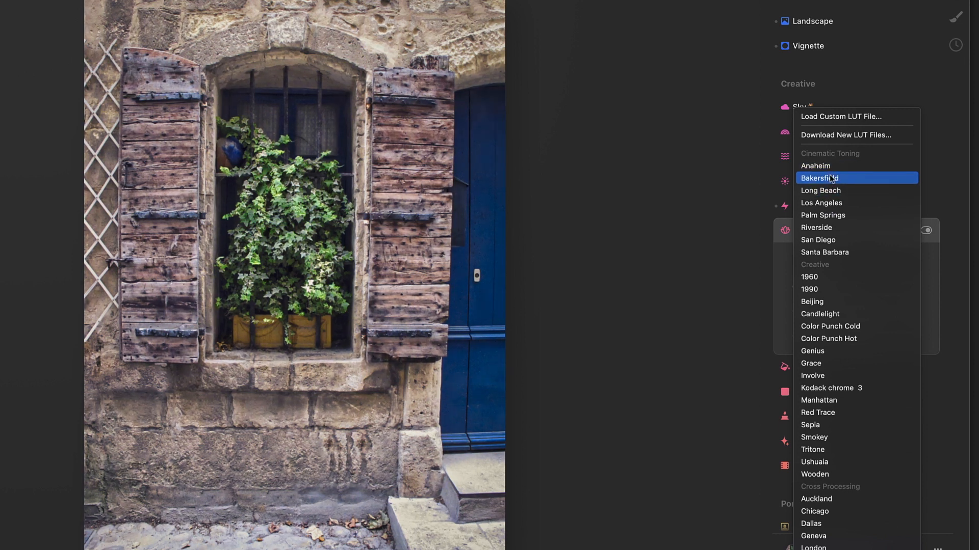
pyautogui.moveTo(816, 166)
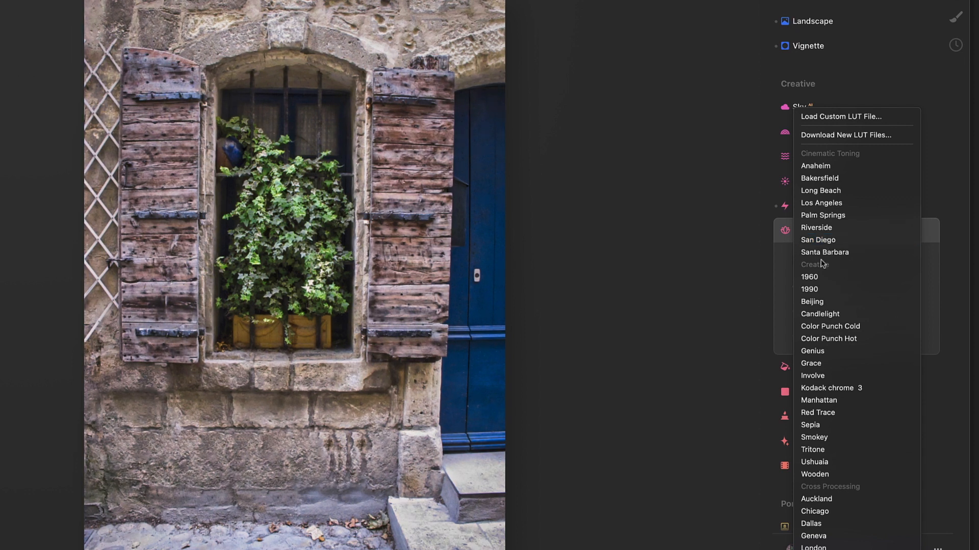
pyautogui.click(830, 326)
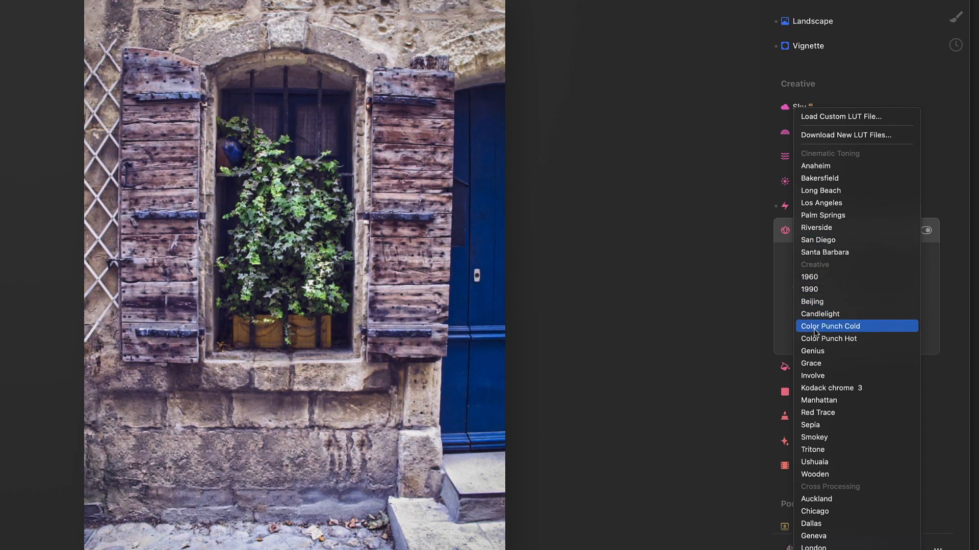
pyautogui.click(831, 387)
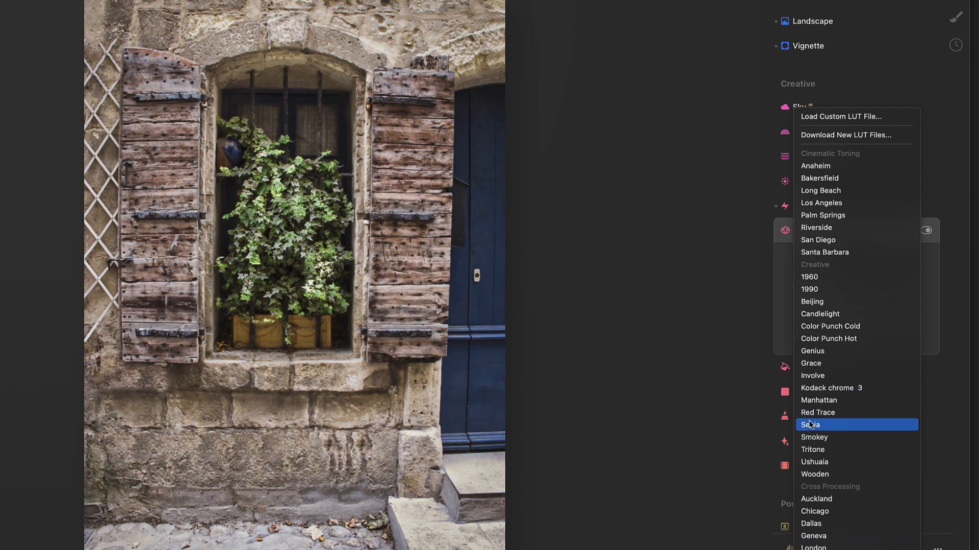
pyautogui.moveTo(832, 426)
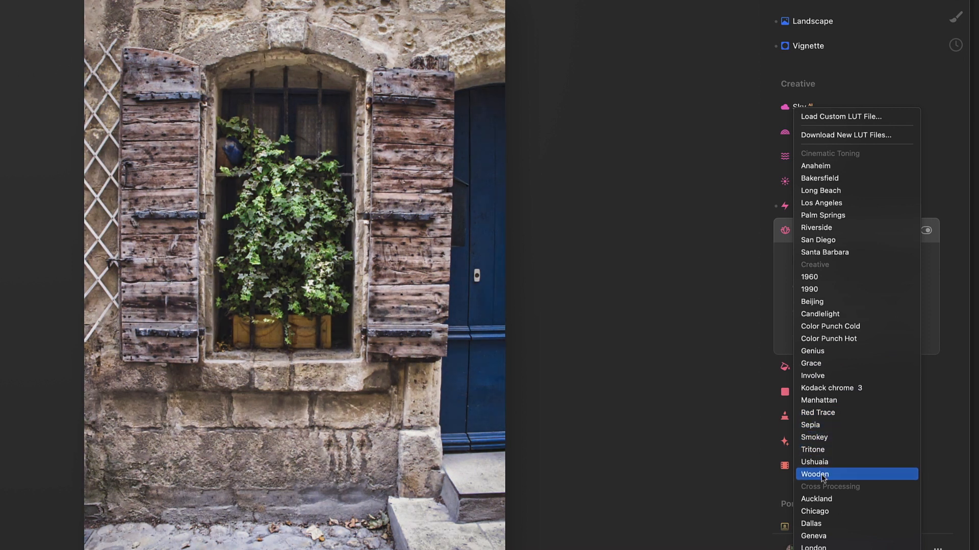
pyautogui.click(822, 524)
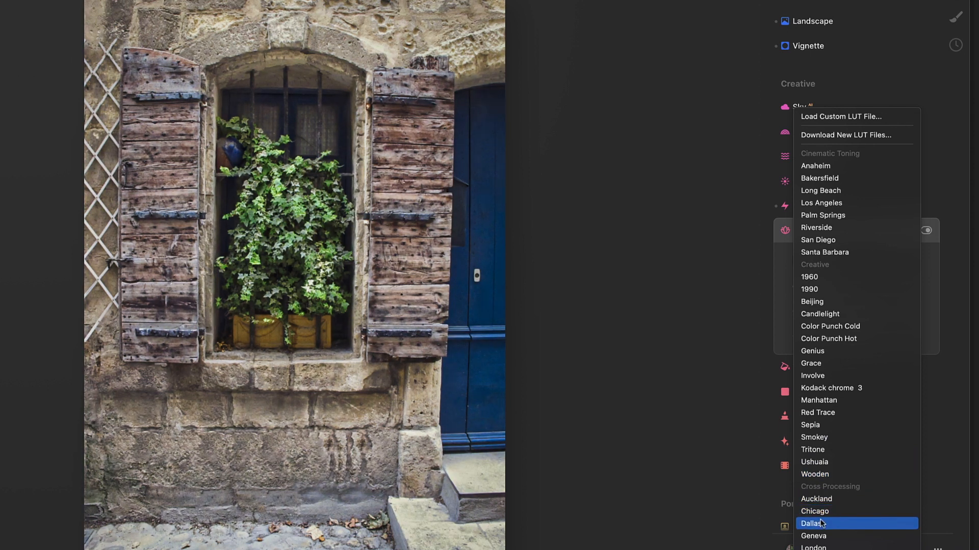
pyautogui.scroll(-3)
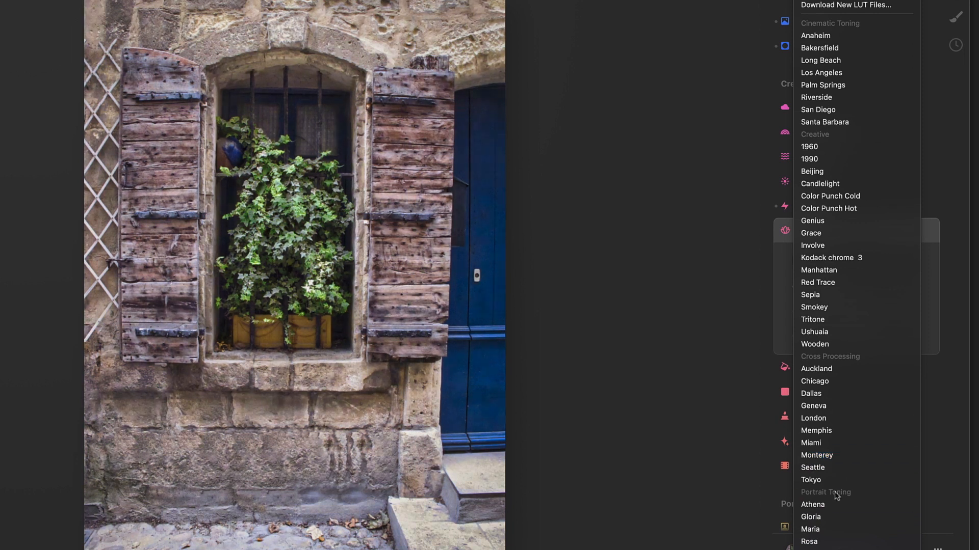
pyautogui.click(832, 542)
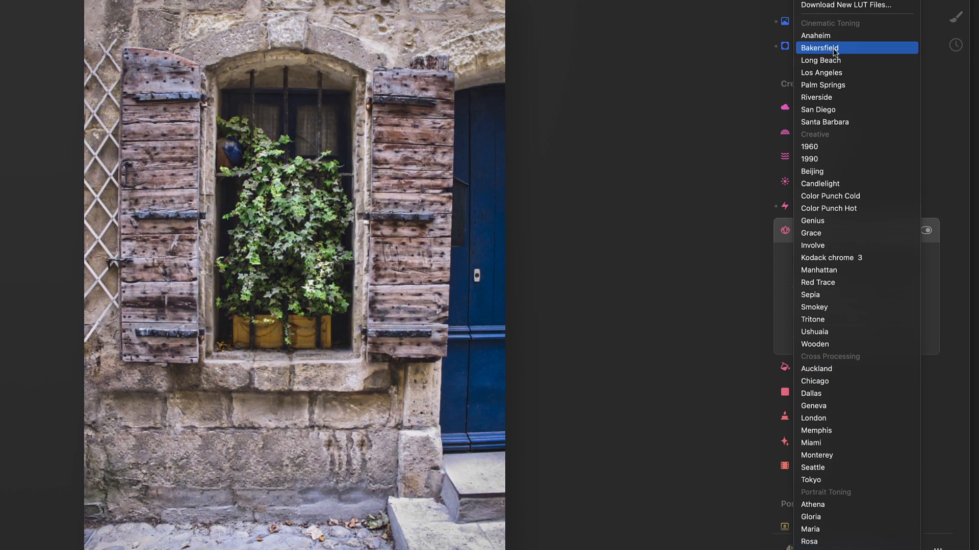
# Step: Choose the Anaheim look at Amount 30 and toggle Mood off and on to compare
pyautogui.click(815, 36)
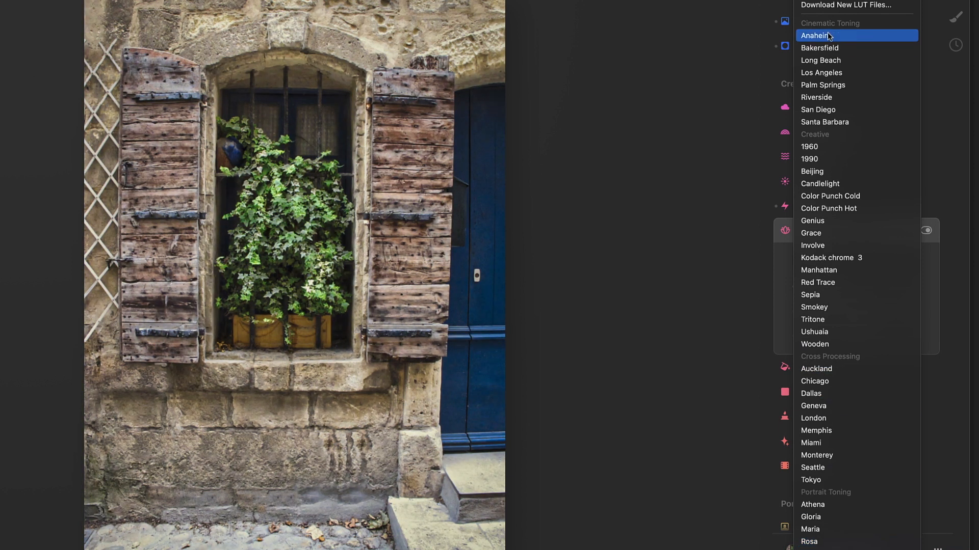
pyautogui.click(814, 35)
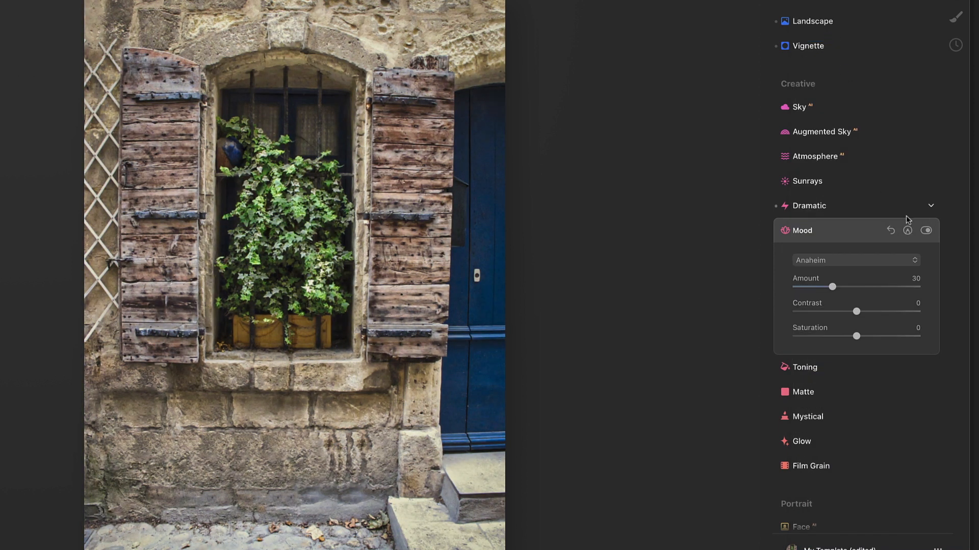
pyautogui.click(927, 230)
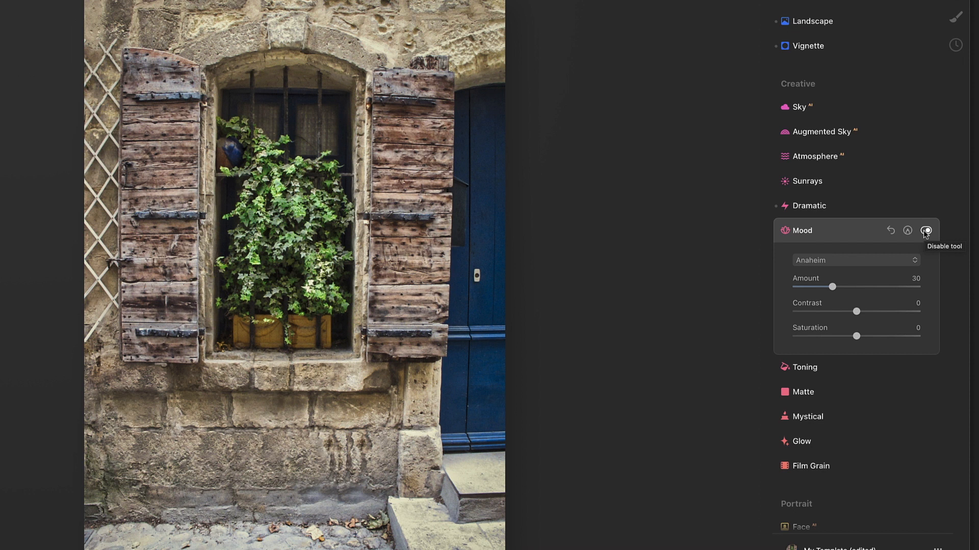
pyautogui.click(926, 230)
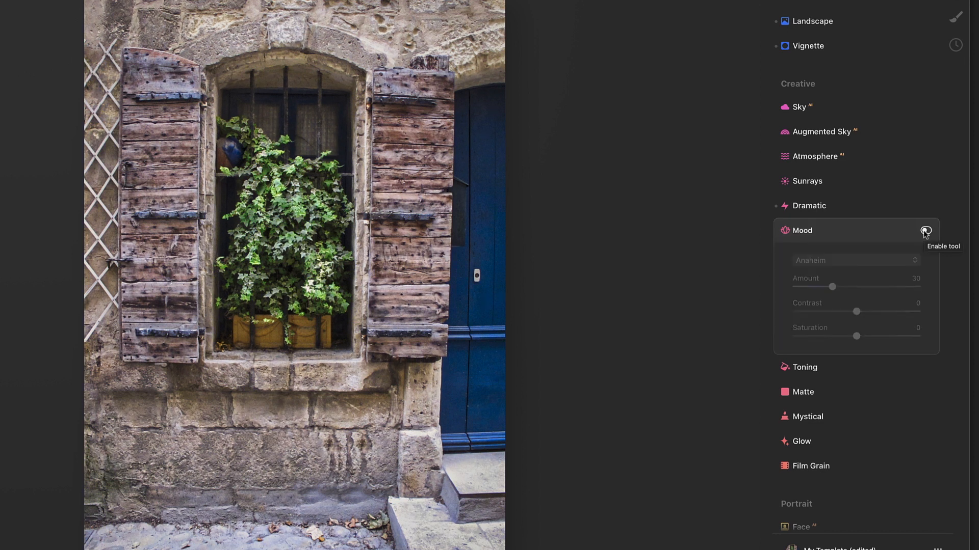
pyautogui.click(926, 231)
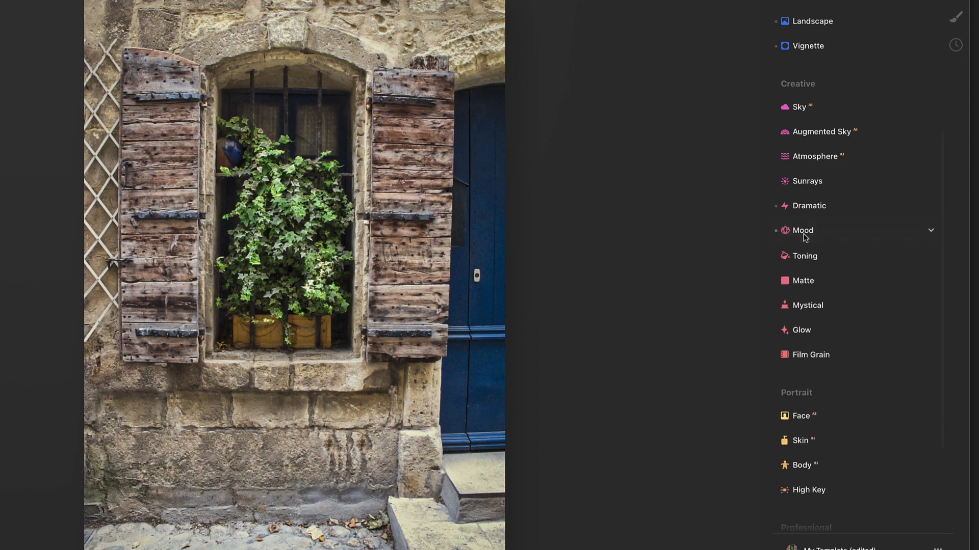
# Step: In Mystical, try Amount 76 and settle it at 35
pyautogui.scroll(-3)
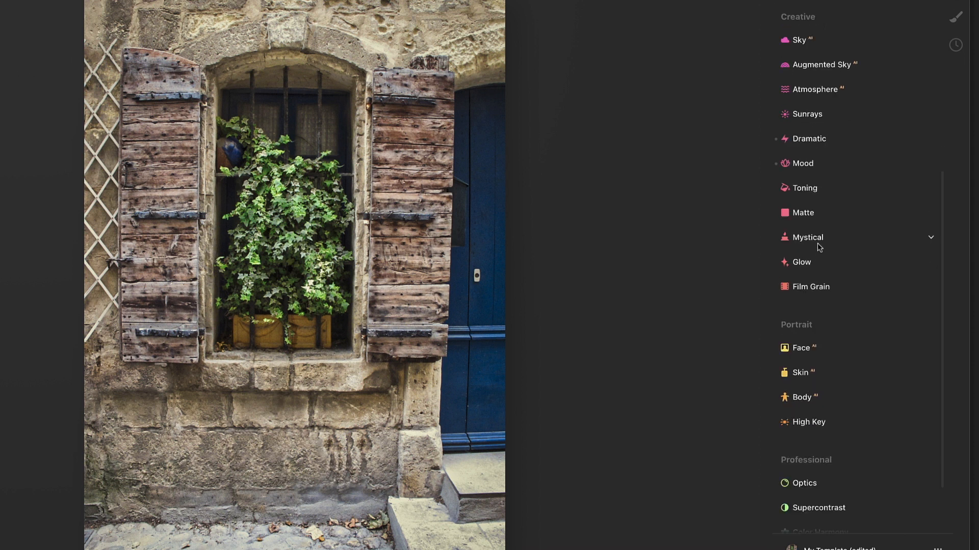
pyautogui.click(805, 237)
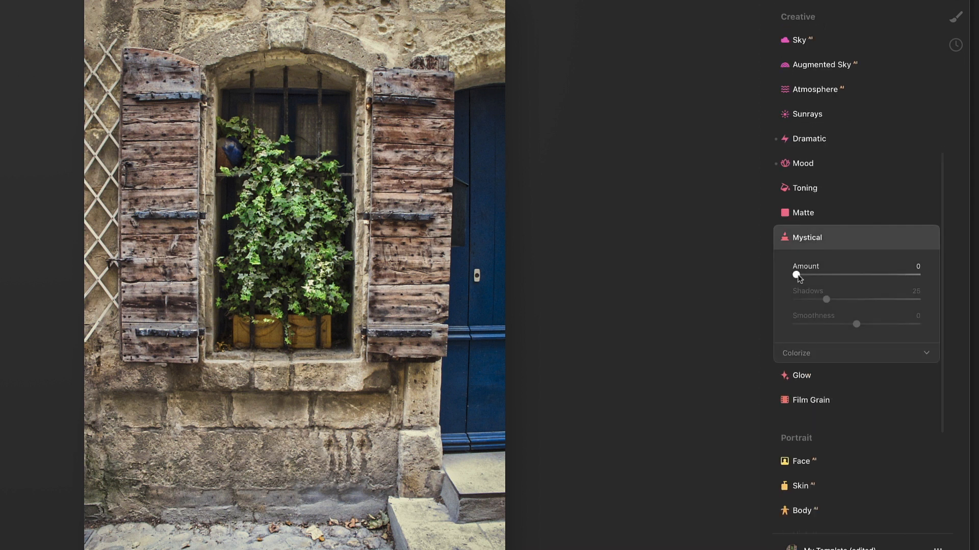
pyautogui.moveTo(795, 275); pyautogui.dragTo(888, 274)
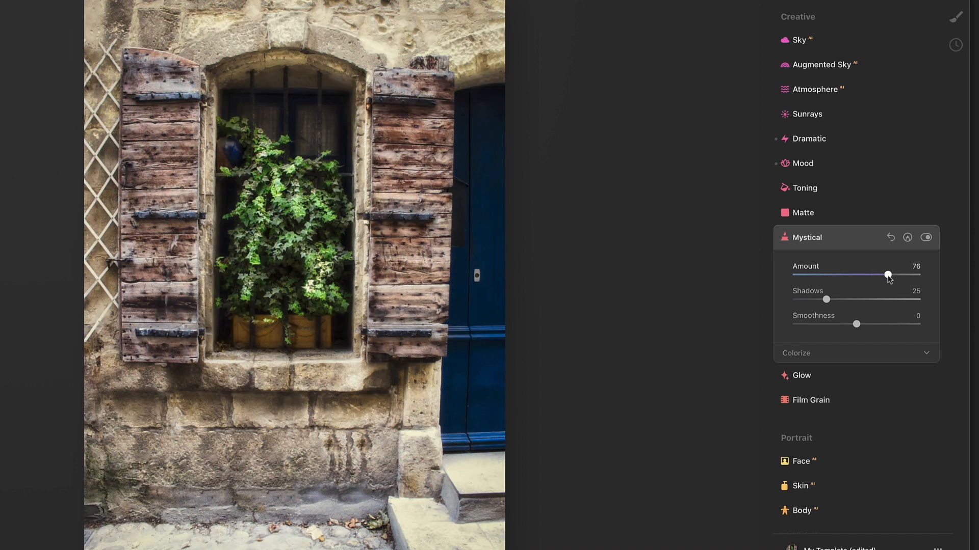
pyautogui.moveTo(886, 274); pyautogui.dragTo(848, 275)
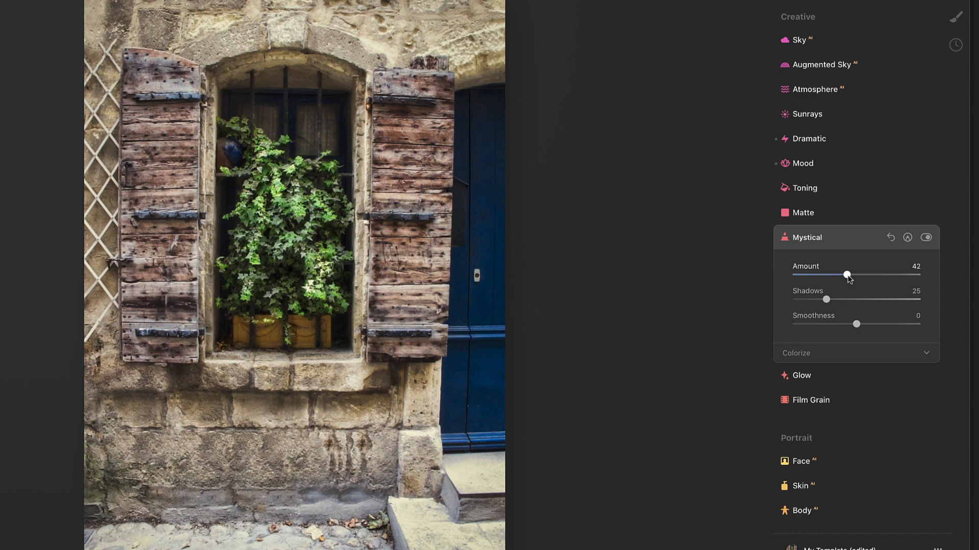
pyautogui.moveTo(847, 276); pyautogui.dragTo(843, 274)
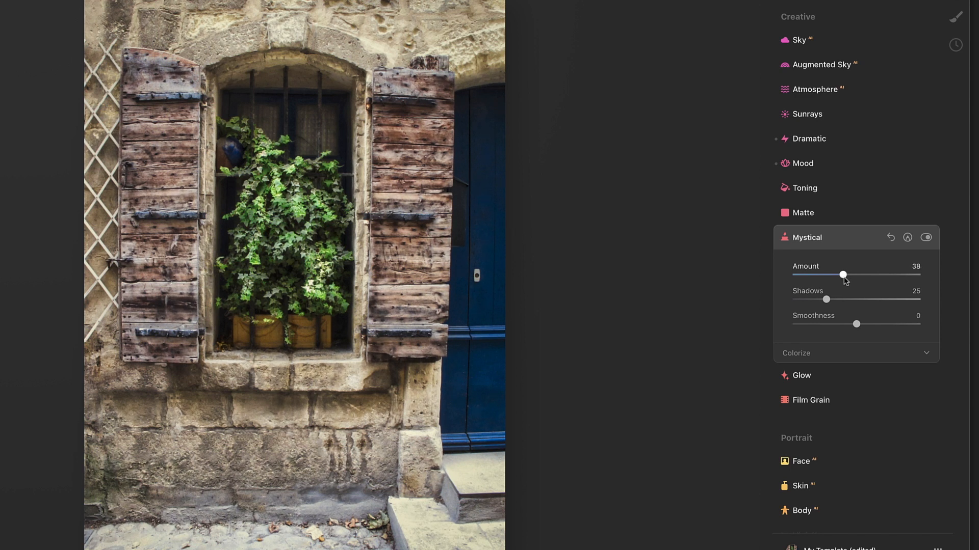
pyautogui.moveTo(843, 275); pyautogui.dragTo(839, 275)
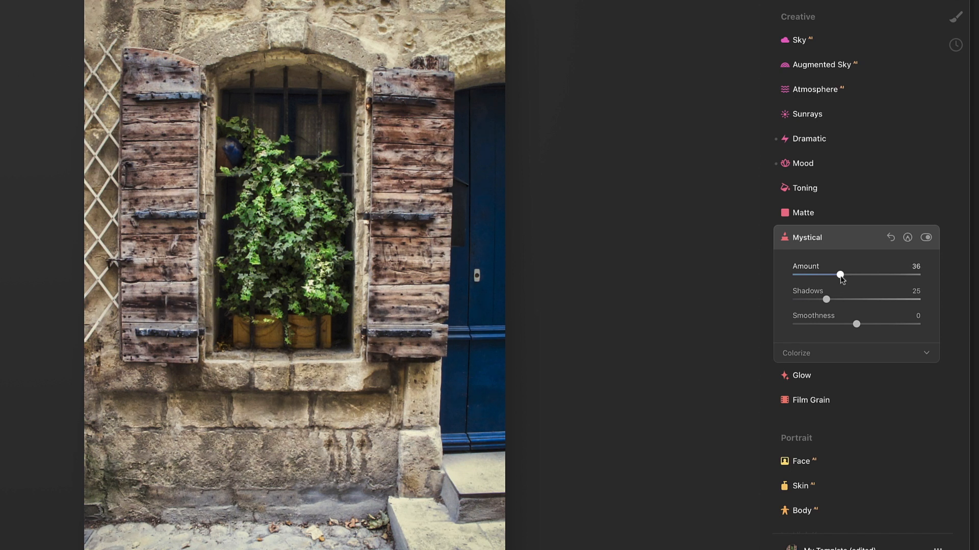
pyautogui.moveTo(840, 275); pyautogui.dragTo(839, 276)
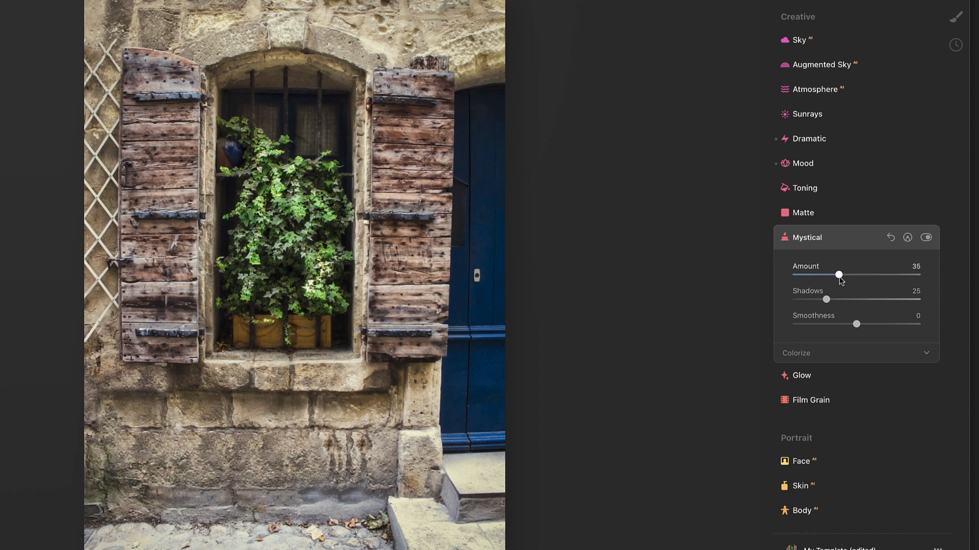
pyautogui.moveTo(838, 274); pyautogui.dragTo(842, 274)
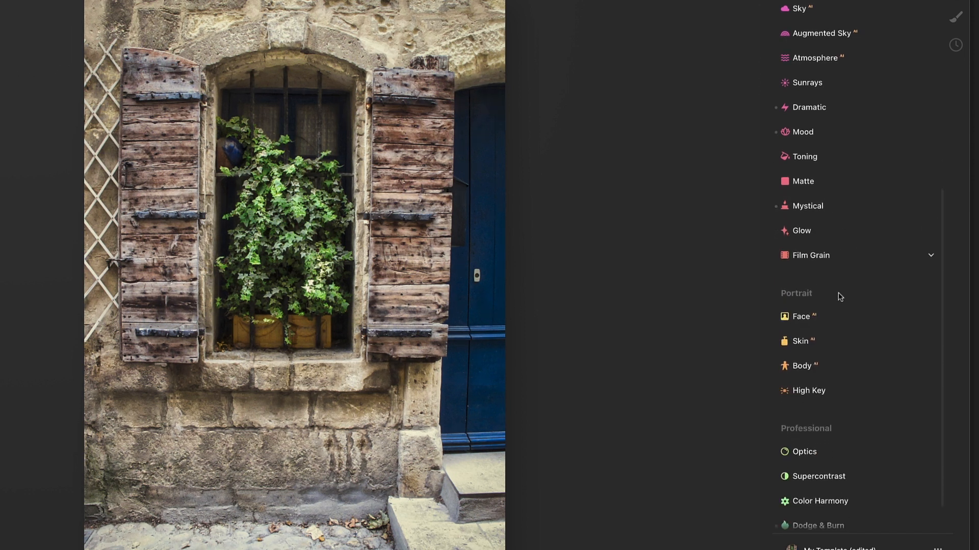
# Step: Expand the Supercontrast tool under Professional, all contrast controls still at zero
pyautogui.scroll(-3)
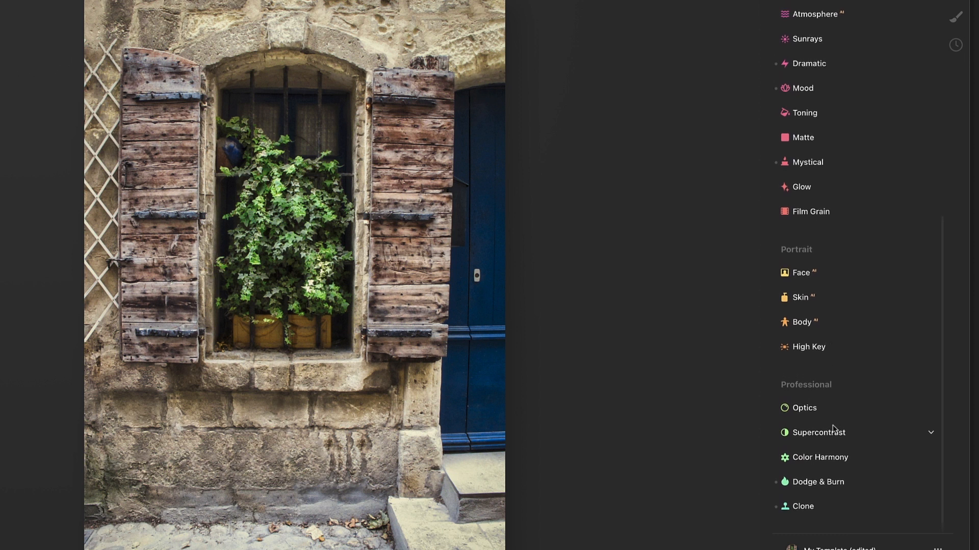
pyautogui.moveTo(821, 437)
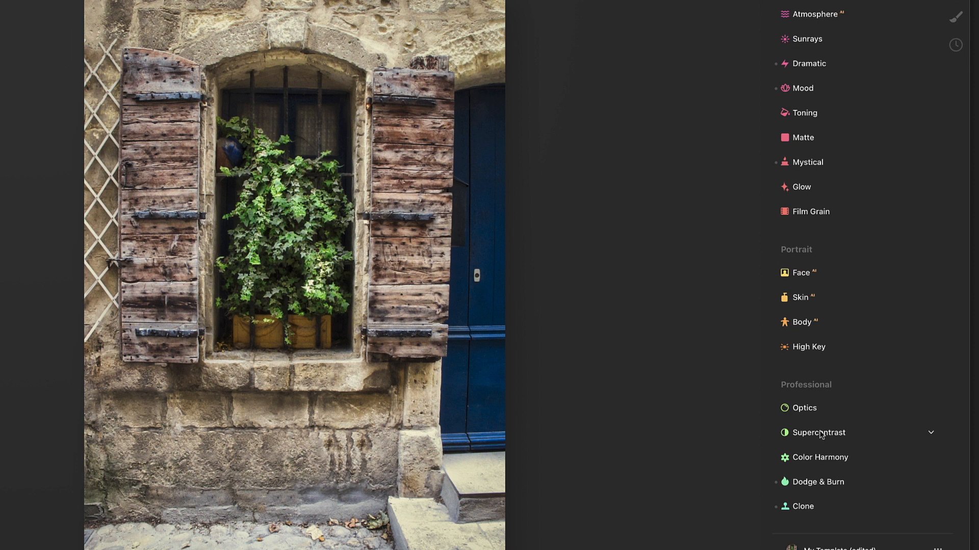
pyautogui.click(817, 432)
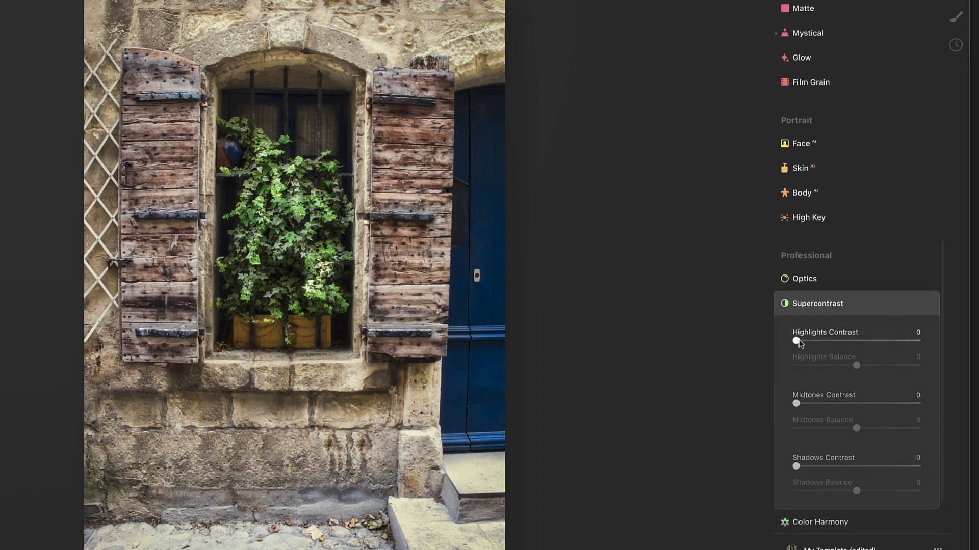
# Step: Set highlights contrast around 30 and settle highlights balance at a negative value near -28
pyautogui.moveTo(796, 342); pyautogui.dragTo(829, 342)
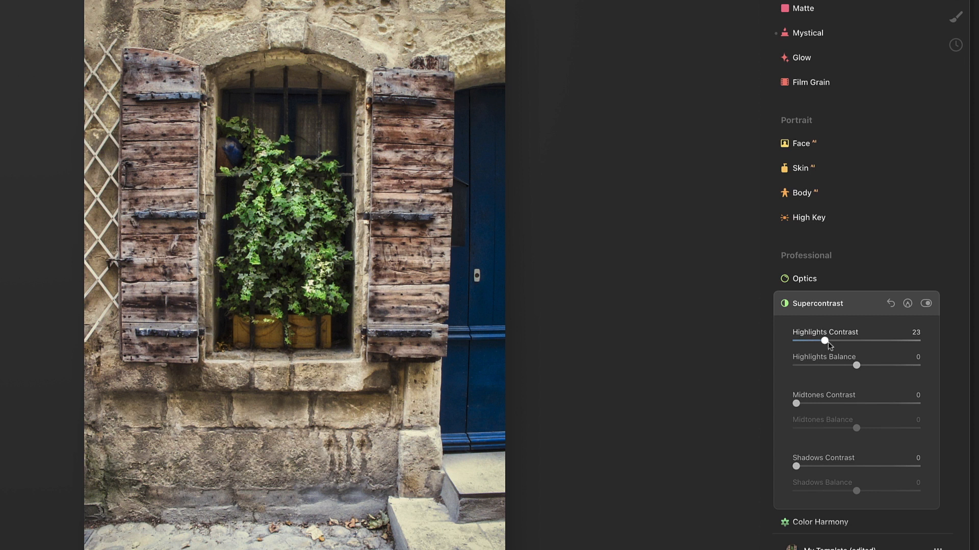
pyautogui.moveTo(817, 342); pyautogui.dragTo(831, 341)
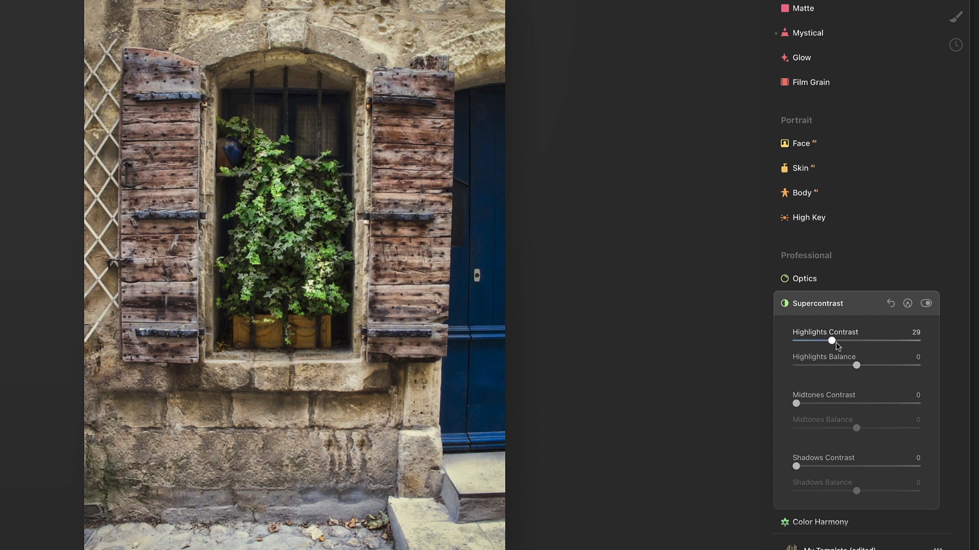
pyautogui.moveTo(831, 341); pyautogui.dragTo(832, 341)
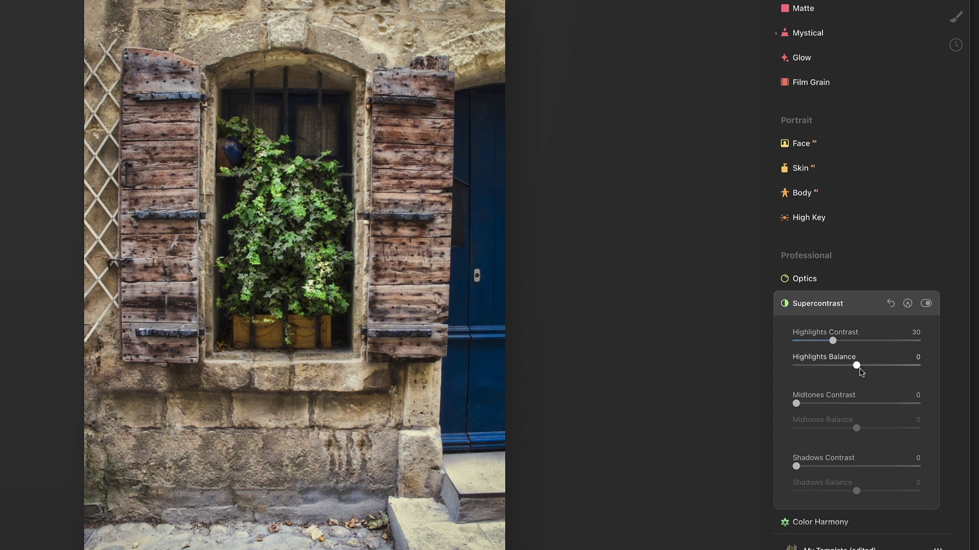
pyautogui.moveTo(857, 365); pyautogui.dragTo(903, 365)
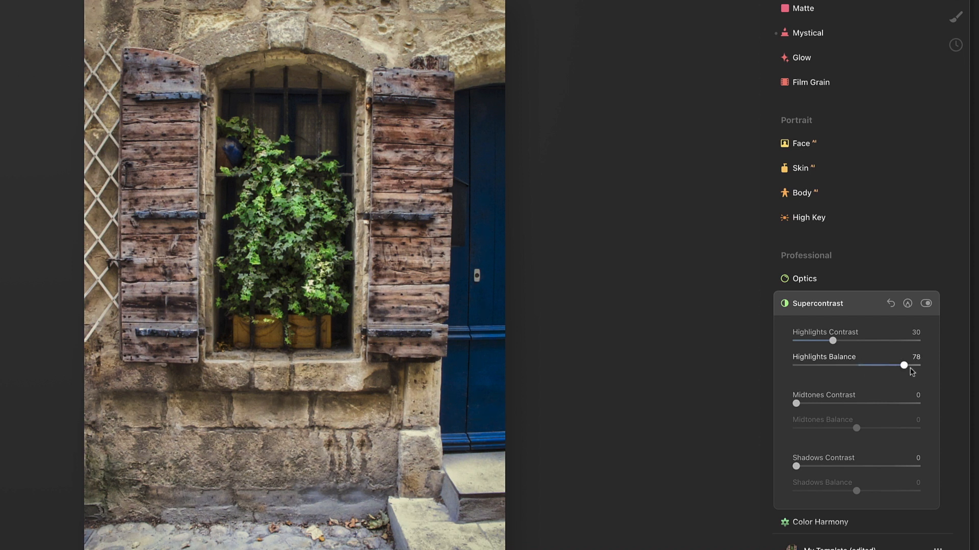
pyautogui.moveTo(903, 365); pyautogui.dragTo(797, 365)
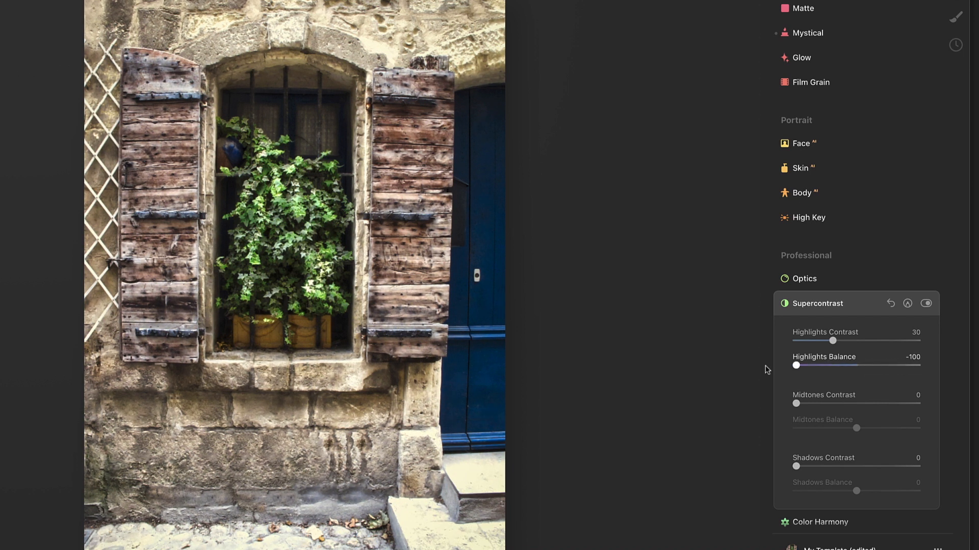
pyautogui.moveTo(796, 365); pyautogui.dragTo(857, 365)
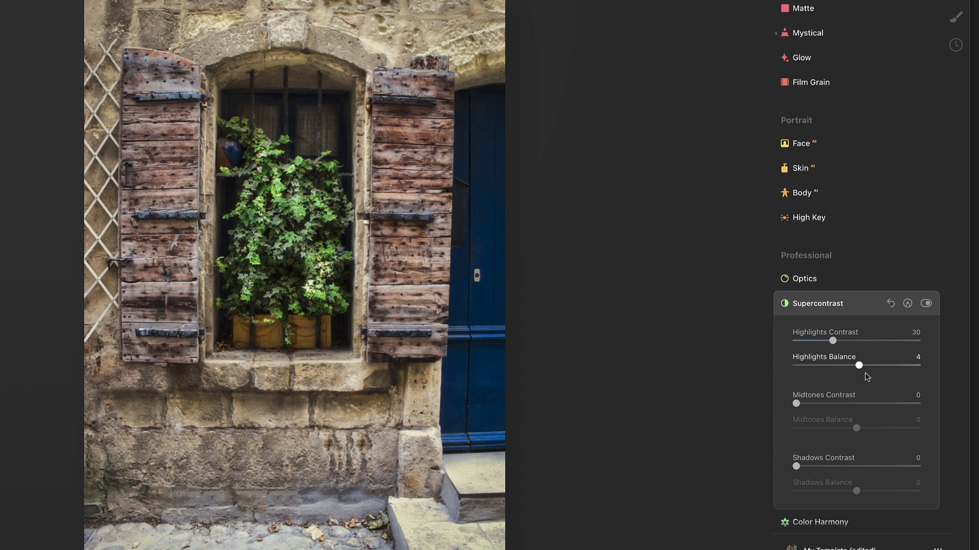
pyautogui.moveTo(858, 366); pyautogui.dragTo(843, 366)
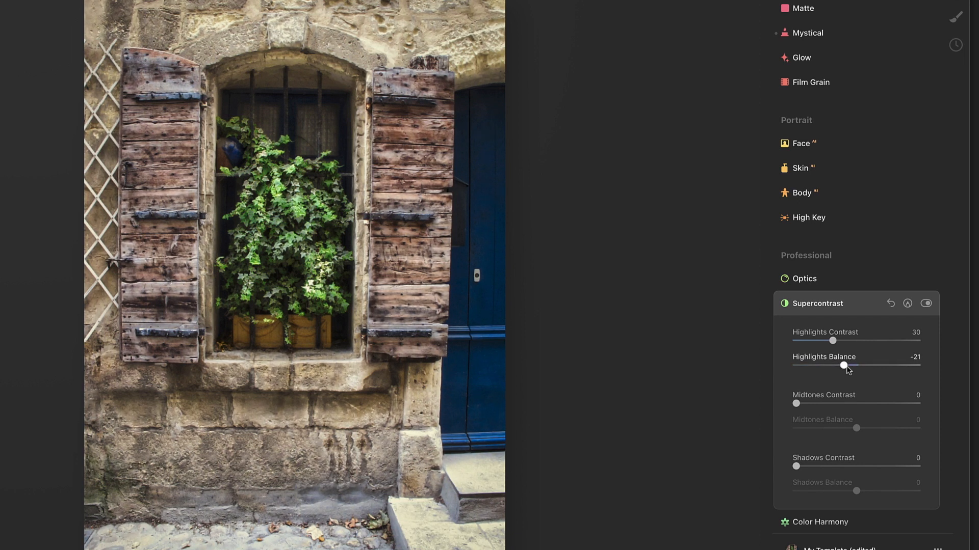
pyautogui.moveTo(844, 366); pyautogui.dragTo(839, 366)
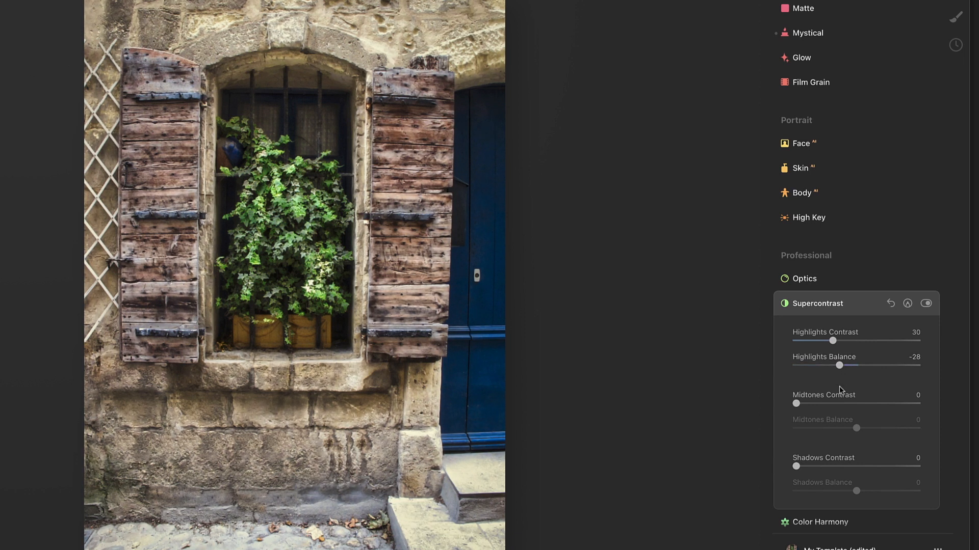
# Step: Set midtones contrast ~31 with balance -23, and shadows contrast 30 with balance -51
pyautogui.moveTo(795, 404); pyautogui.dragTo(833, 404)
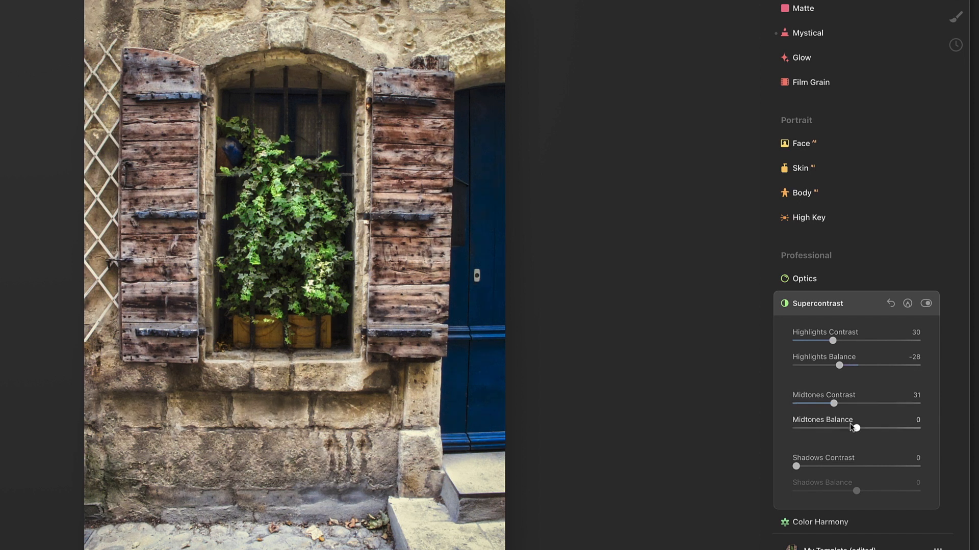
pyautogui.moveTo(855, 429); pyautogui.dragTo(843, 428)
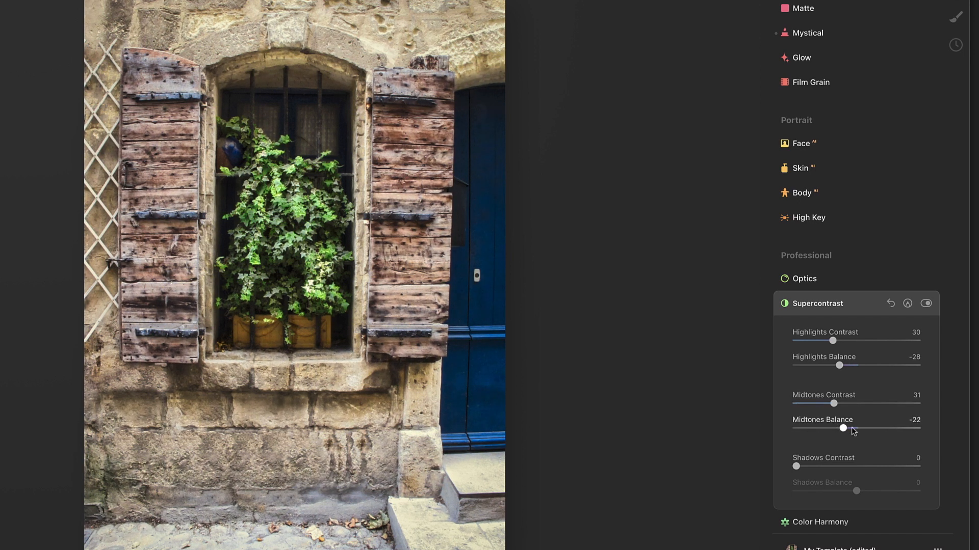
pyautogui.moveTo(843, 429); pyautogui.dragTo(845, 429)
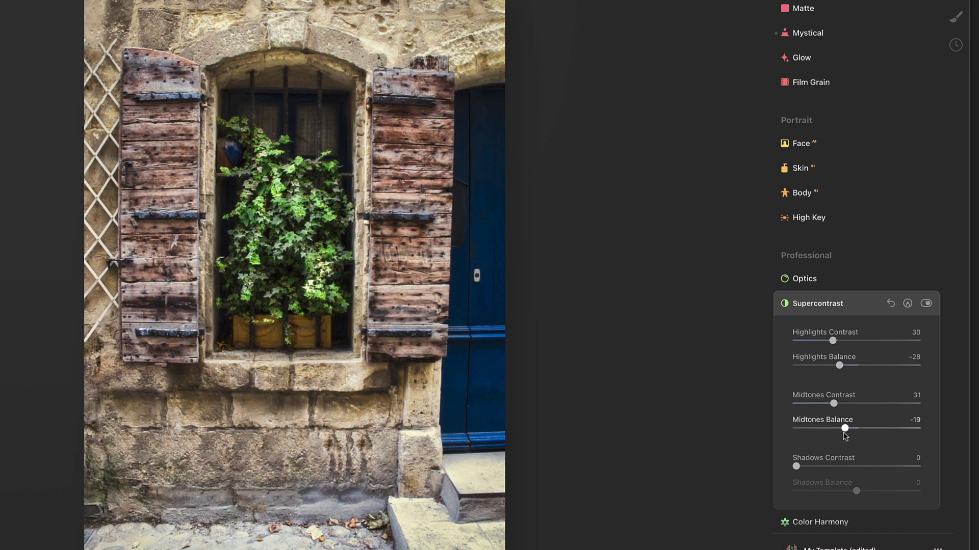
pyautogui.moveTo(846, 428); pyautogui.dragTo(842, 428)
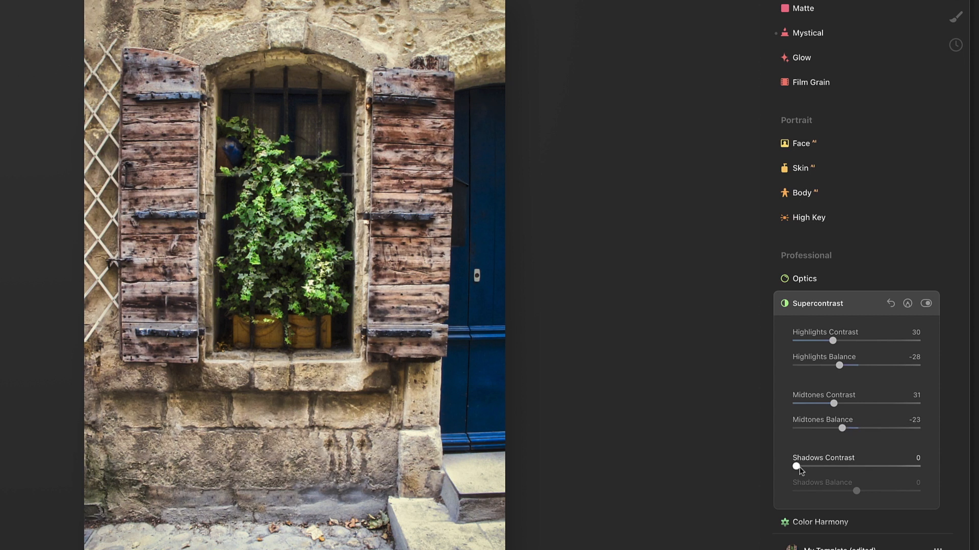
pyautogui.moveTo(796, 466); pyautogui.dragTo(832, 466)
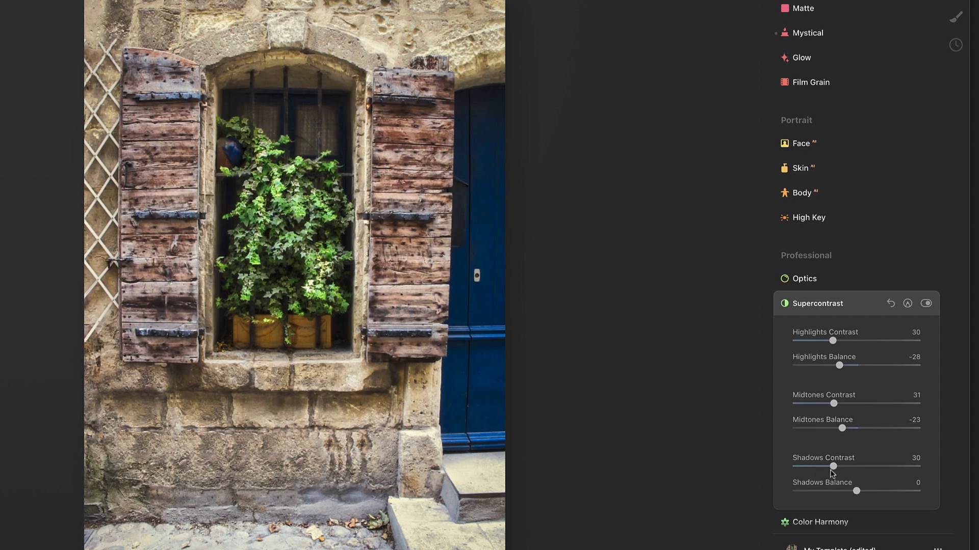
pyautogui.moveTo(855, 491); pyautogui.dragTo(900, 491)
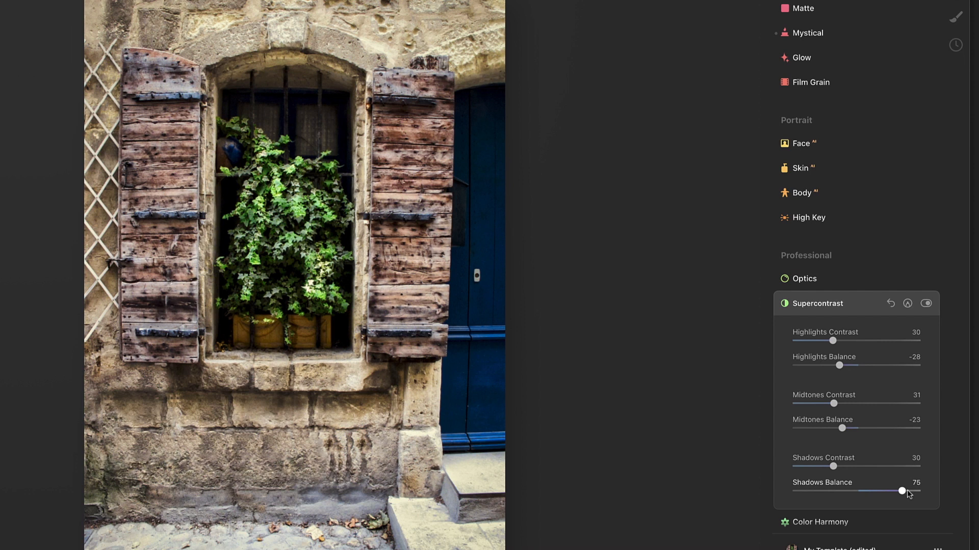
pyautogui.moveTo(901, 491); pyautogui.dragTo(807, 492)
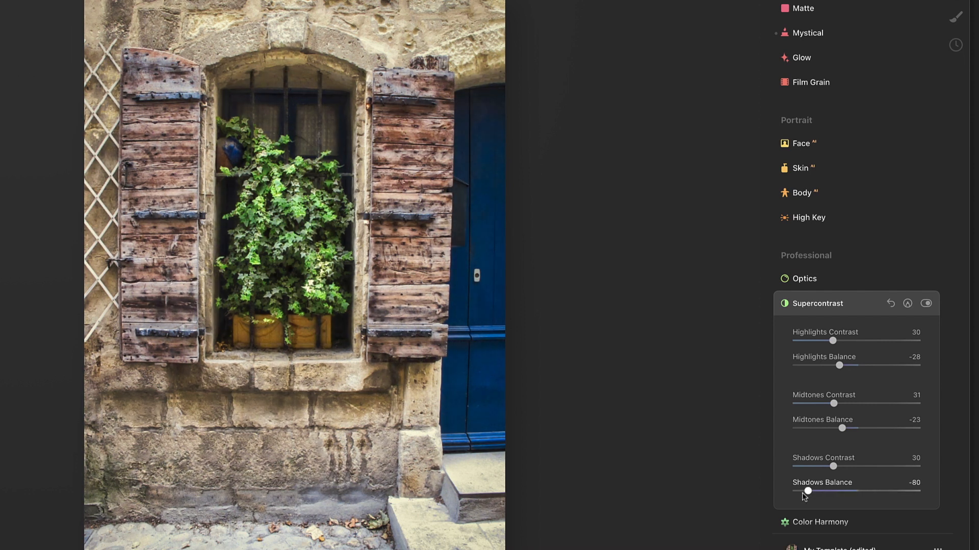
pyautogui.moveTo(807, 491); pyautogui.dragTo(827, 491)
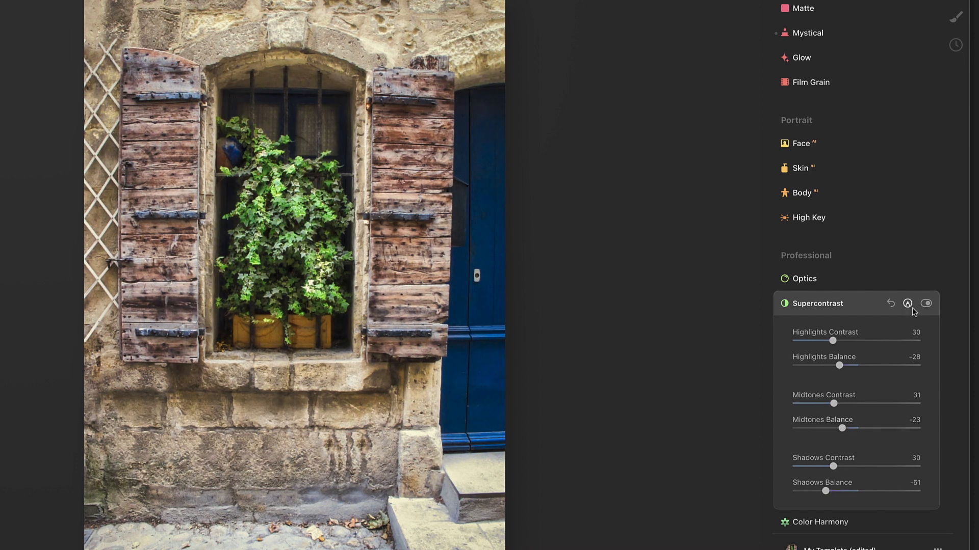
# Step: Compare with Supercontrast off, then ease values to highlights 24/-13, midtones 25/-18, shadows 24/-38
pyautogui.click(927, 303)
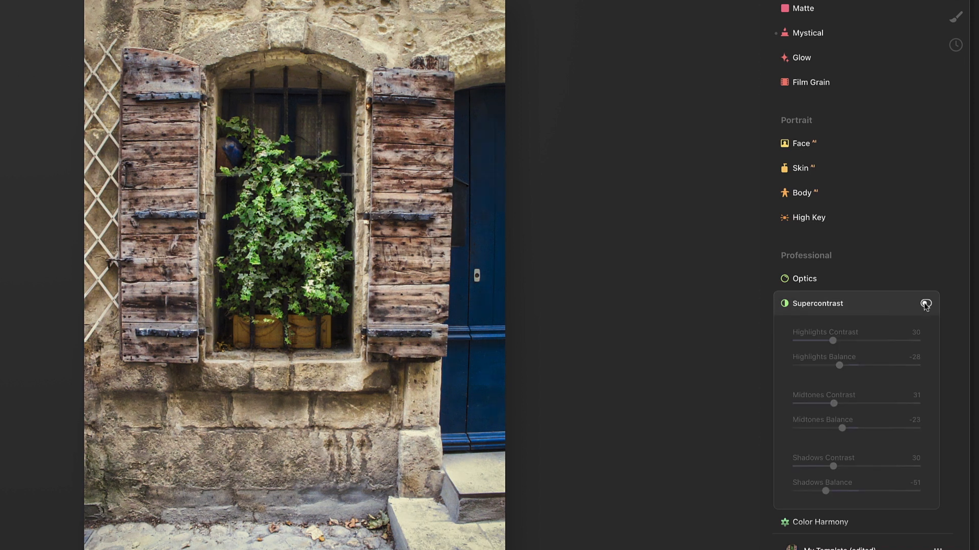
pyautogui.click(925, 303)
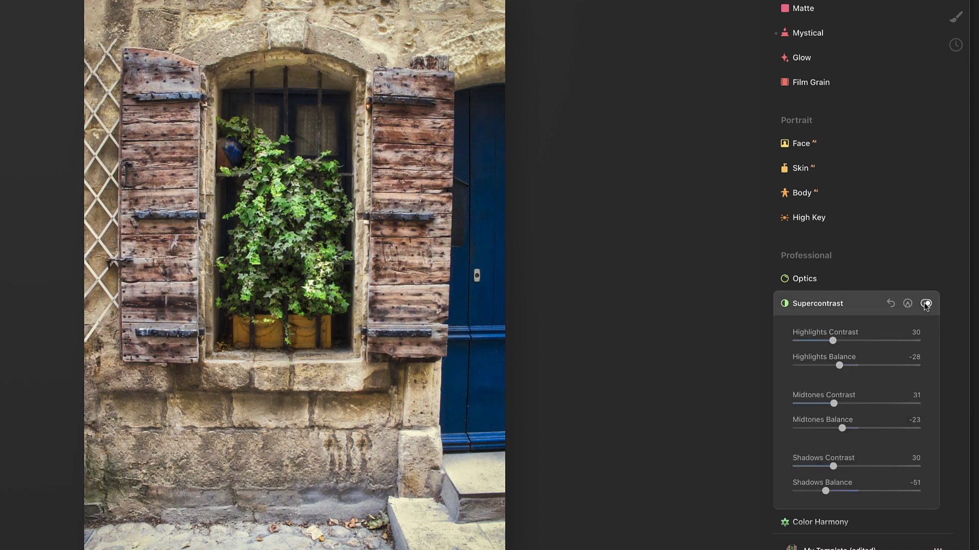
pyautogui.click(926, 304)
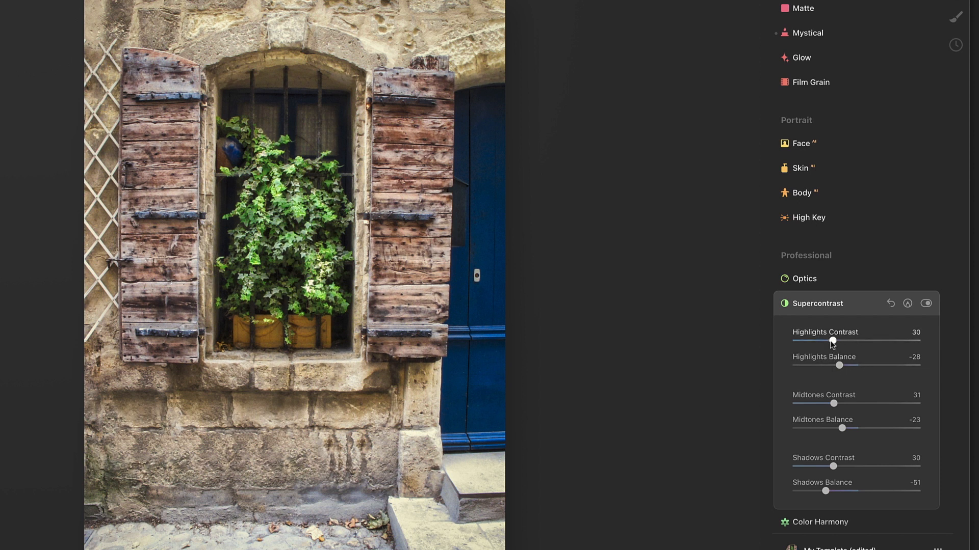
pyautogui.moveTo(834, 404); pyautogui.dragTo(830, 403)
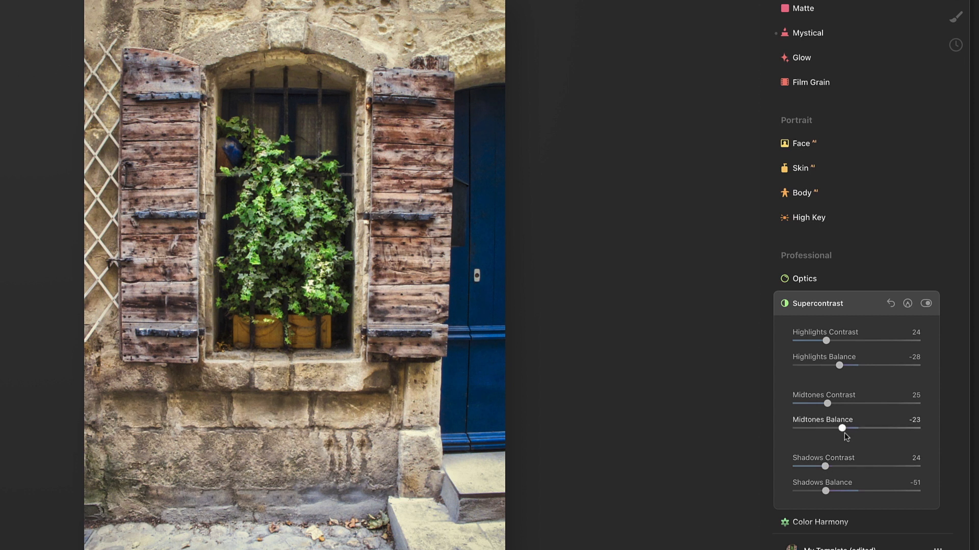
pyautogui.moveTo(824, 491); pyautogui.dragTo(828, 491)
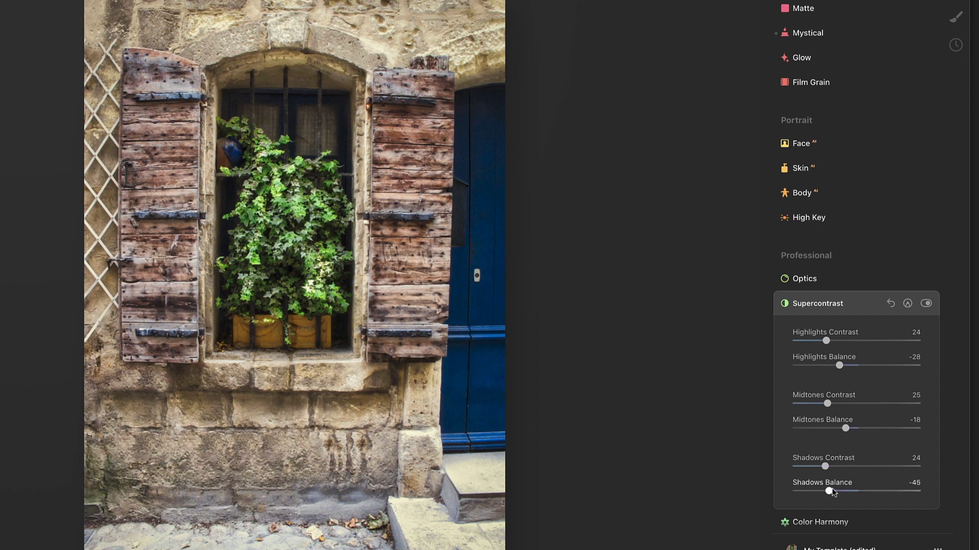
pyautogui.moveTo(823, 491); pyautogui.dragTo(831, 491)
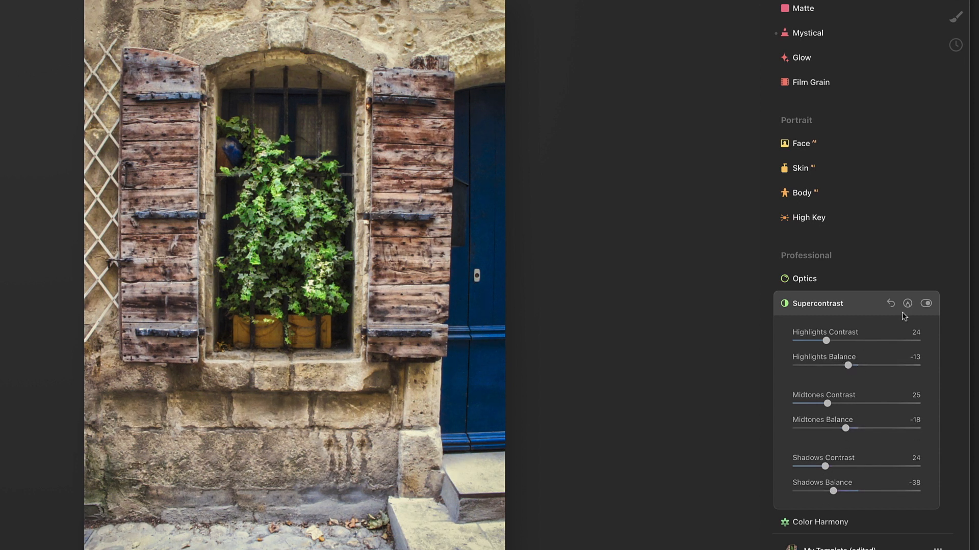
pyautogui.click(925, 304)
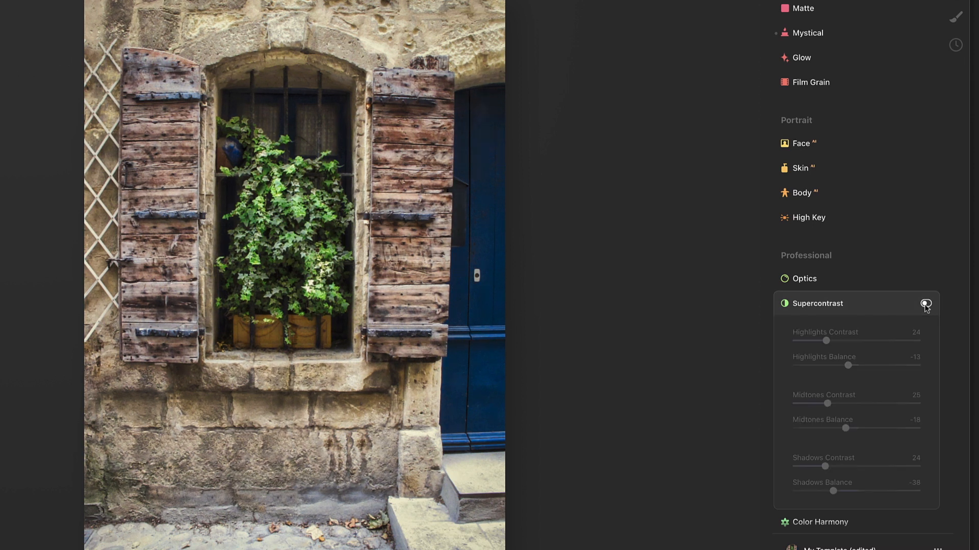
pyautogui.click(926, 303)
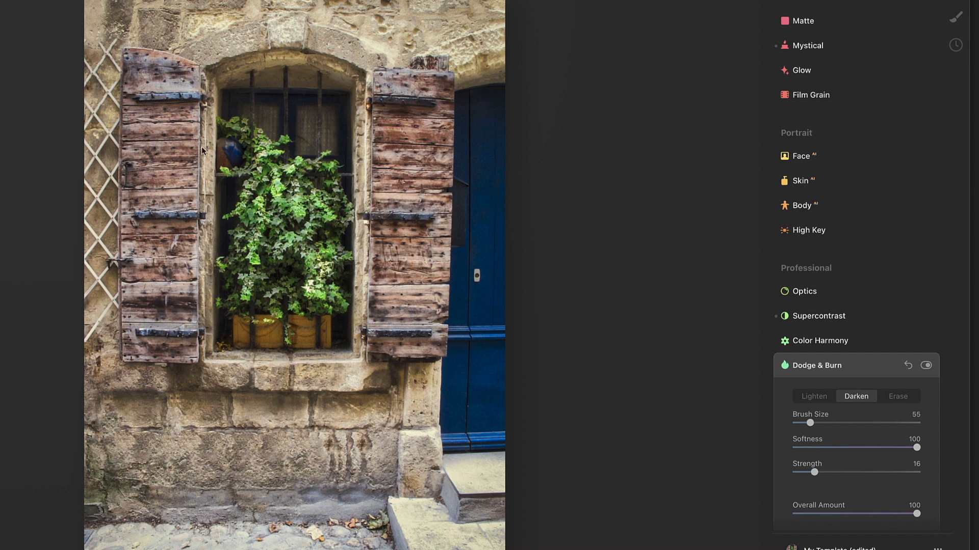
pyautogui.moveTo(449, 308)
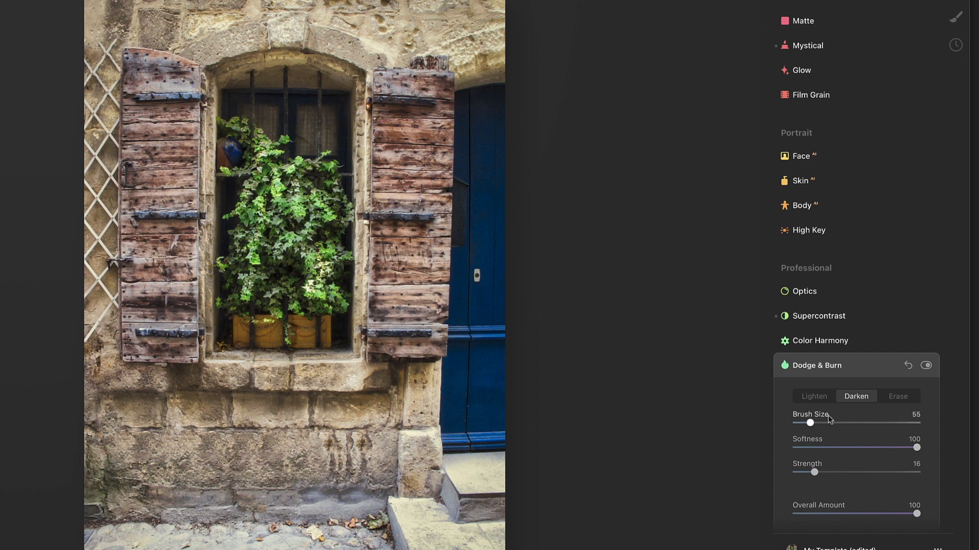
# Step: Tune the Dodge & Burn darkening brush to size 33 and strength 20, zooming into the window and ivy
pyautogui.moveTo(810, 422); pyautogui.dragTo(836, 422)
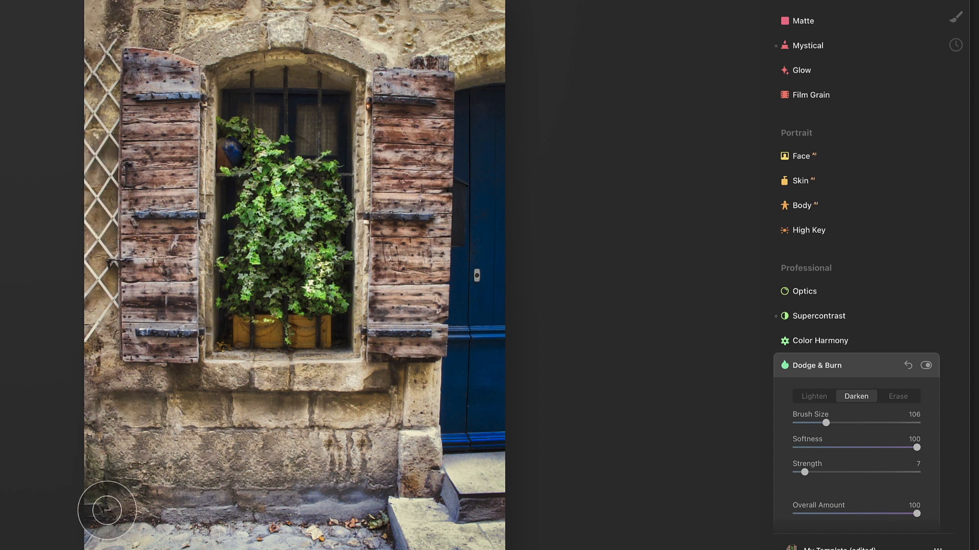
pyautogui.moveTo(464, 262)
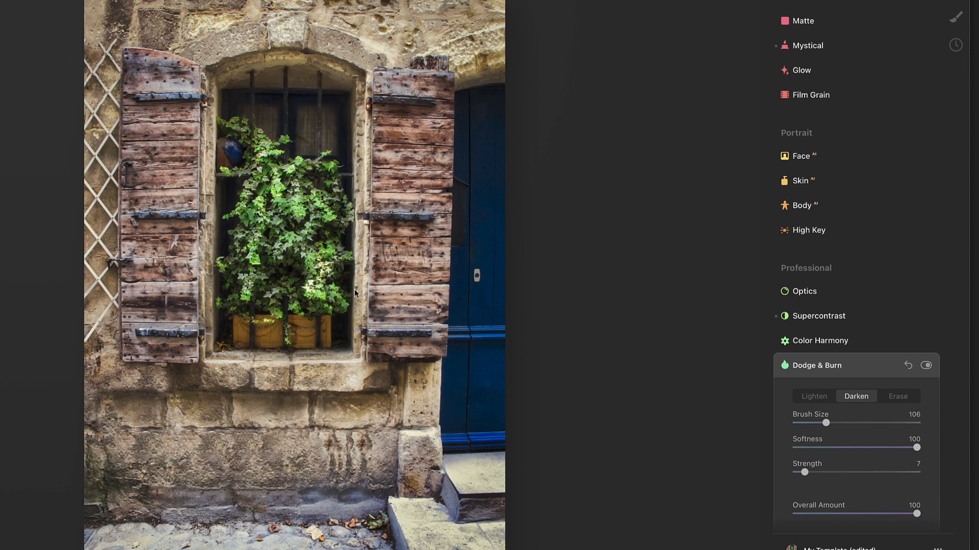
pyautogui.moveTo(826, 422); pyautogui.dragTo(814, 423)
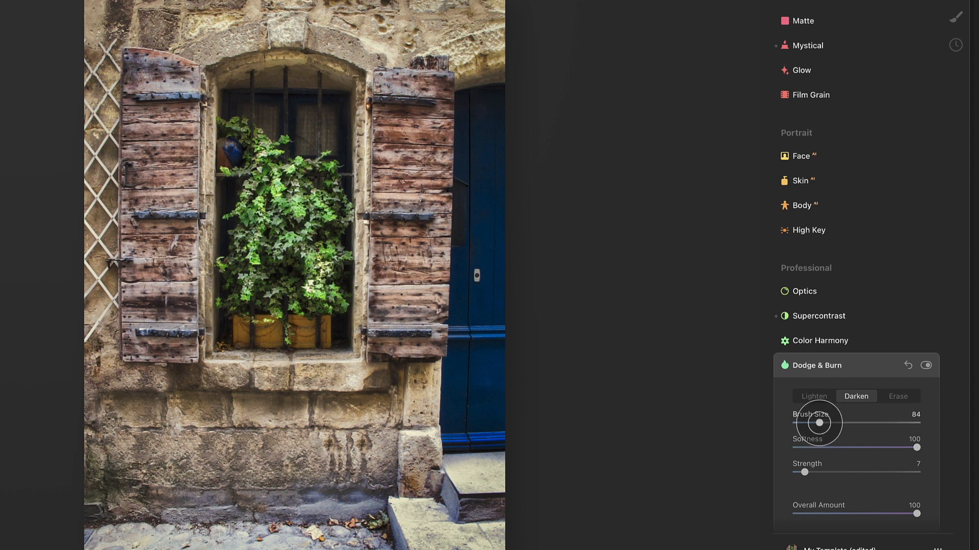
pyautogui.moveTo(818, 422); pyautogui.dragTo(805, 422)
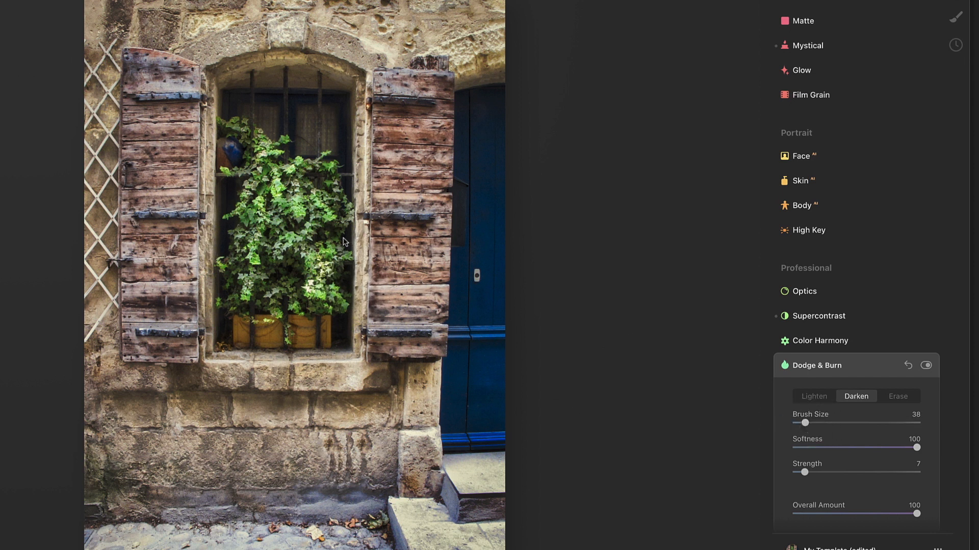
pyautogui.moveTo(806, 422); pyautogui.dragTo(811, 422)
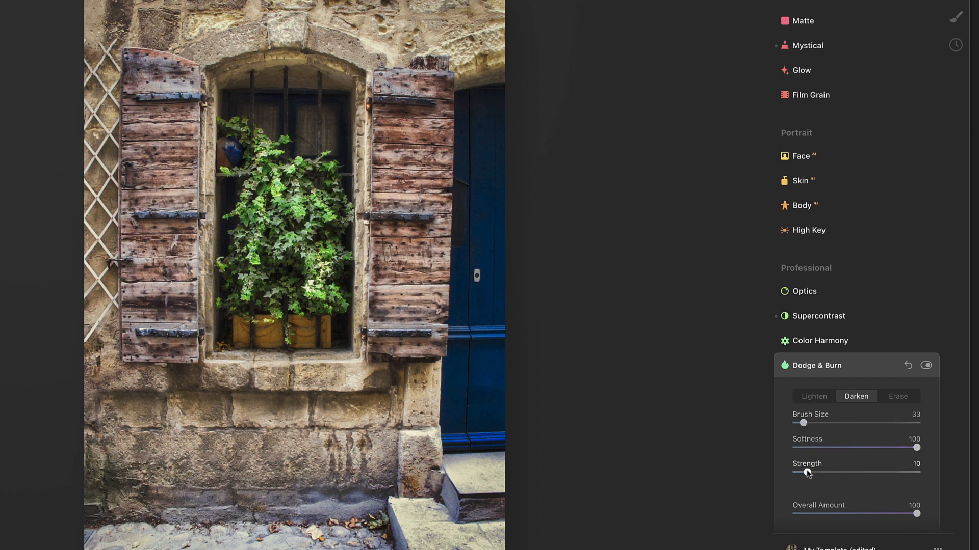
pyautogui.moveTo(802, 473); pyautogui.dragTo(821, 473)
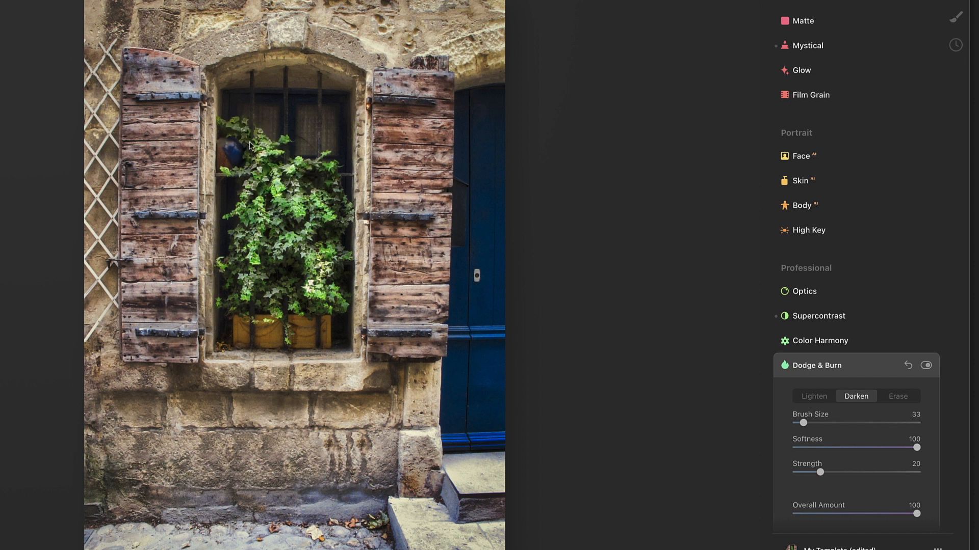
pyautogui.click(234, 271)
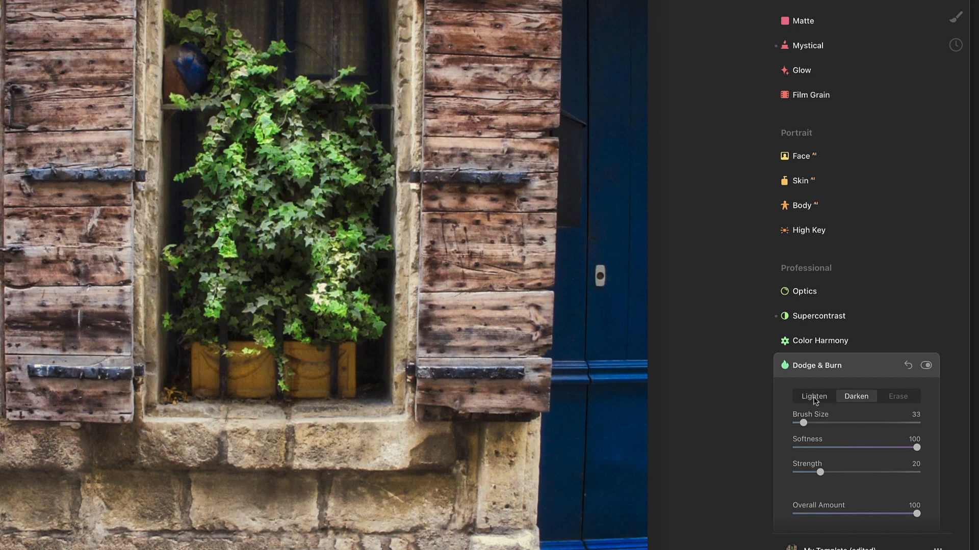
# Step: Switch Dodge & Burn to Lighten with brush size 10 and strength 25, then return to the tools list
pyautogui.click(814, 396)
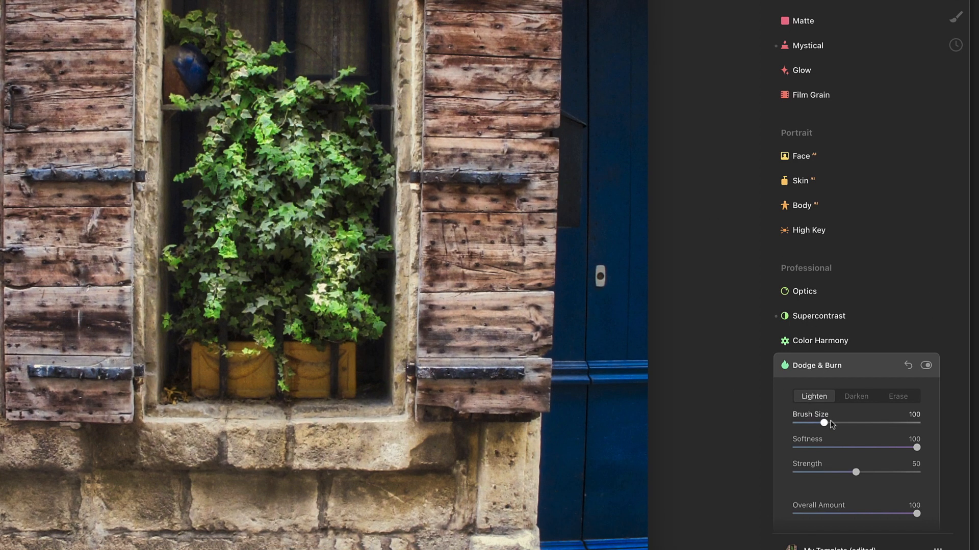
pyautogui.moveTo(823, 422); pyautogui.dragTo(804, 422)
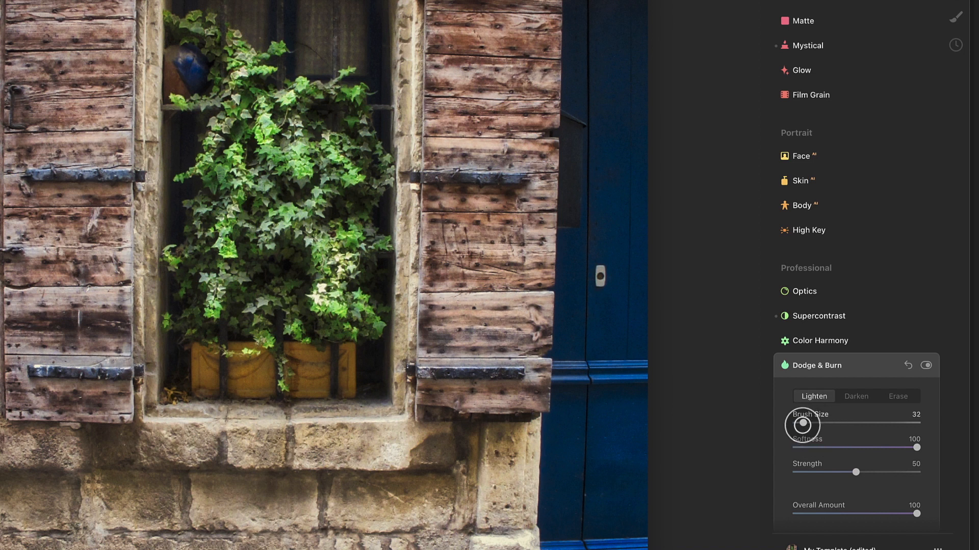
pyautogui.moveTo(855, 472); pyautogui.dragTo(834, 472)
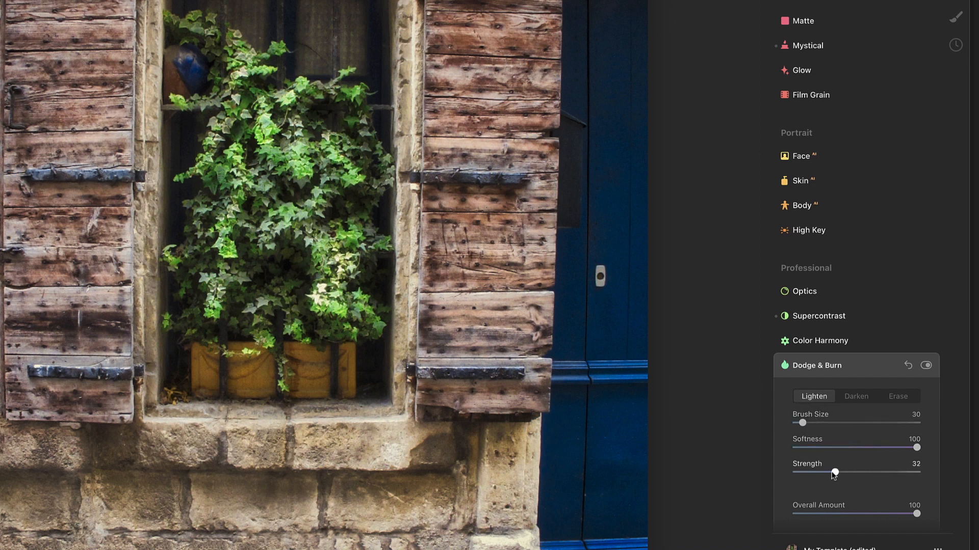
pyautogui.moveTo(835, 472); pyautogui.dragTo(820, 472)
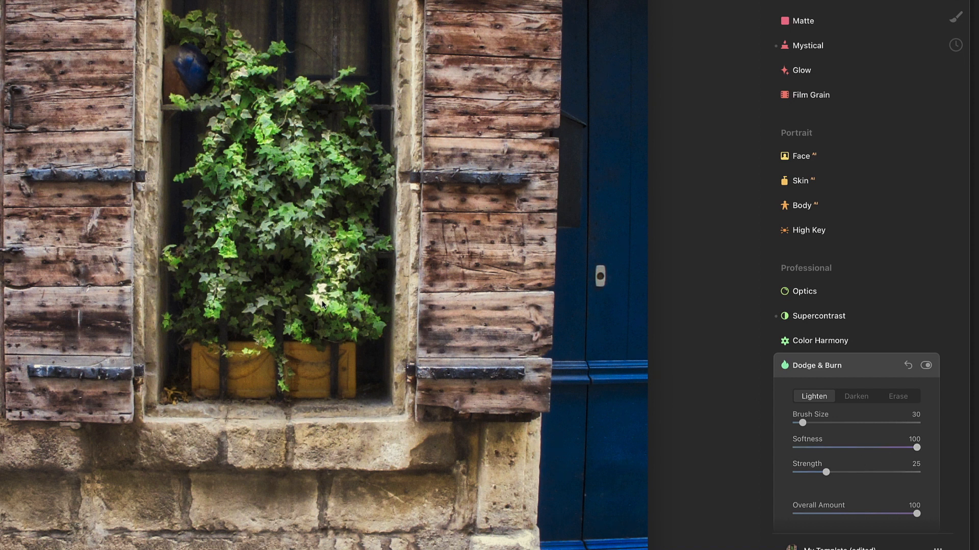
pyautogui.click(333, 258)
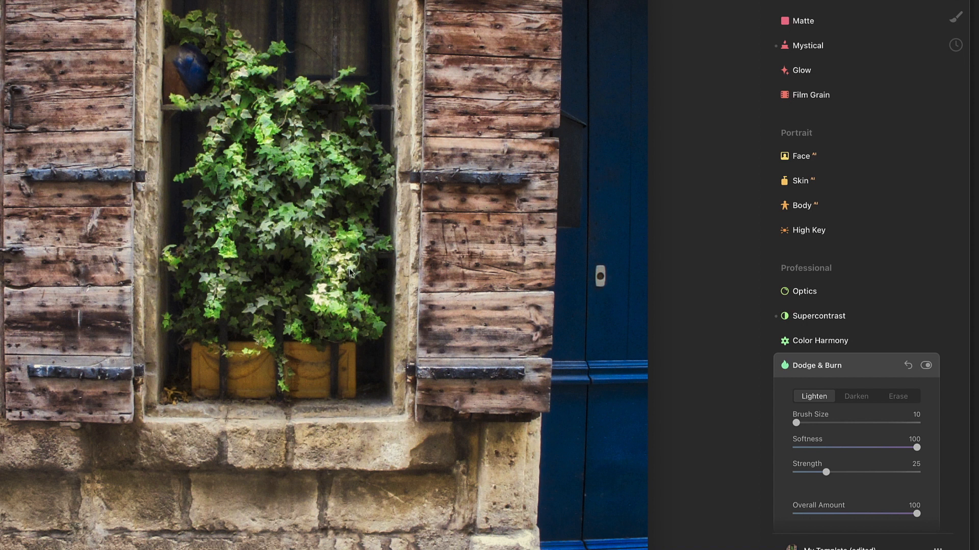
pyautogui.click(323, 301)
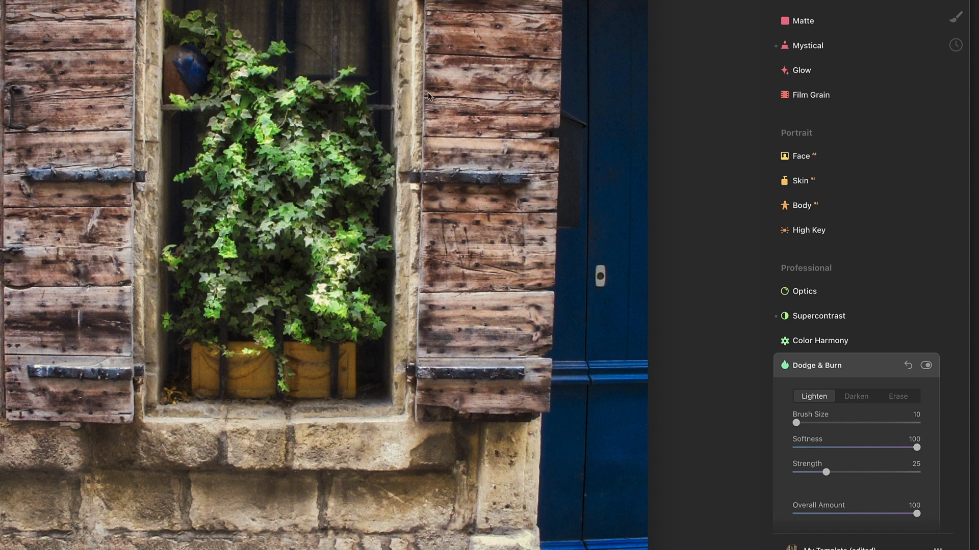
pyautogui.moveTo(835, 266)
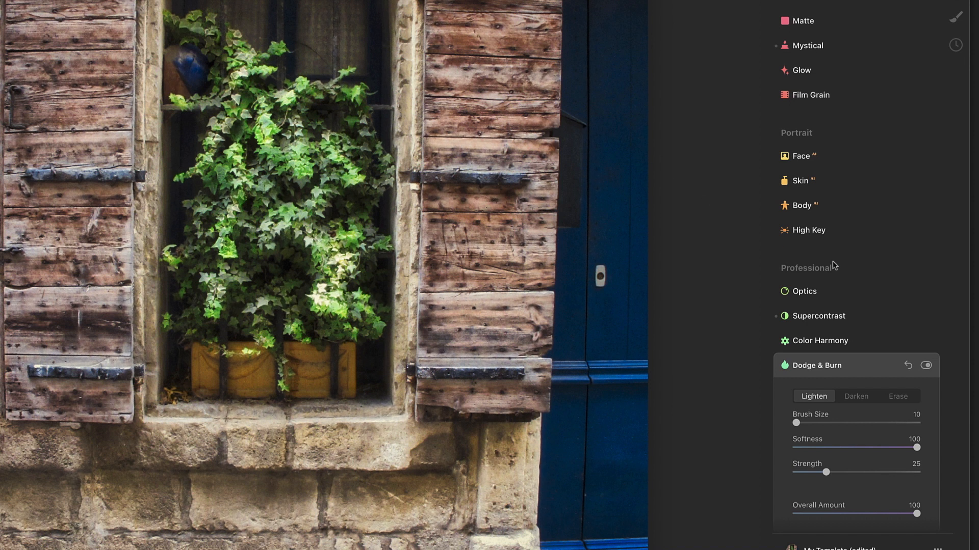
pyautogui.click(926, 365)
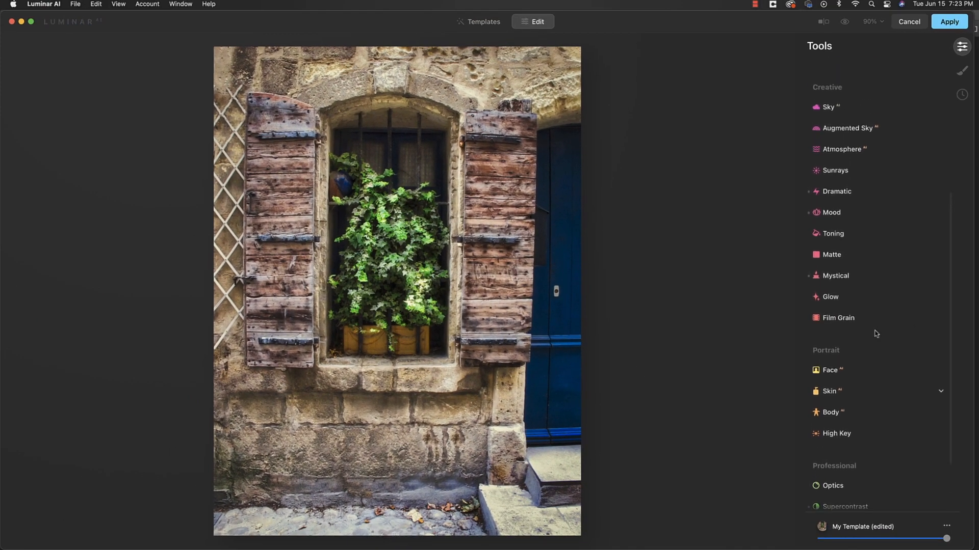
# Step: In the Color tool set Saturation 8 and Vibrance 17, toggling it to compare
pyautogui.scroll(-3)
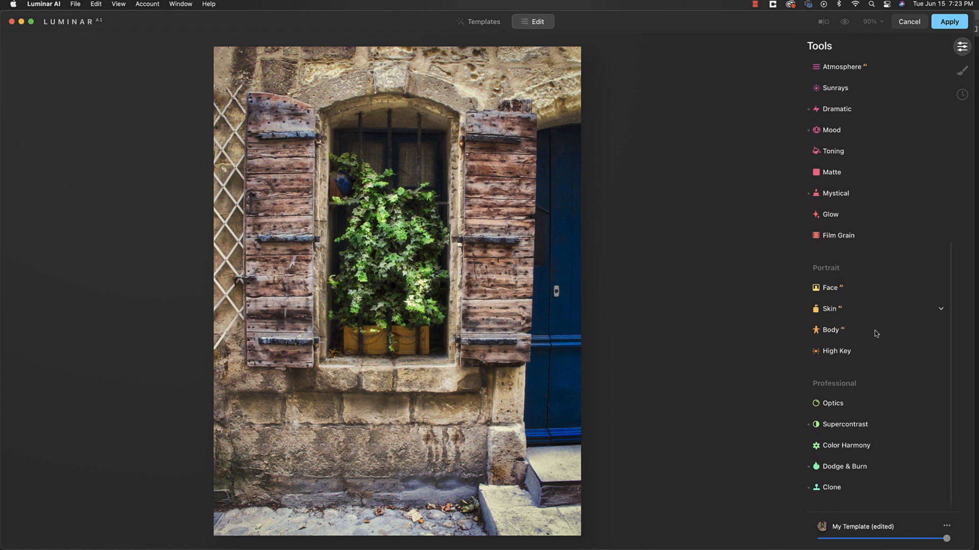
pyautogui.scroll(-3)
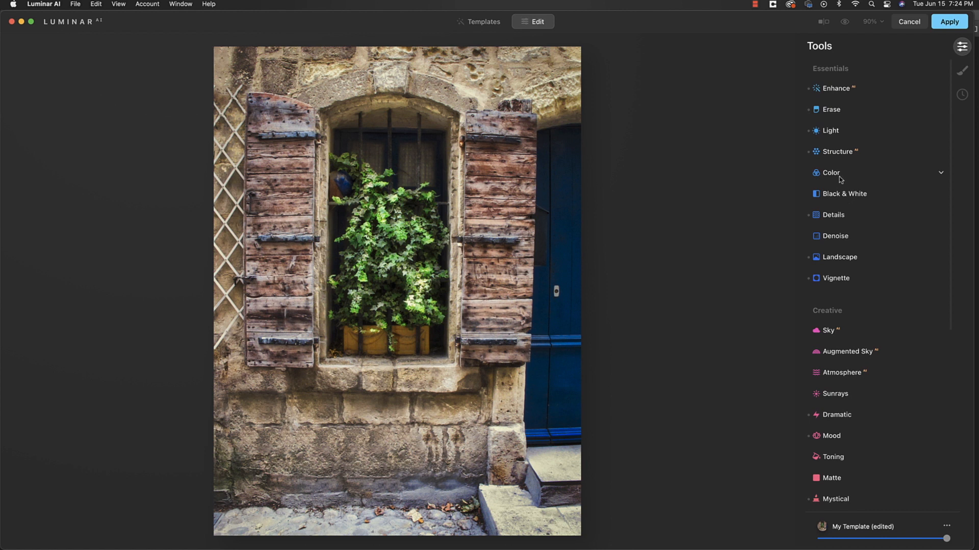
pyautogui.click(831, 174)
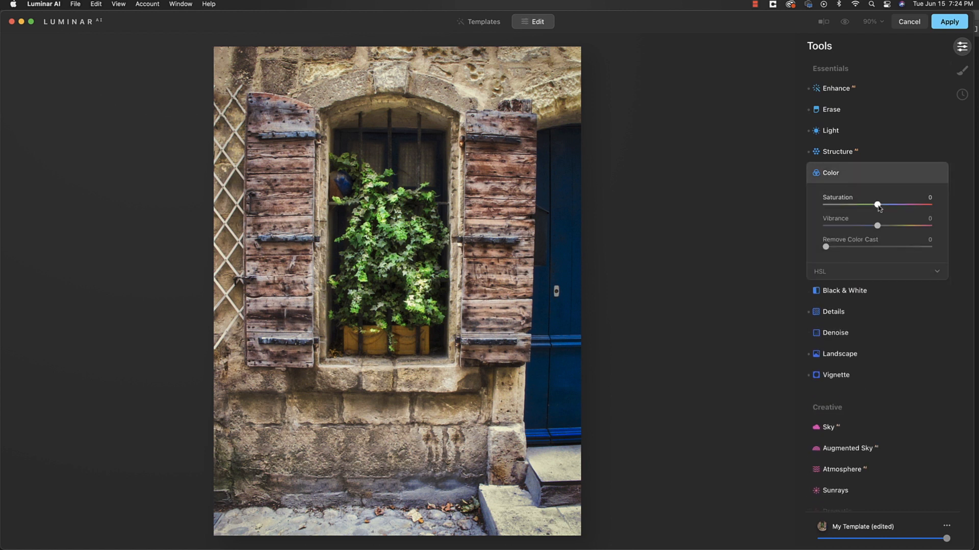
pyautogui.moveTo(877, 205); pyautogui.dragTo(878, 205)
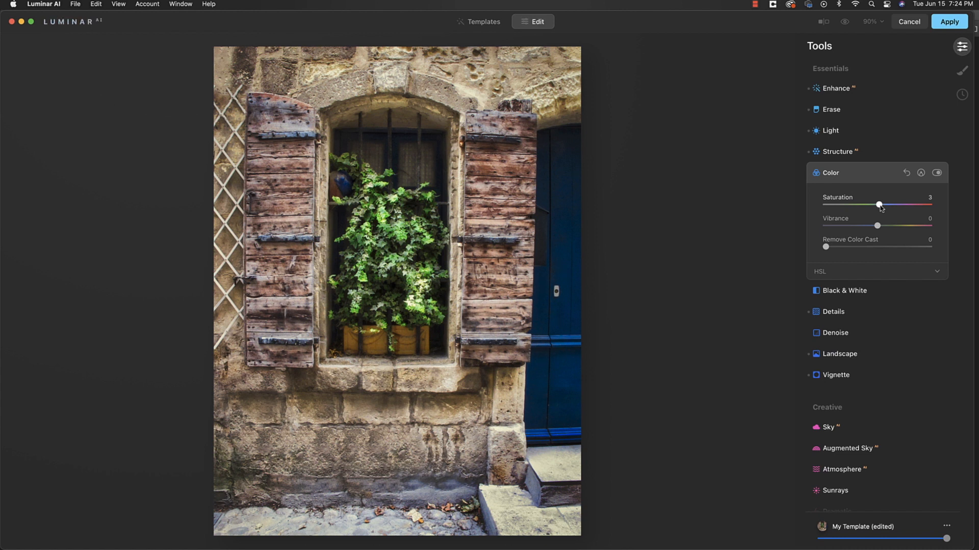
pyautogui.moveTo(878, 205); pyautogui.dragTo(880, 205)
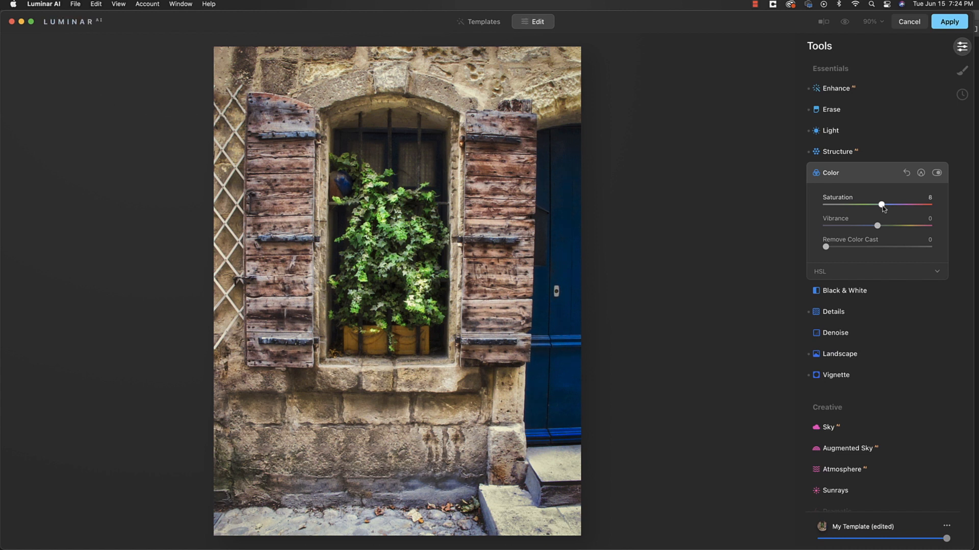
pyautogui.moveTo(877, 226); pyautogui.dragTo(883, 226)
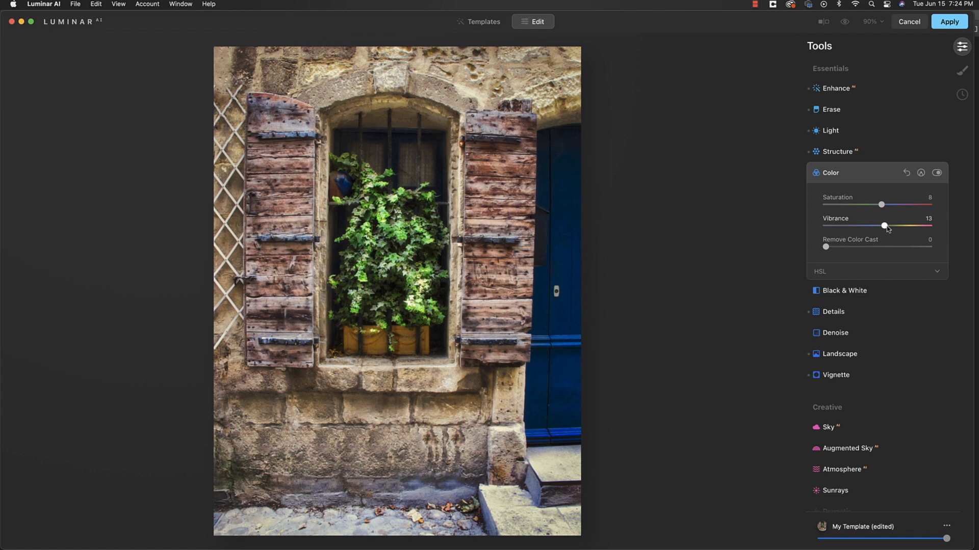
pyautogui.moveTo(884, 227); pyautogui.dragTo(889, 226)
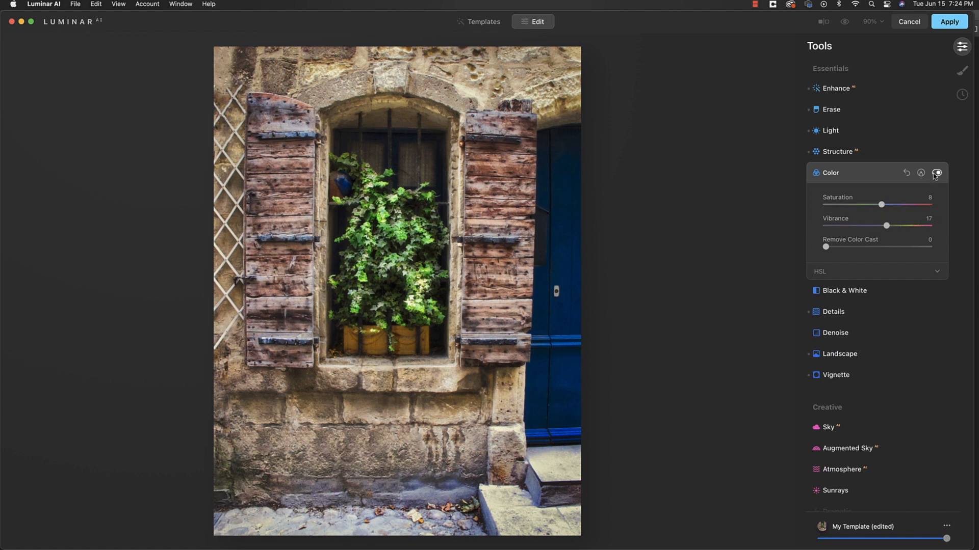
pyautogui.click(936, 174)
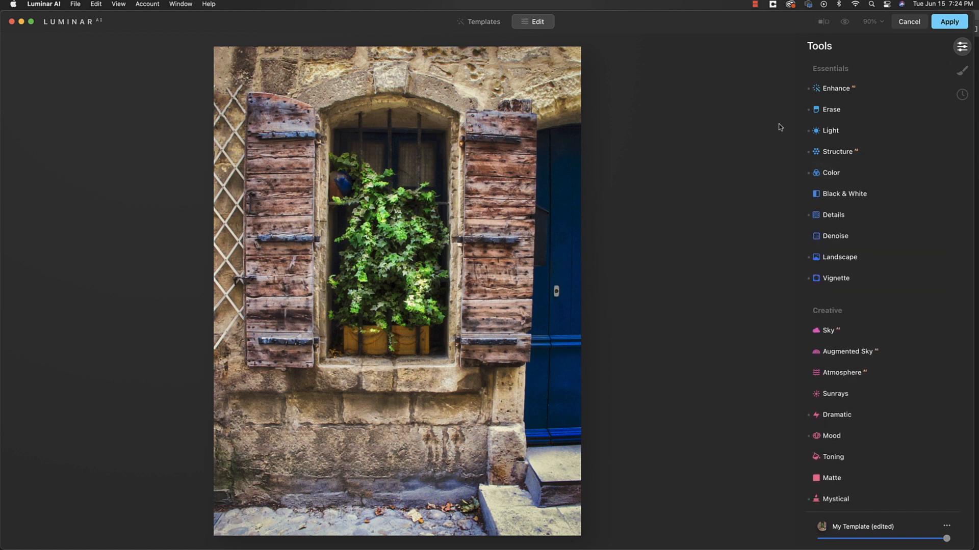
pyautogui.click(823, 21)
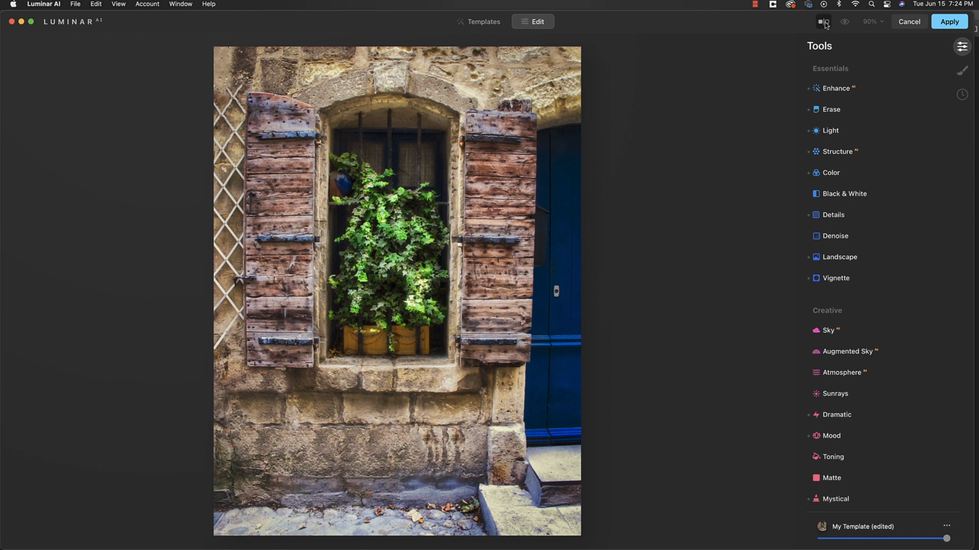
pyautogui.click(823, 21)
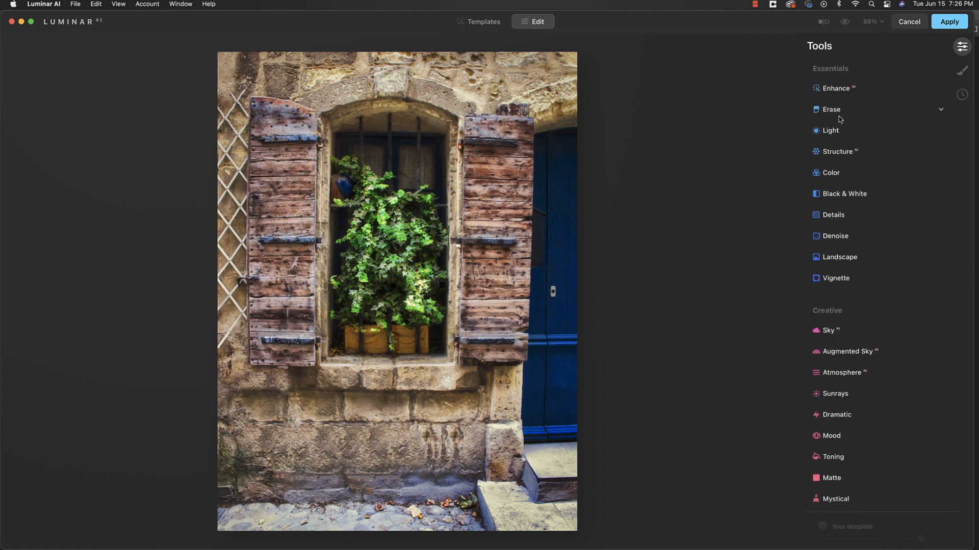
# Step: Erase the door handle with a radius-11 brush, then set the Clone brush softness to maximum
pyautogui.click(831, 109)
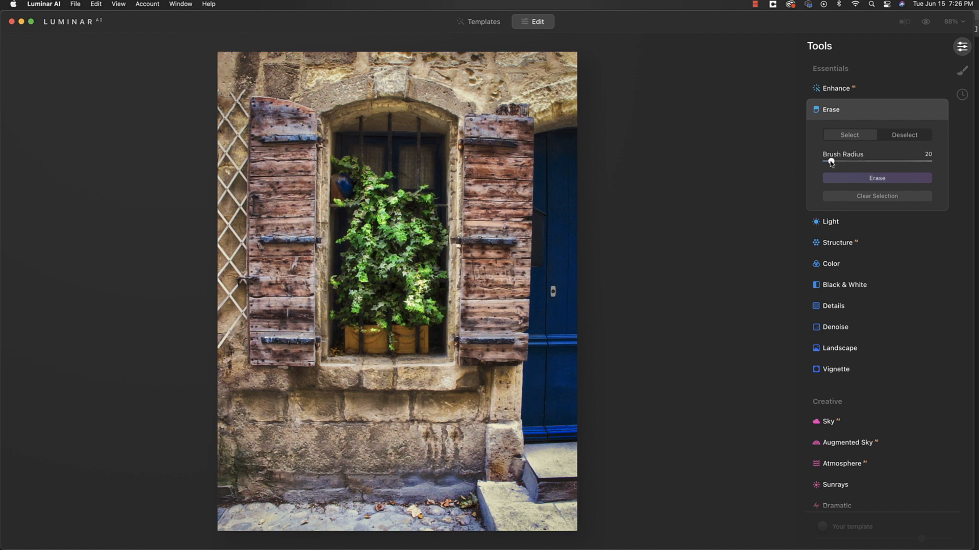
pyautogui.moveTo(833, 161); pyautogui.dragTo(825, 161)
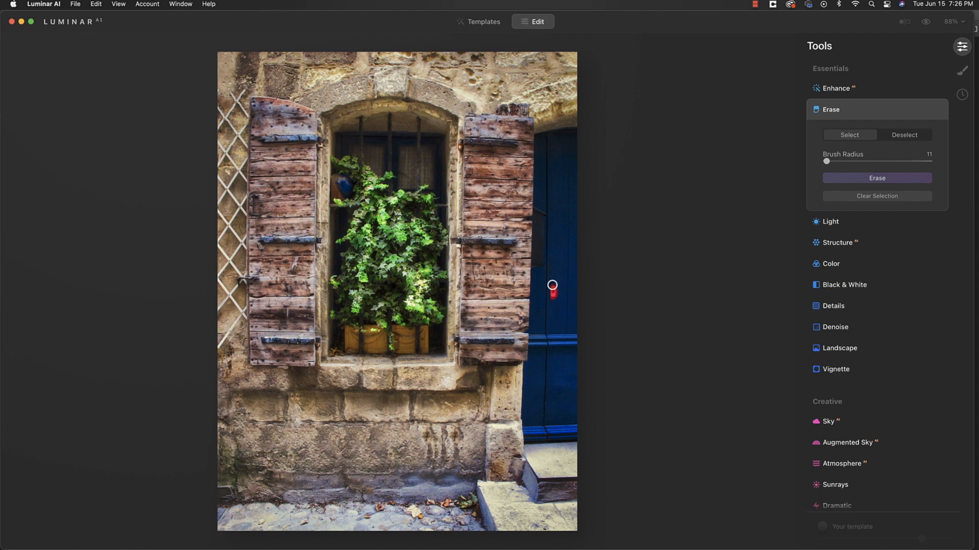
pyautogui.click(877, 178)
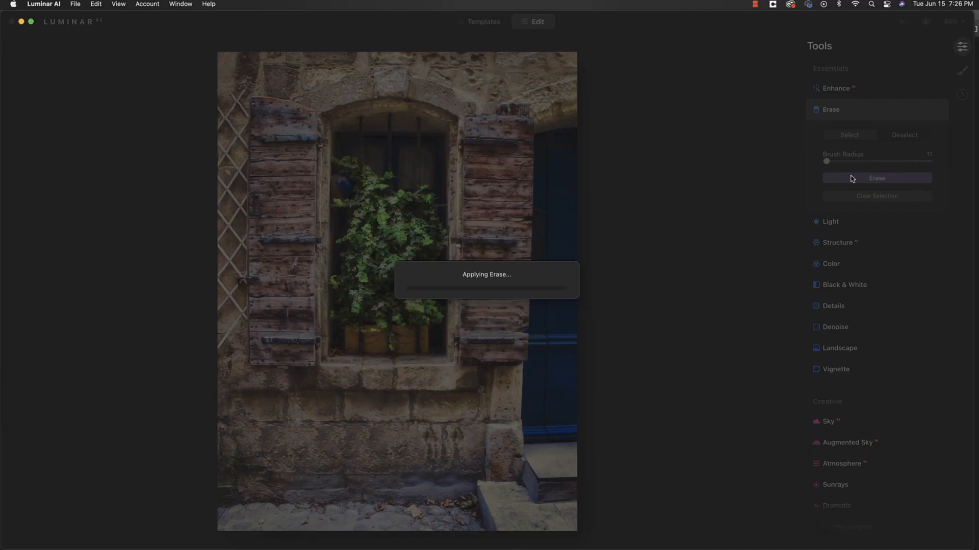
pyautogui.click(877, 177)
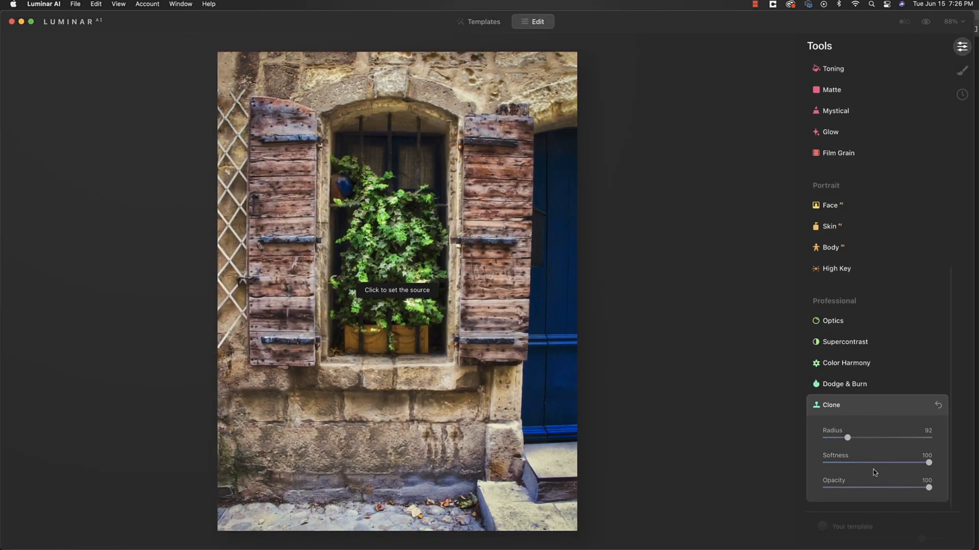
pyautogui.moveTo(847, 438); pyautogui.dragTo(843, 438)
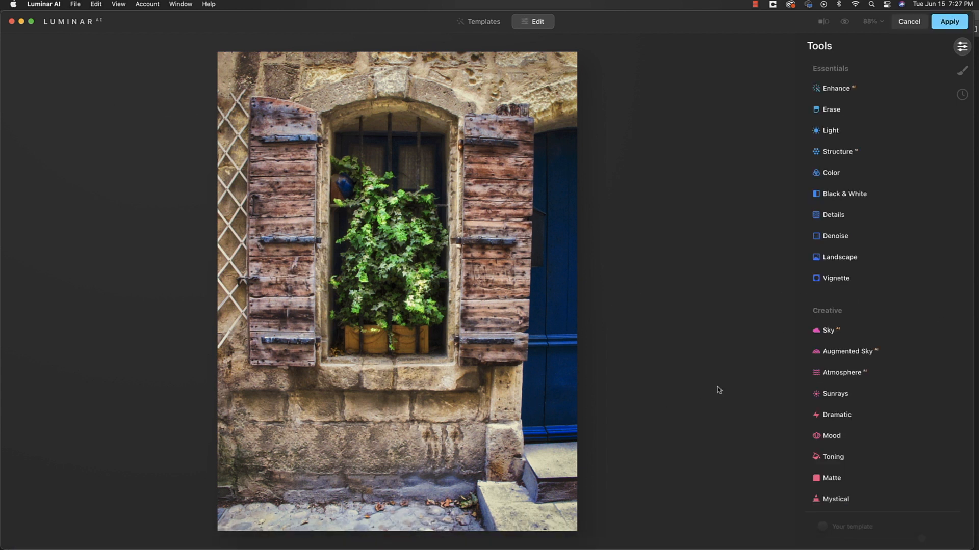
# Step: Lower the Clone radius to 47 and pick stonework as the source for the stained wall patch
pyautogui.scroll(-3)
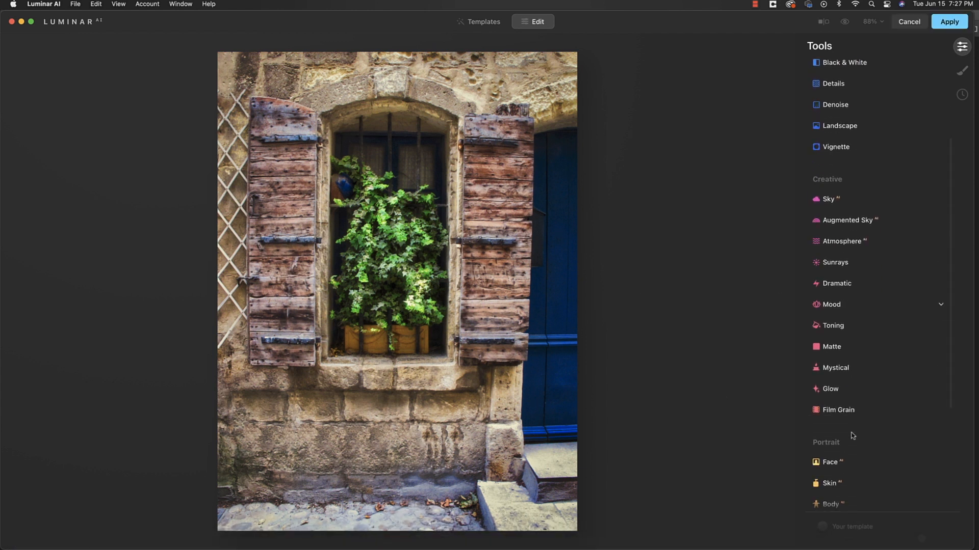
pyautogui.scroll(-3)
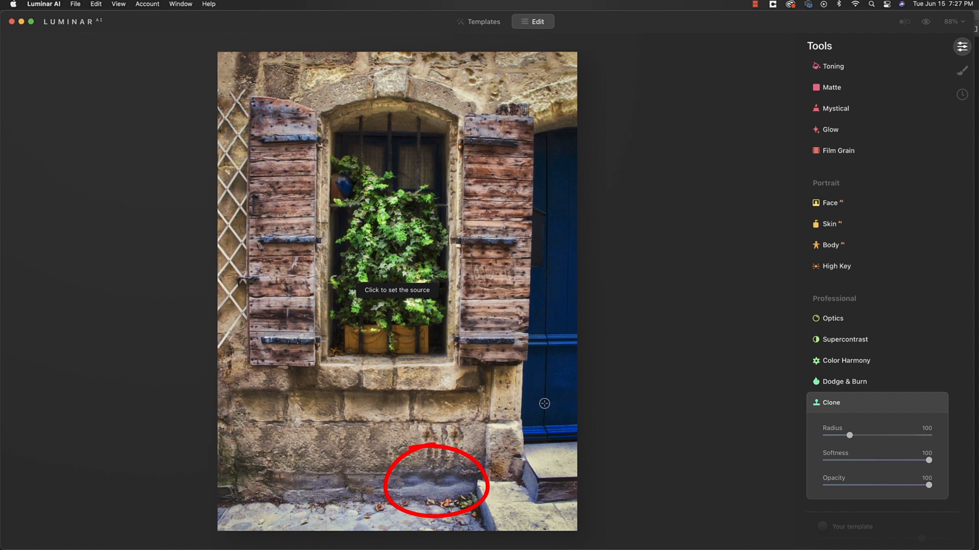
pyautogui.moveTo(460, 488)
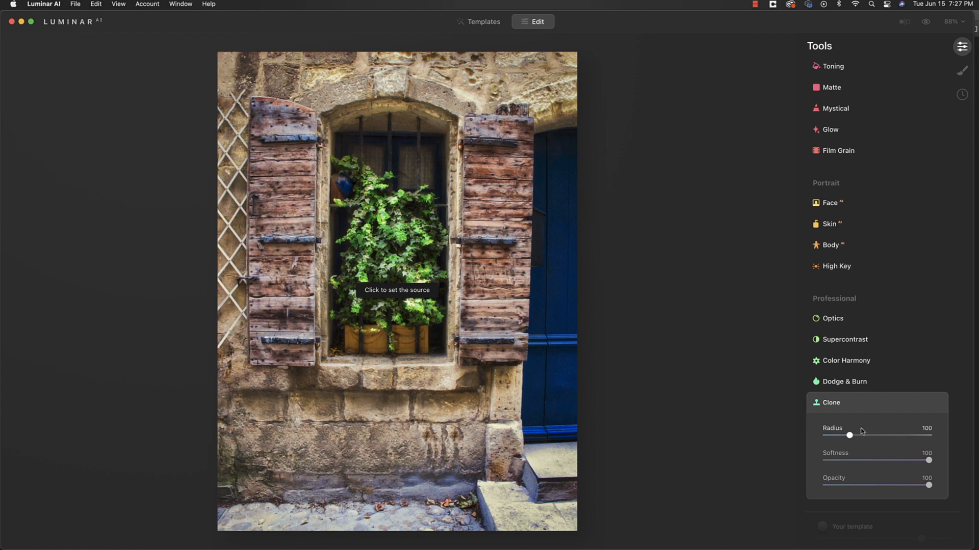
pyautogui.moveTo(849, 435); pyautogui.dragTo(830, 435)
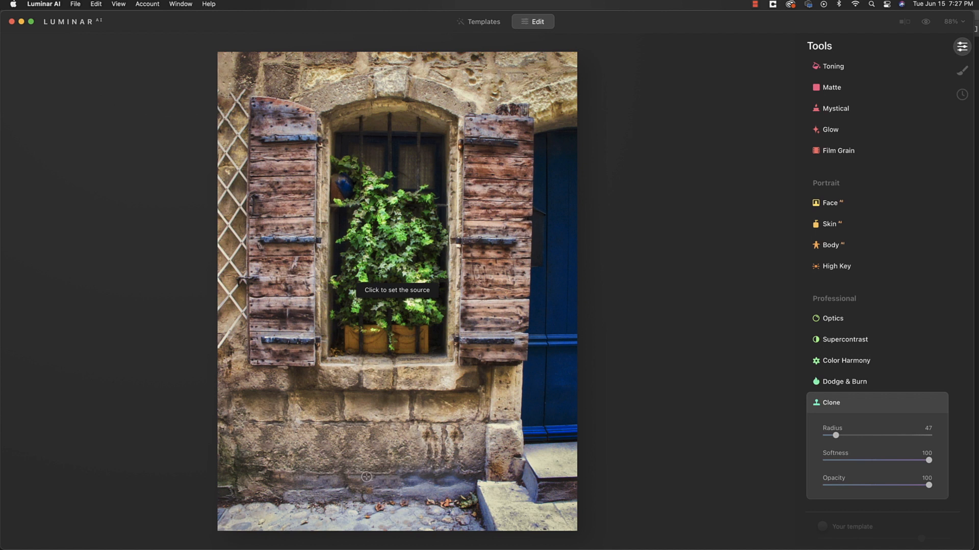
pyautogui.click(410, 476)
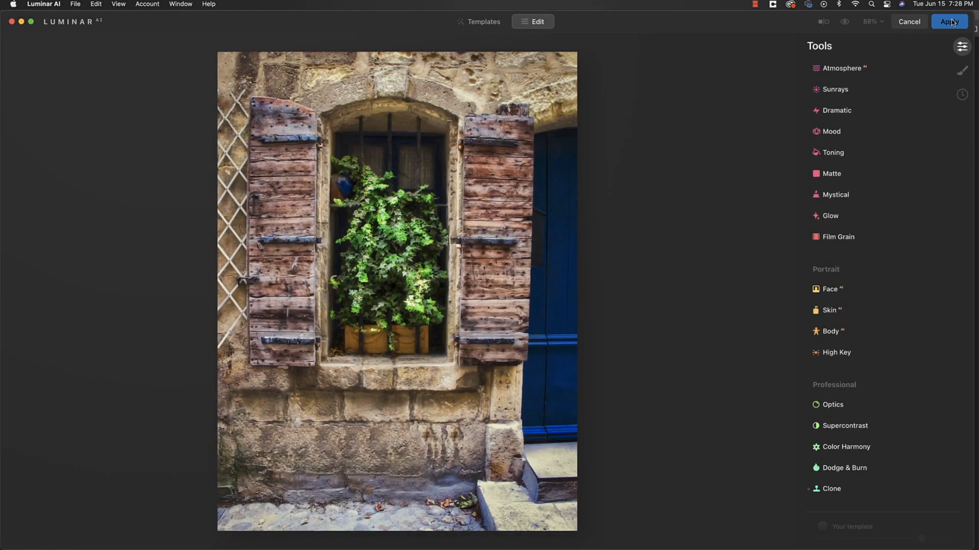
# Step: Apply the Luminar edits to Photoshop and toggle the LUM layer's visibility against the Background
pyautogui.click(948, 22)
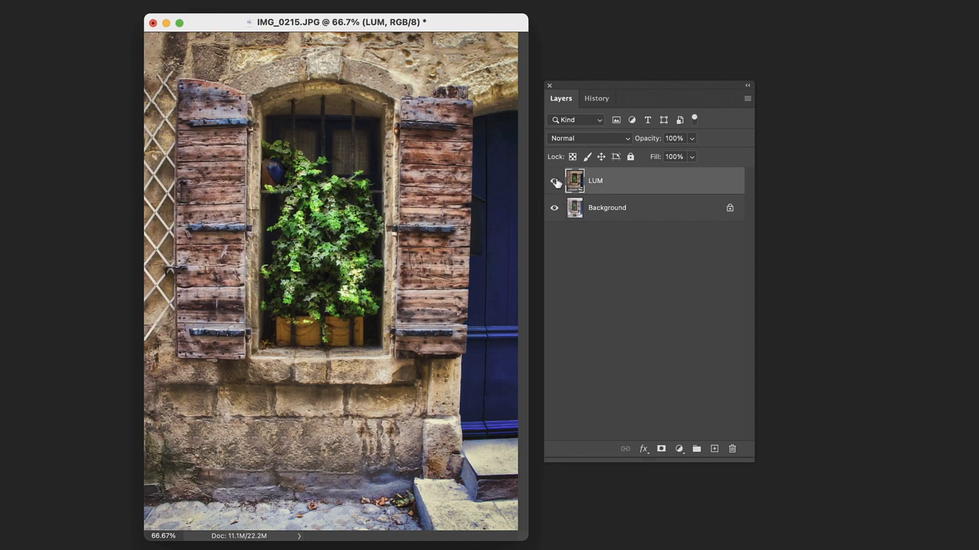
pyautogui.click(554, 182)
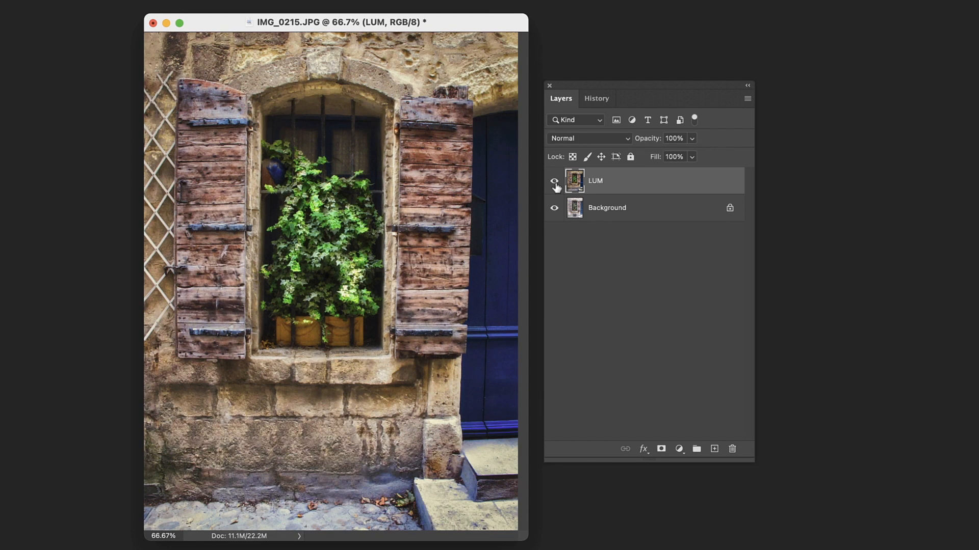
pyautogui.click(553, 185)
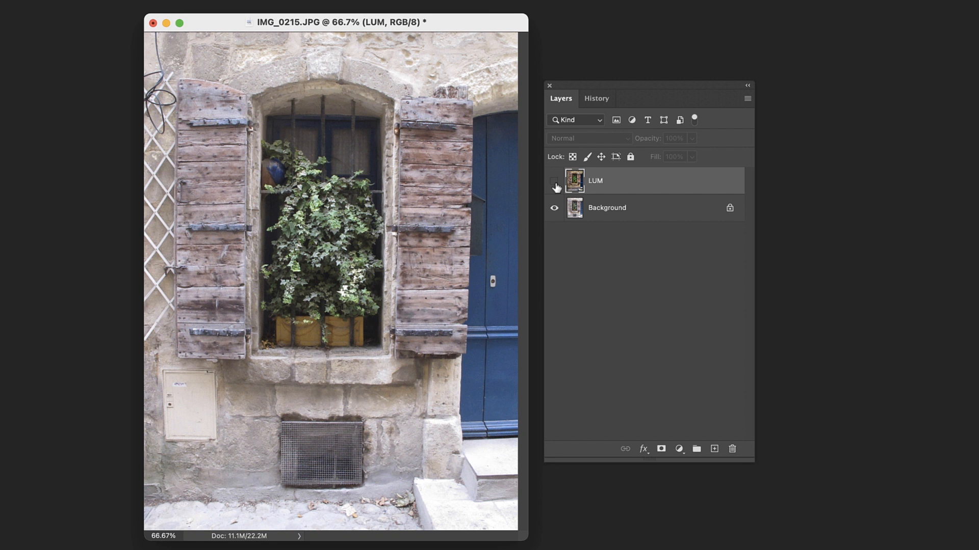
pyautogui.click(554, 181)
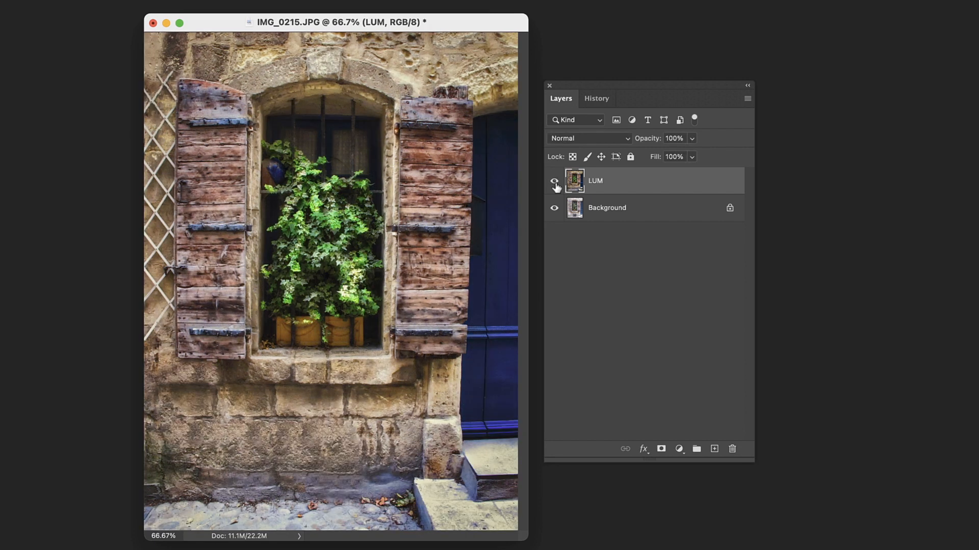